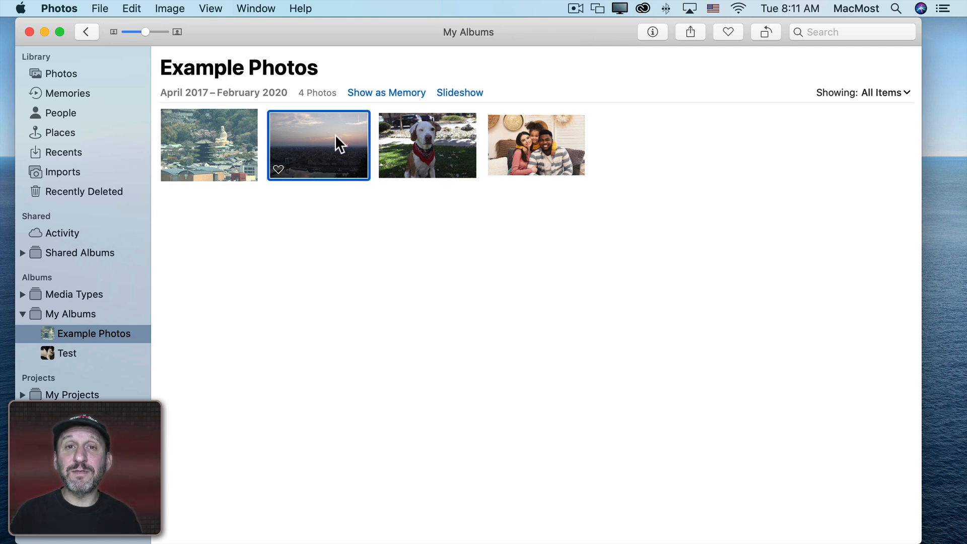
mouse_move(323, 152)
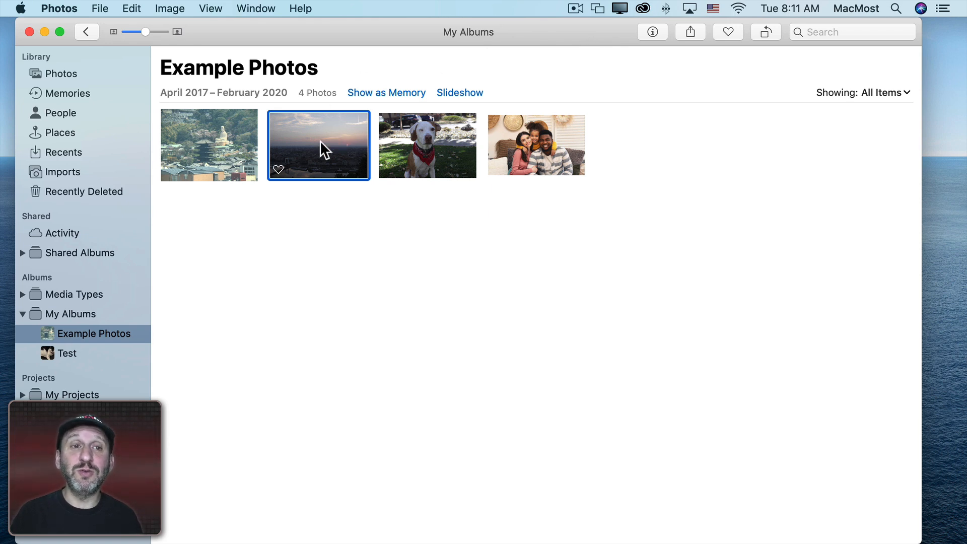
- Open the sunset city photo from Example Photos and enter editing to see the extensions list
double_click(318, 146)
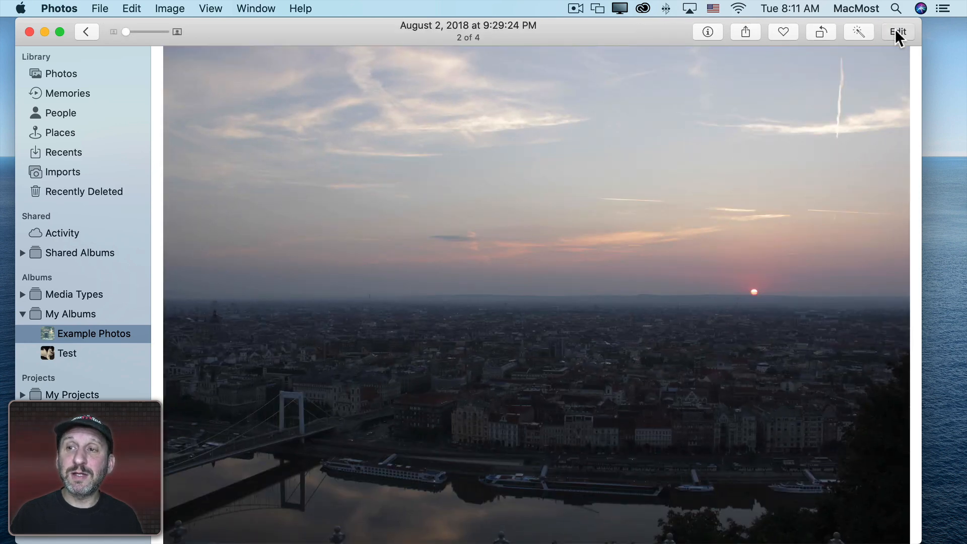
left_click(746, 31)
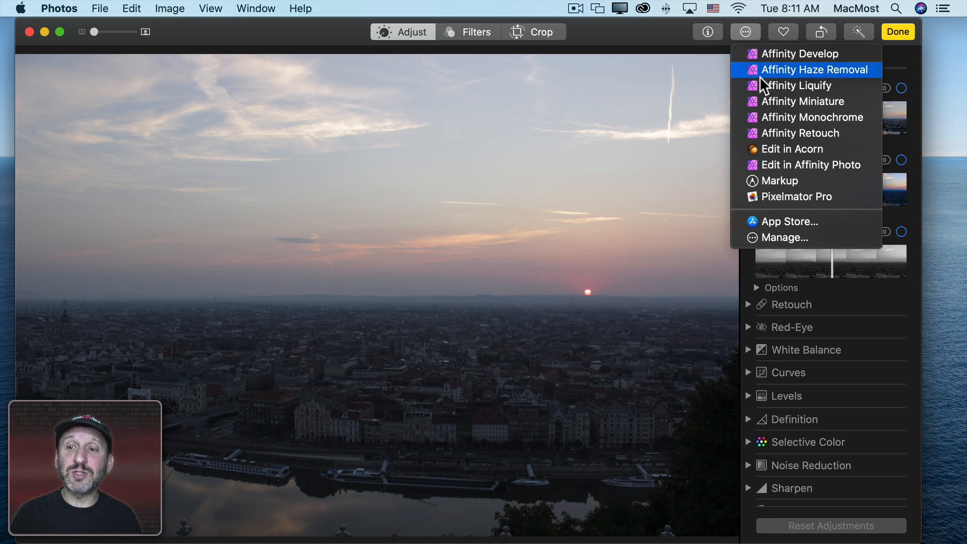
mouse_move(782, 164)
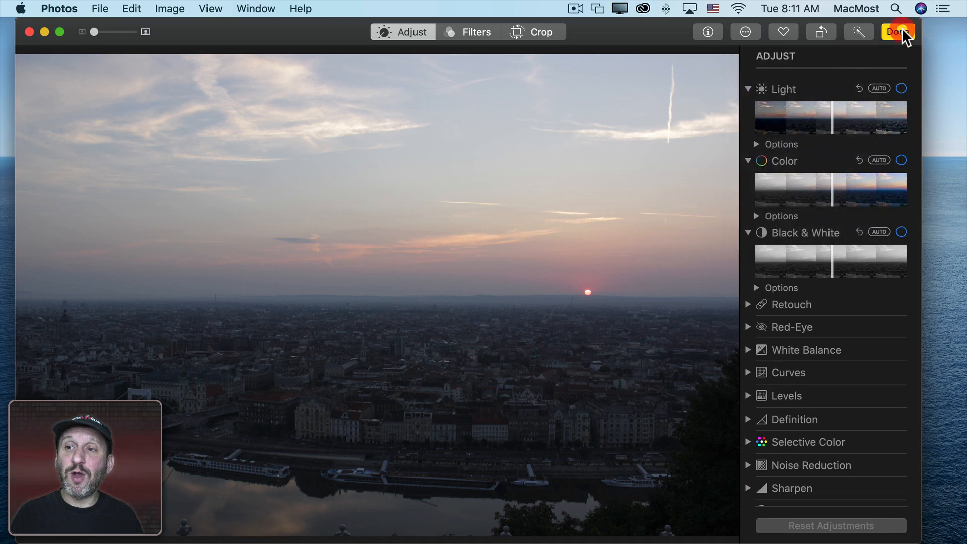
- Leave Photos editing with Done so the photo can be sent to an external editor
left_click(897, 31)
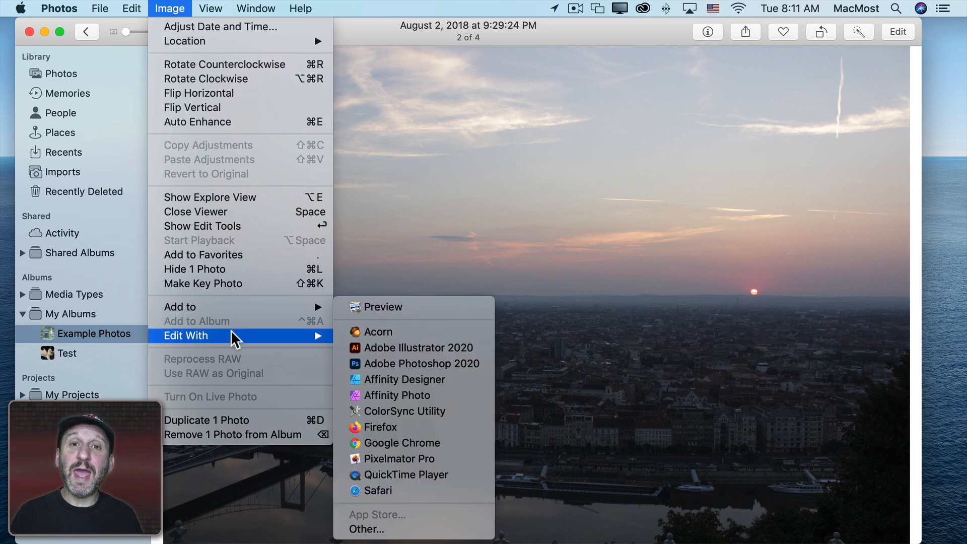
mouse_move(398, 395)
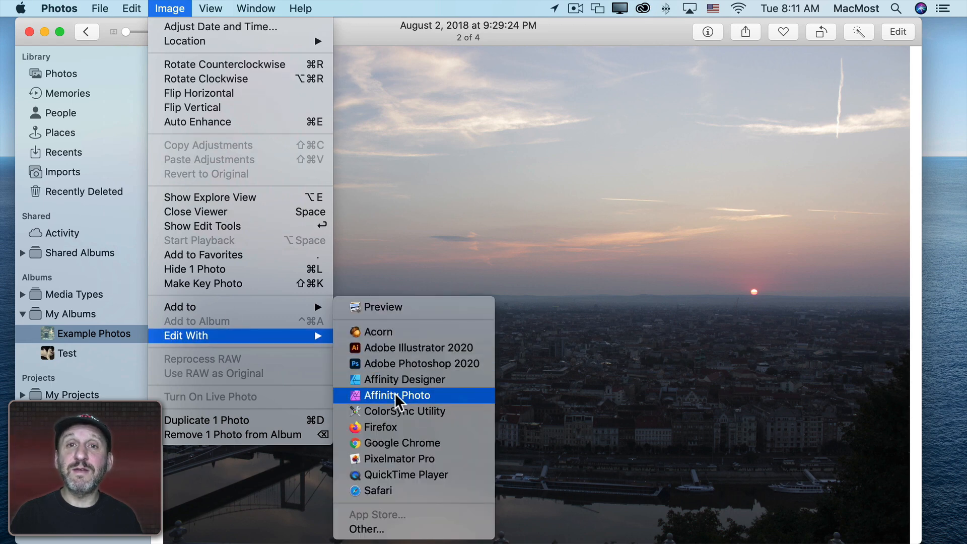
mouse_move(397, 395)
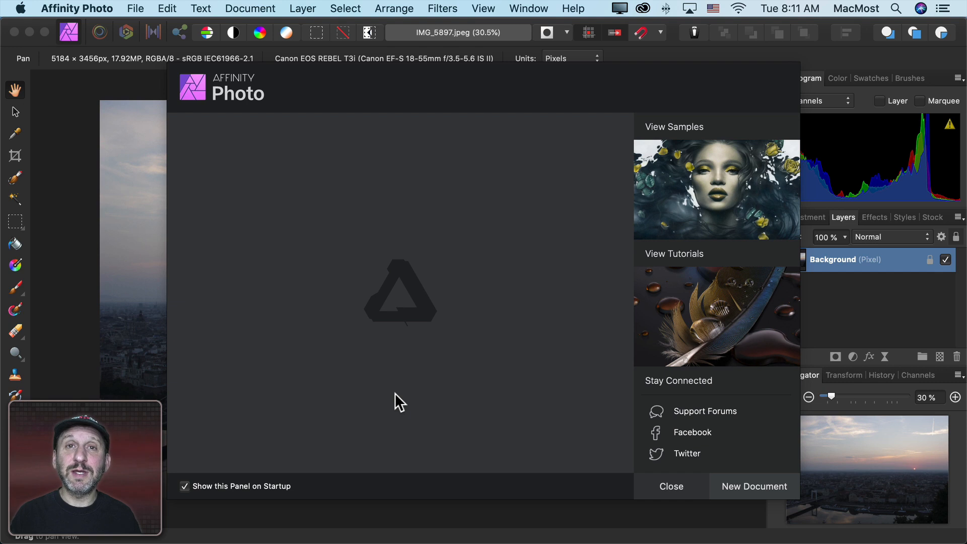
- Dismiss Affinity Photo's welcome panel to reveal the sunset photo's background layer
left_click(671, 485)
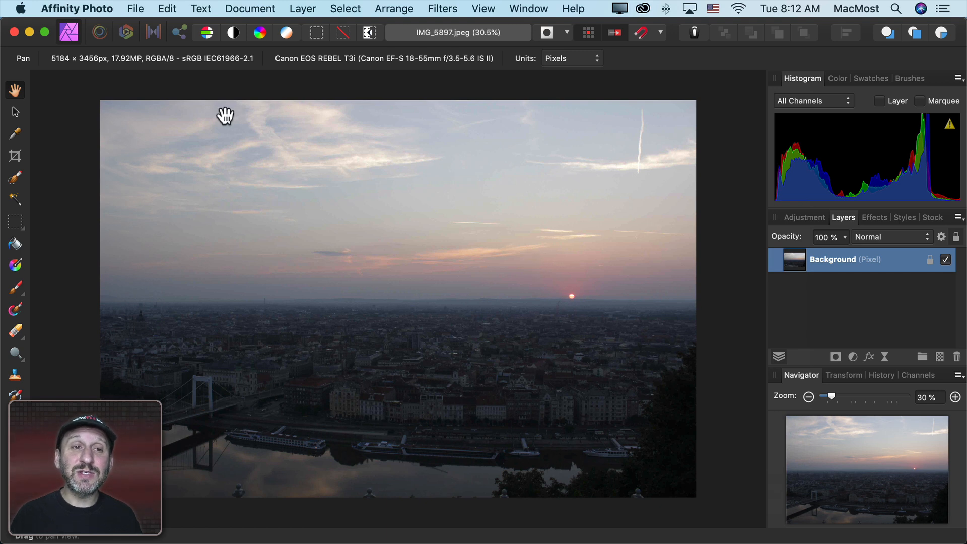
mouse_move(259, 32)
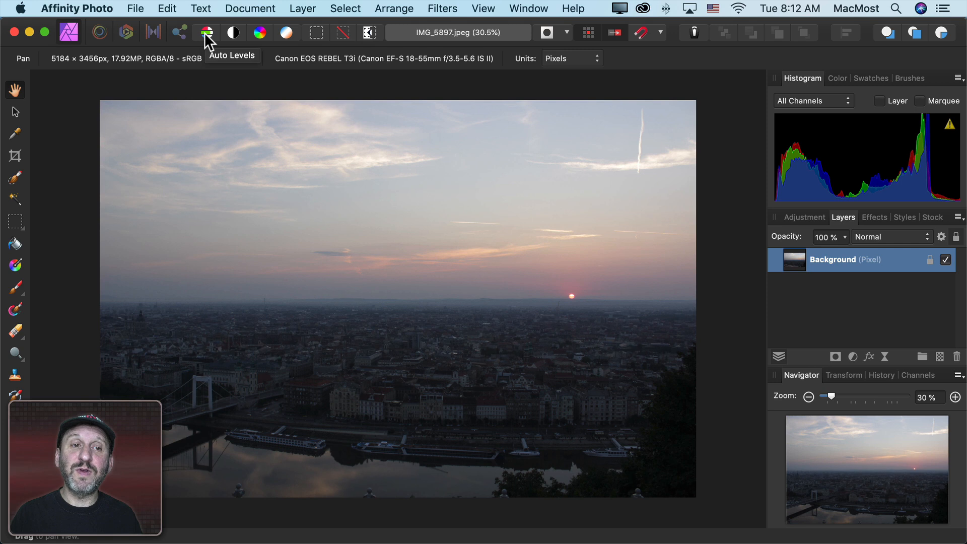
mouse_move(233, 34)
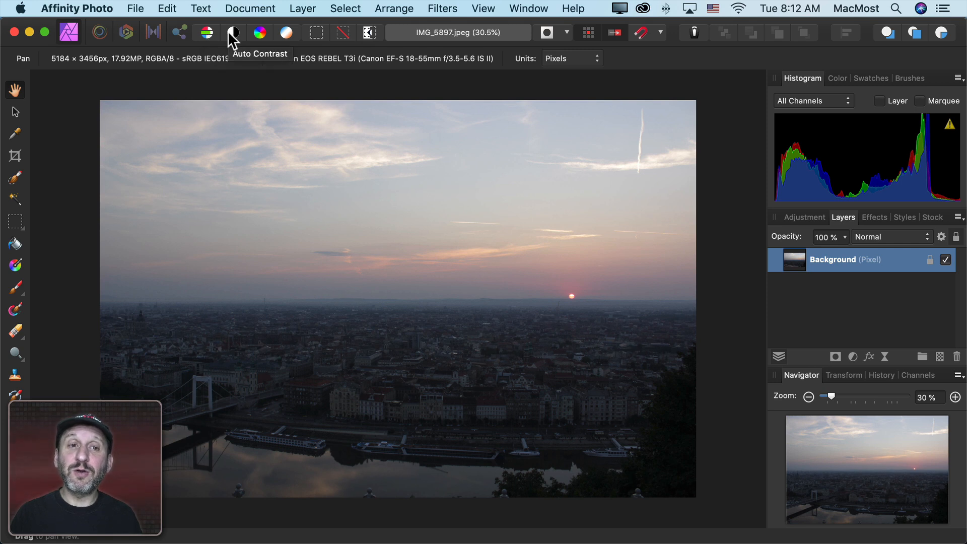
mouse_move(286, 33)
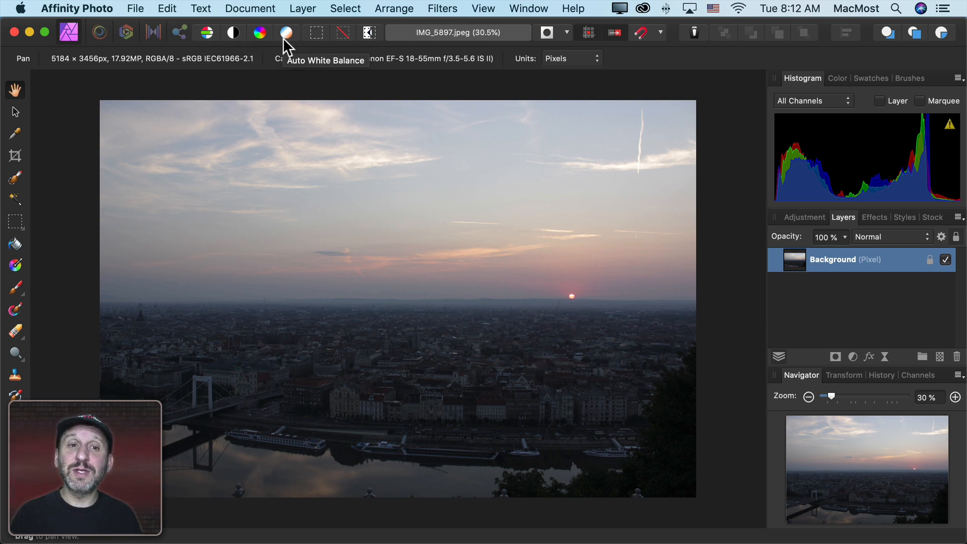
mouse_move(206, 43)
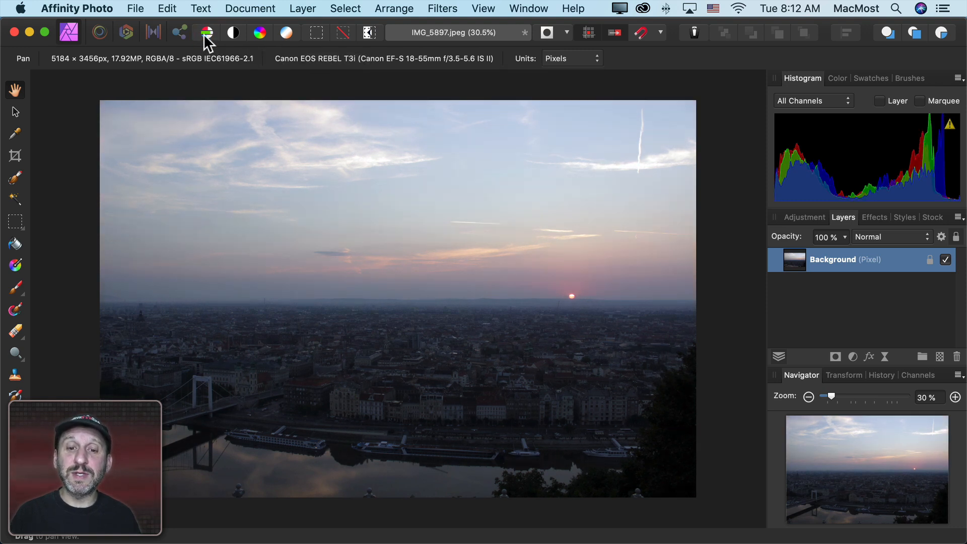
mouse_move(233, 33)
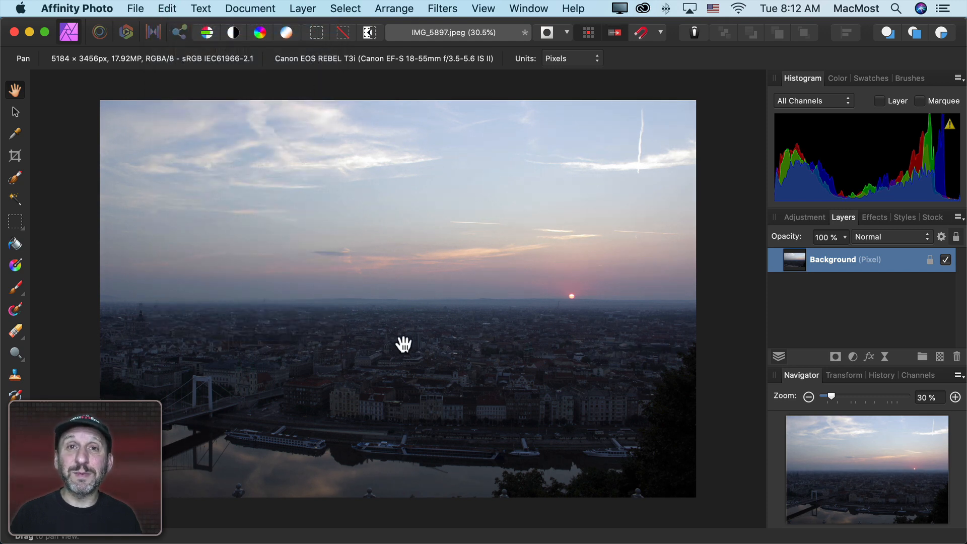
mouse_move(345, 194)
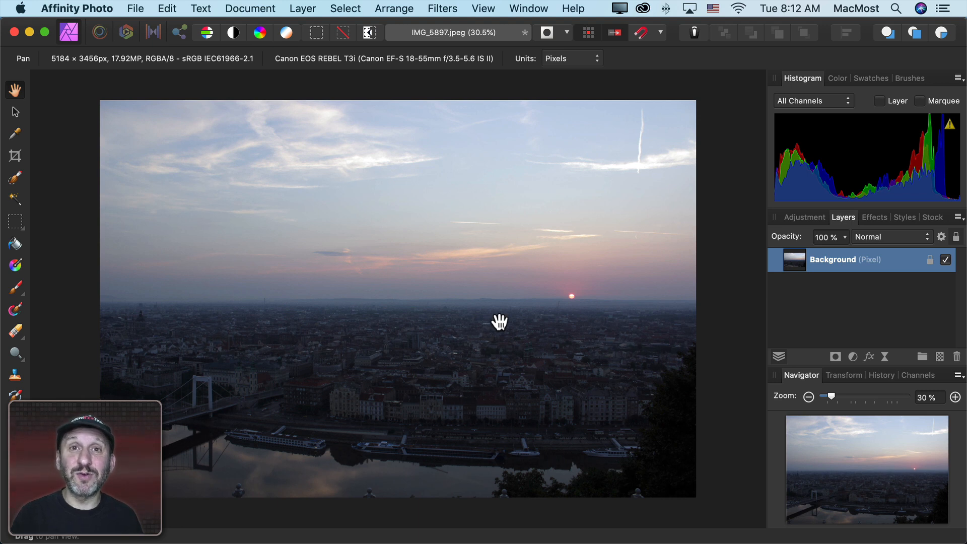
mouse_move(380, 168)
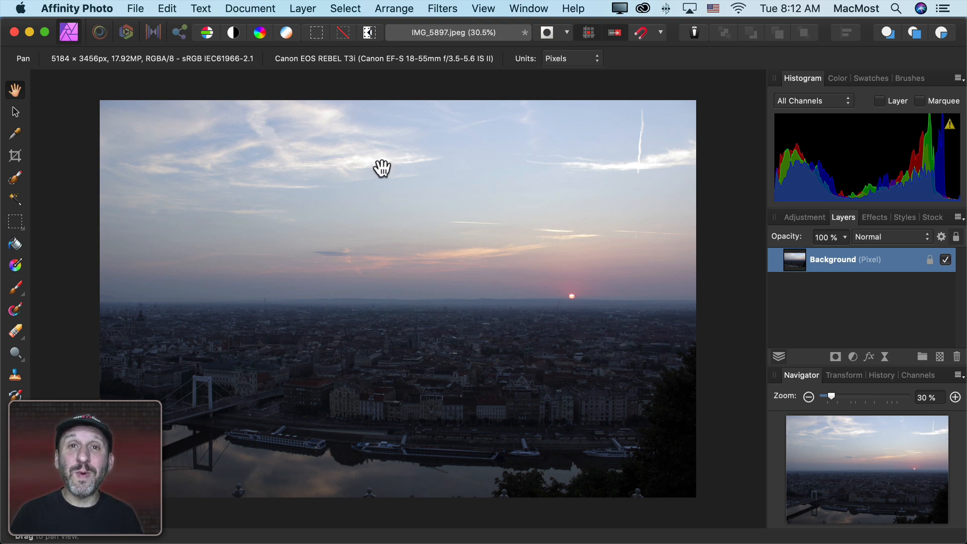
mouse_move(368, 211)
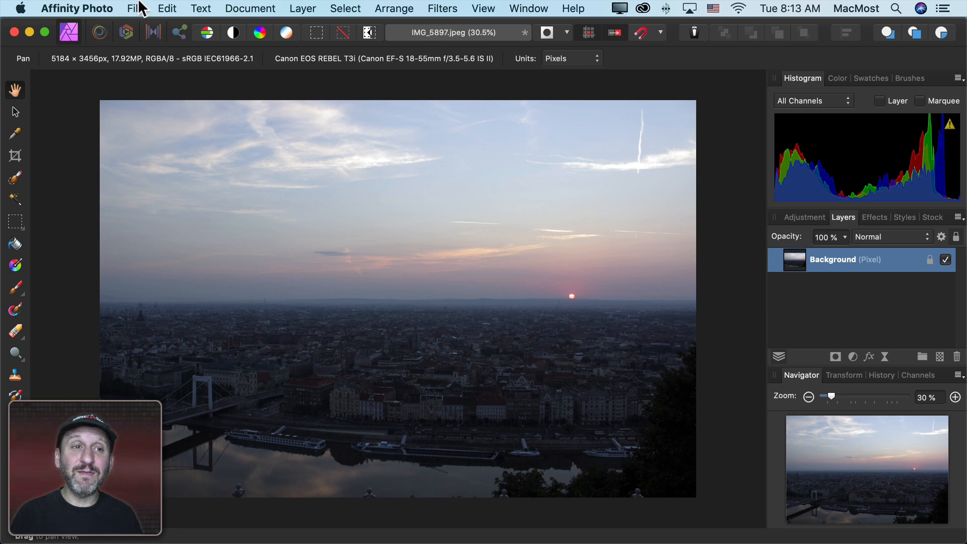
- Save the auto-corrected sunset photo back to Photos via the File menu
left_click(135, 8)
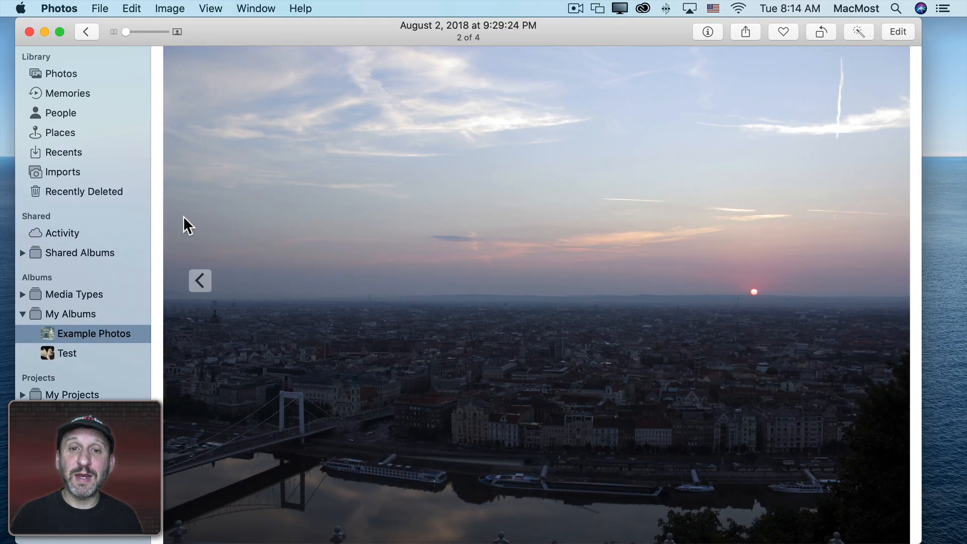
mouse_move(523, 379)
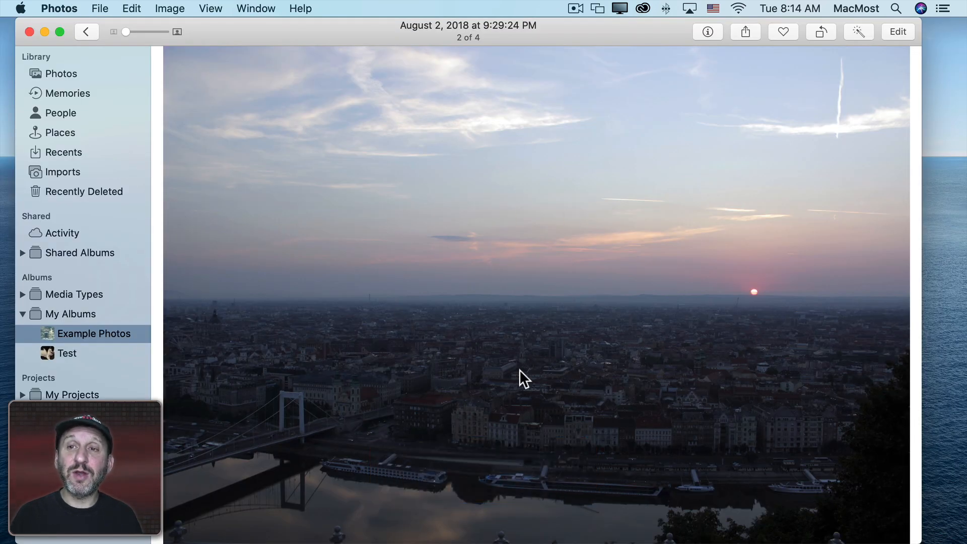
mouse_move(897, 31)
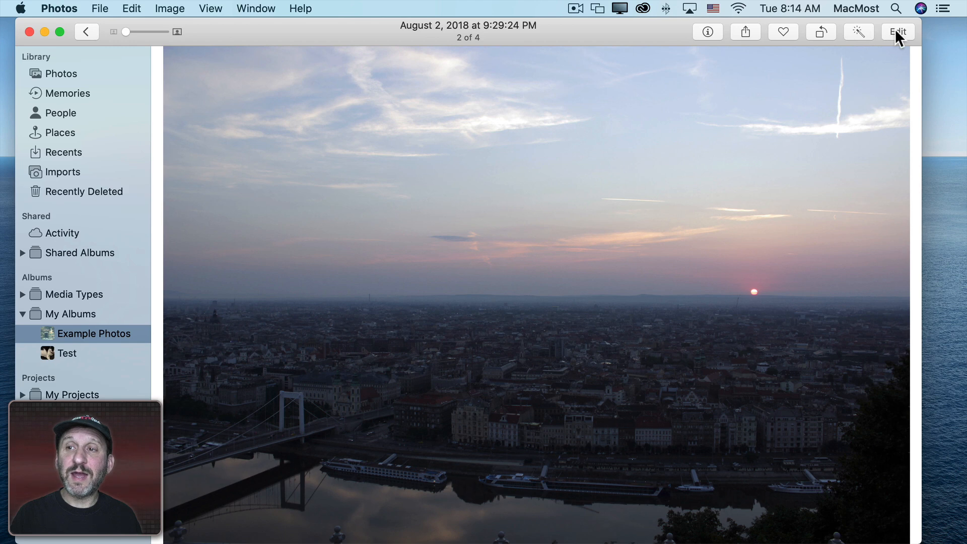
- Reopen the corrected sunset photo in Photos' editor, then finish editing back to the viewer
left_click(897, 31)
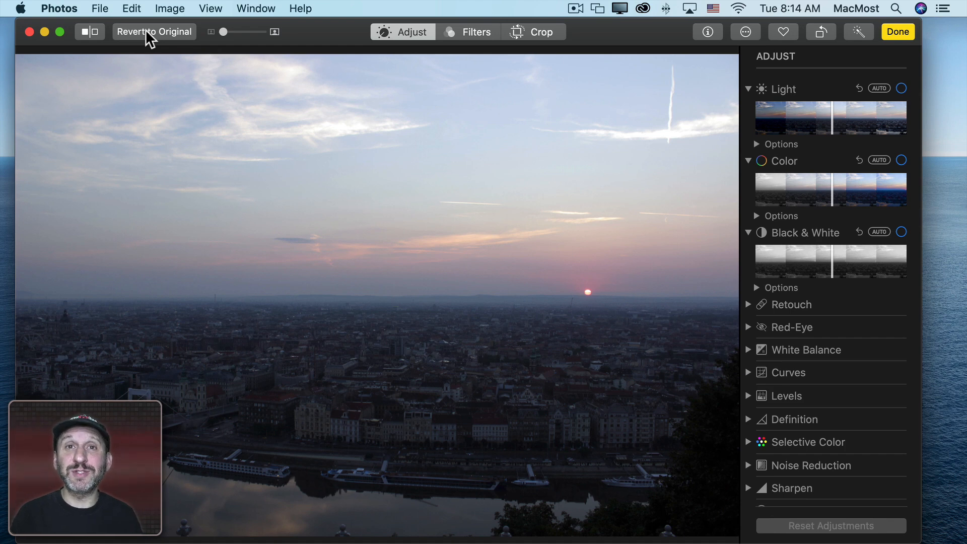
mouse_move(563, 276)
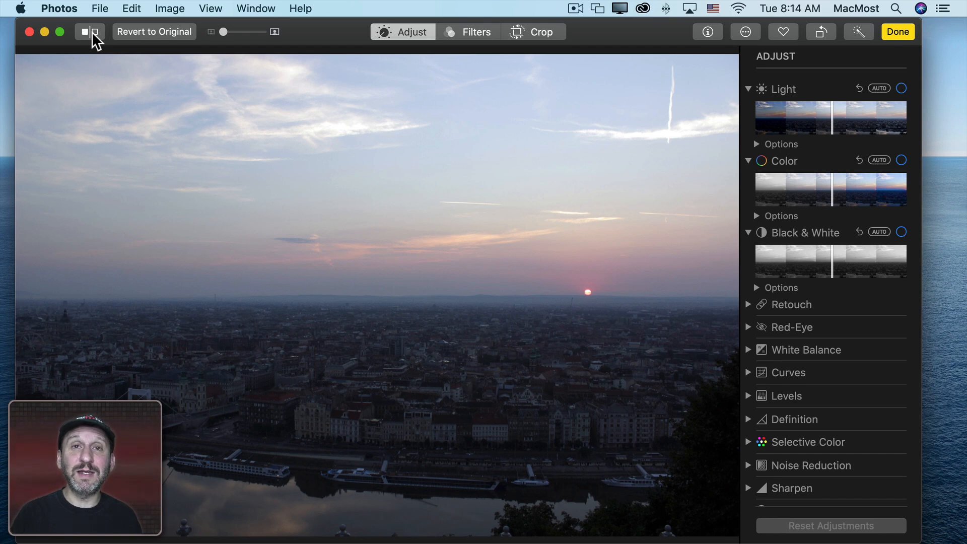
mouse_move(159, 42)
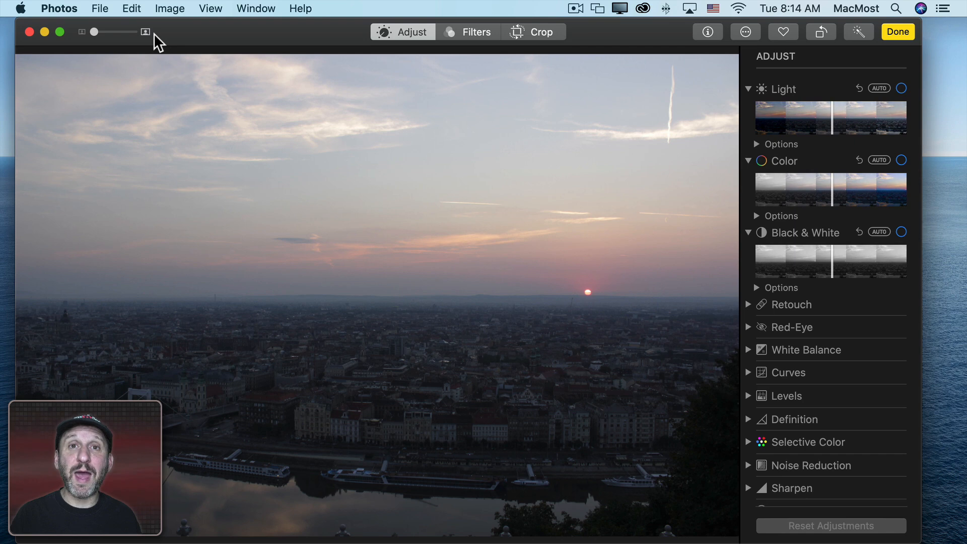
left_click(896, 31)
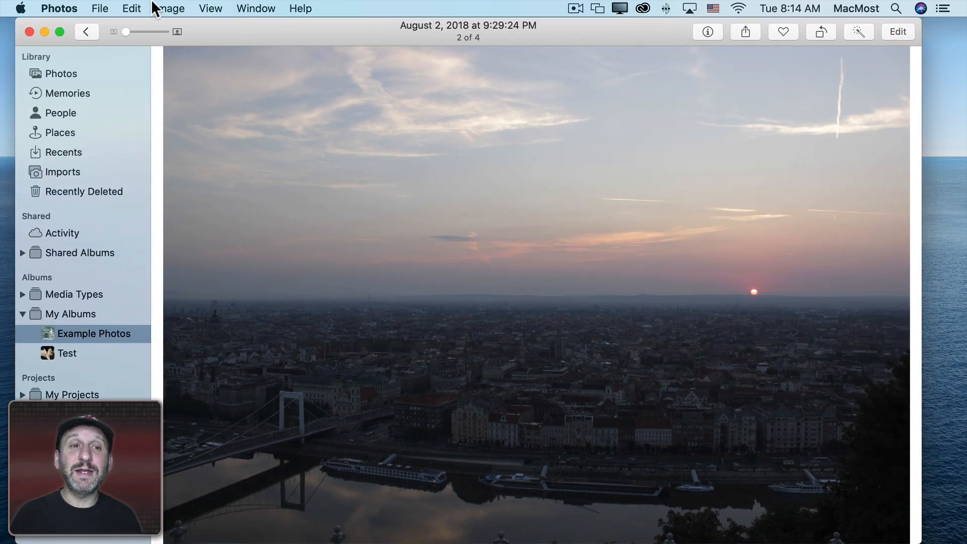
- Send the sunset photo to Affinity Photo again using Cmd+Return for the last-used editor
left_click(170, 8)
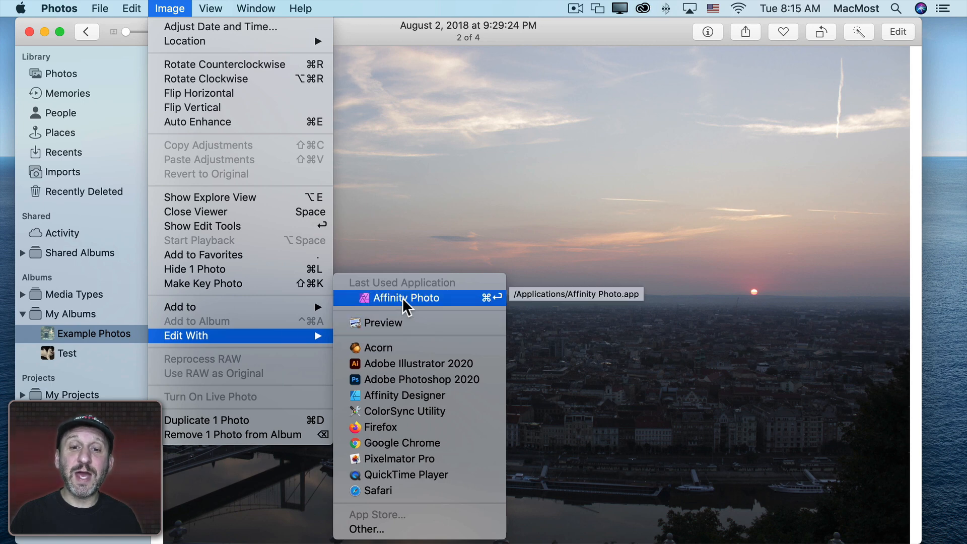
mouse_move(475, 304)
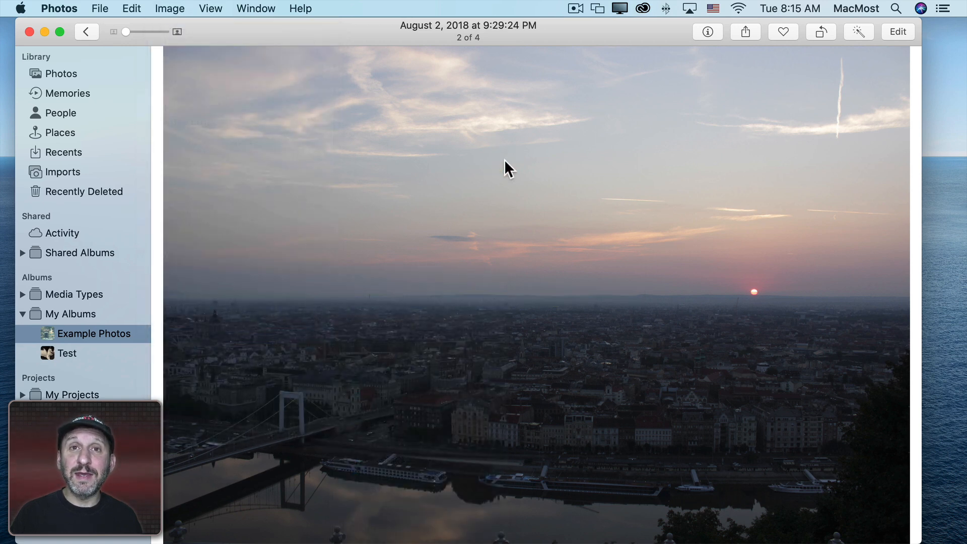
key("cmd")
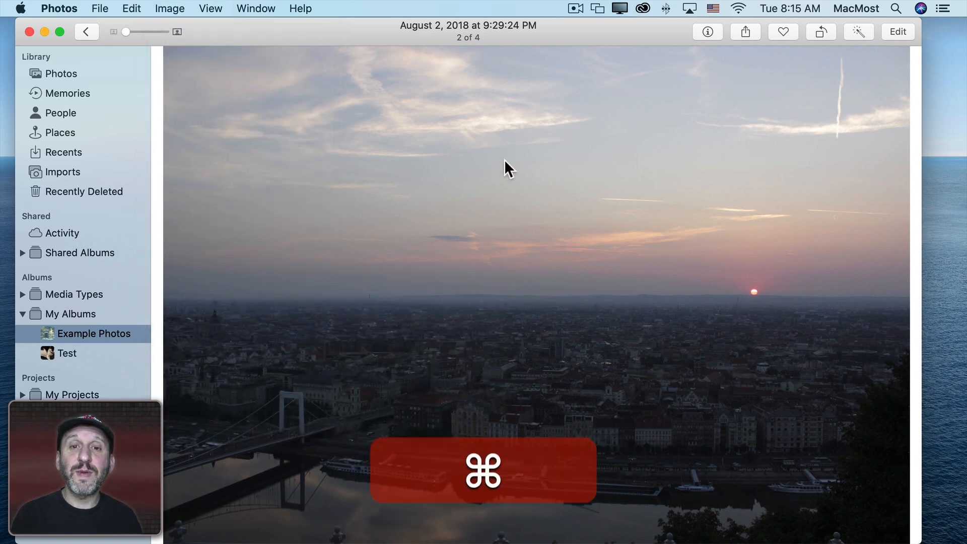
key("cmd+tab")
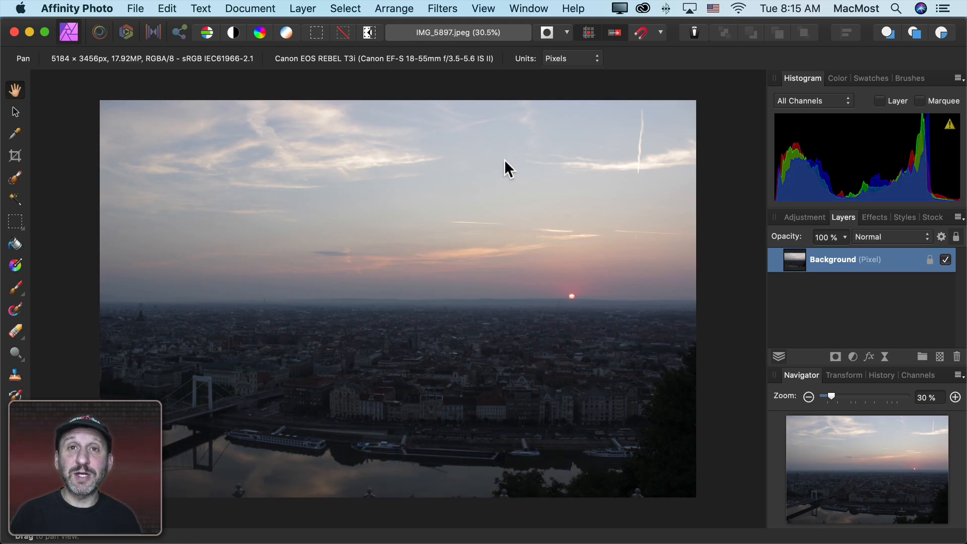
mouse_move(285, 33)
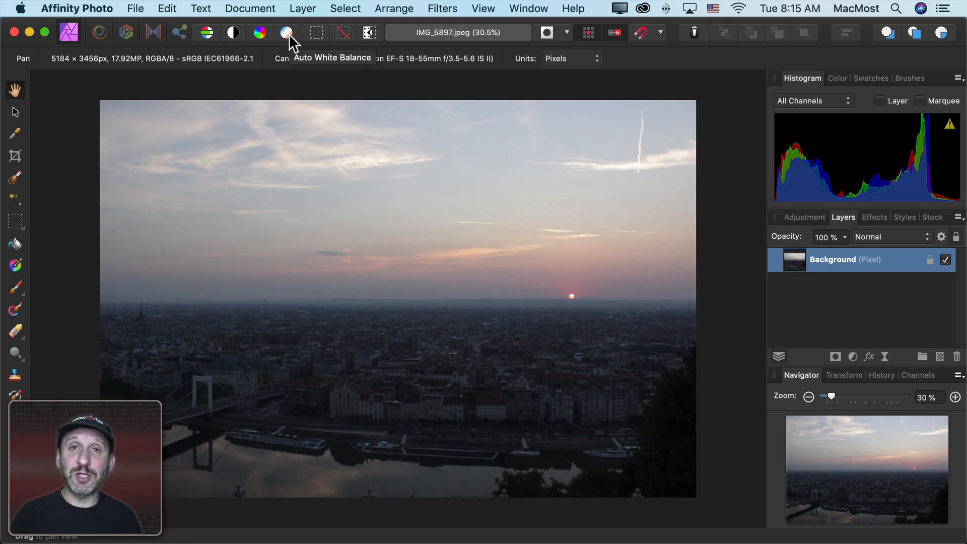
mouse_move(639, 188)
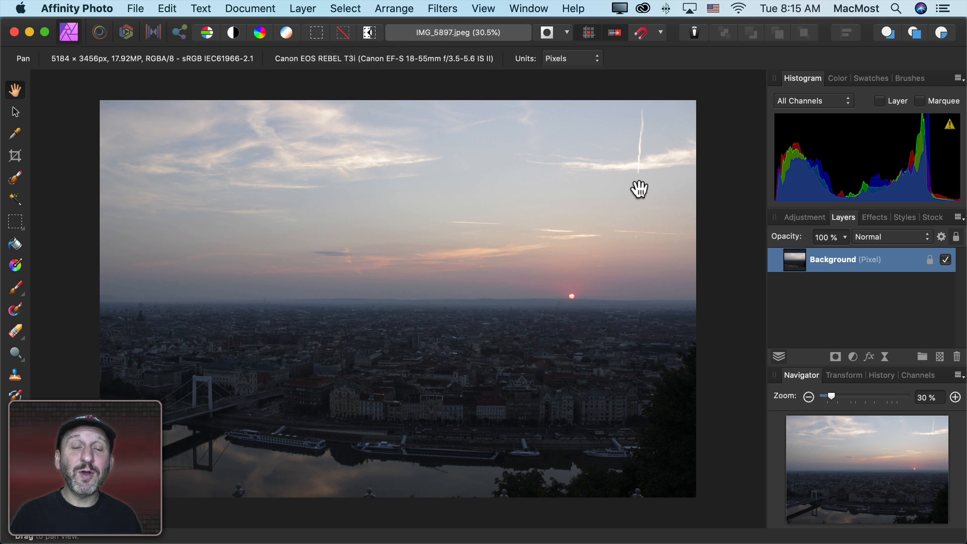
mouse_move(890, 306)
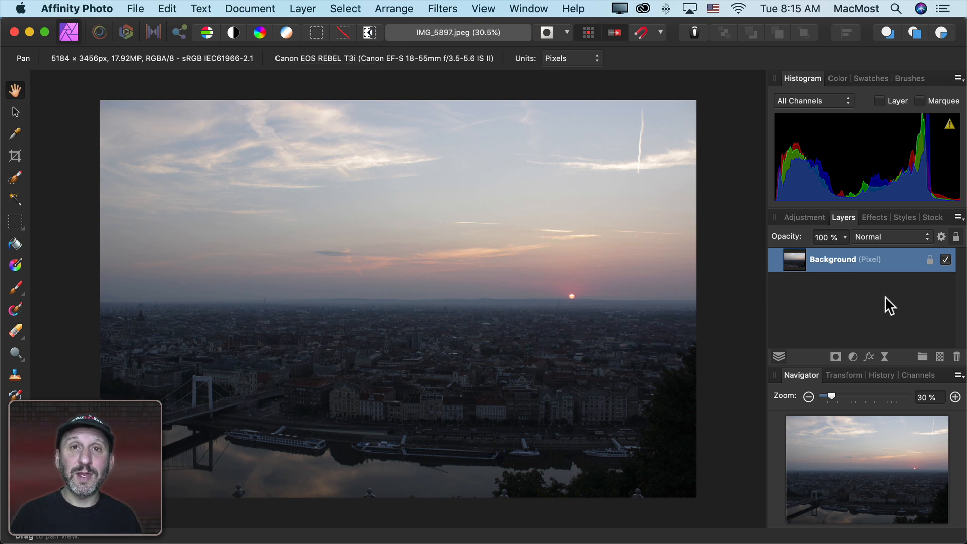
mouse_move(802, 221)
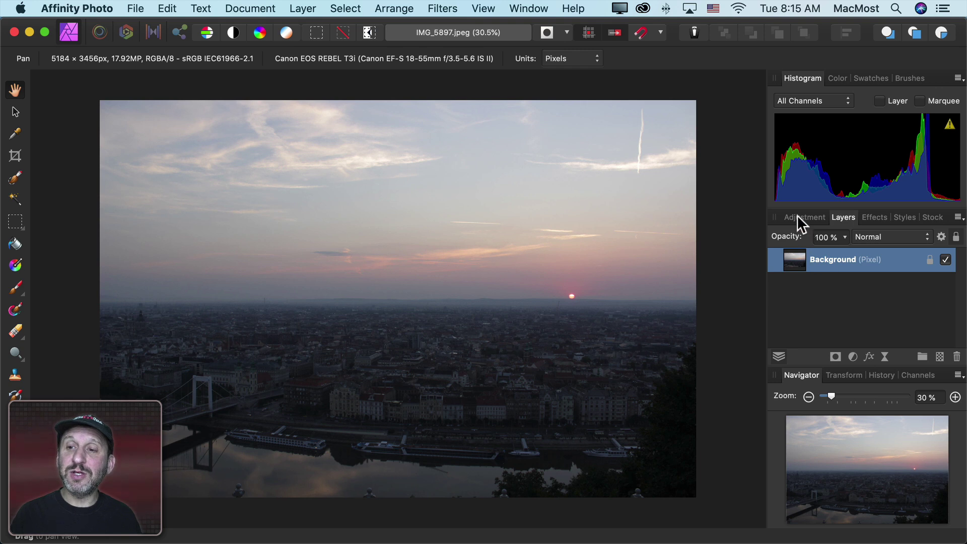
mouse_move(846, 225)
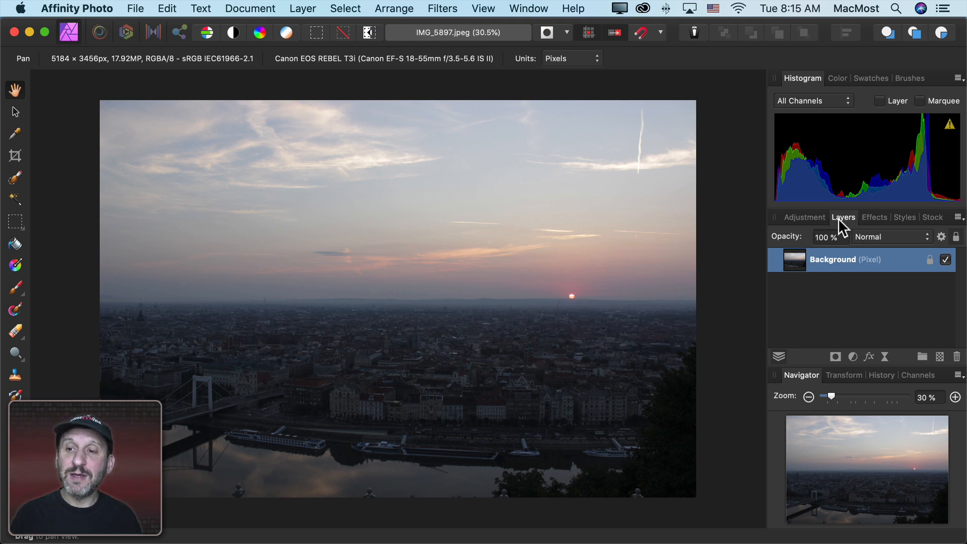
mouse_move(802, 227)
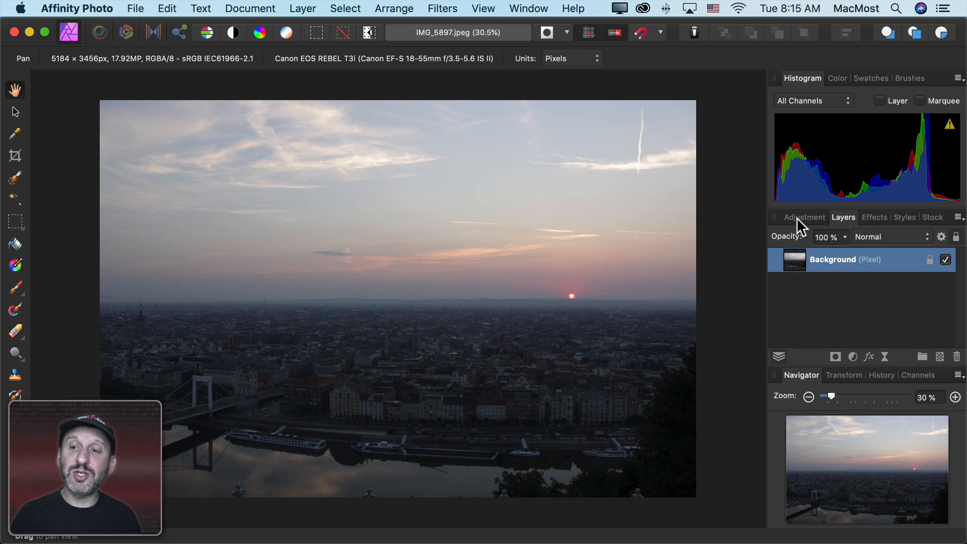
- Add an Exposure adjustment layer to the sunset photo from the adjustments list
left_click(804, 217)
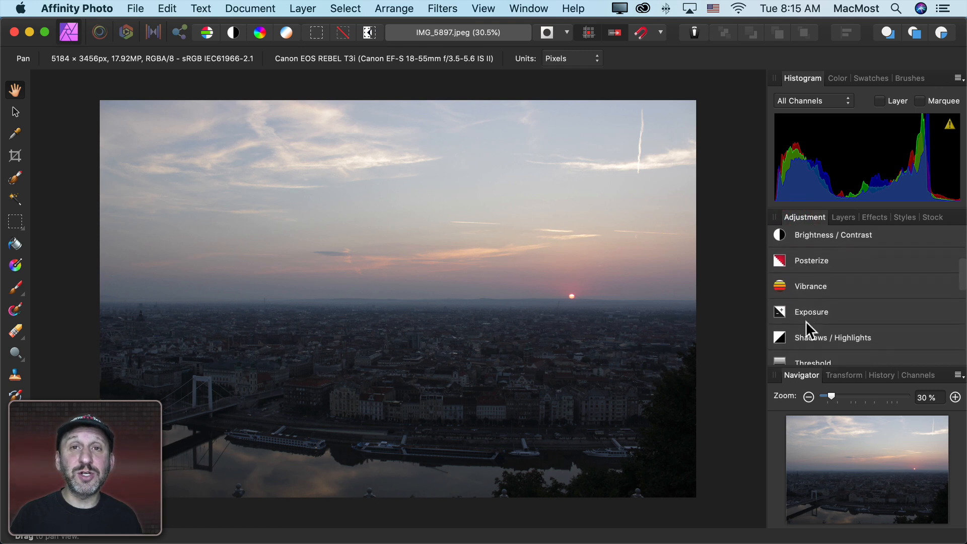
scroll("up", 3)
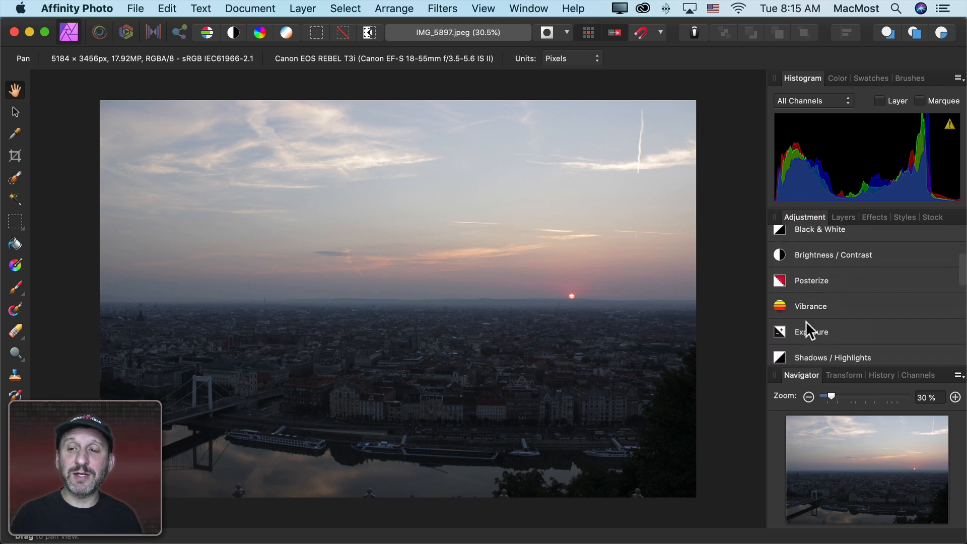
scroll("up", 3)
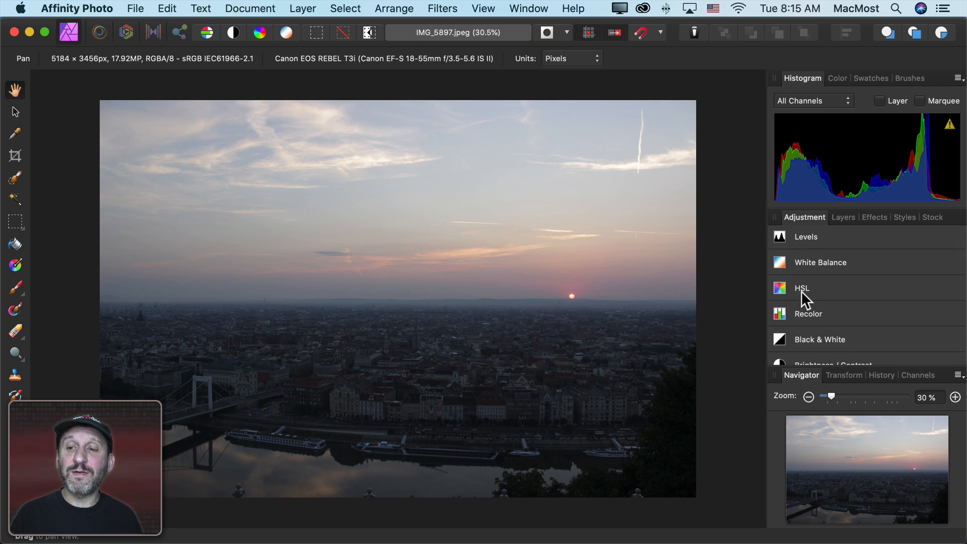
scroll("down", 3)
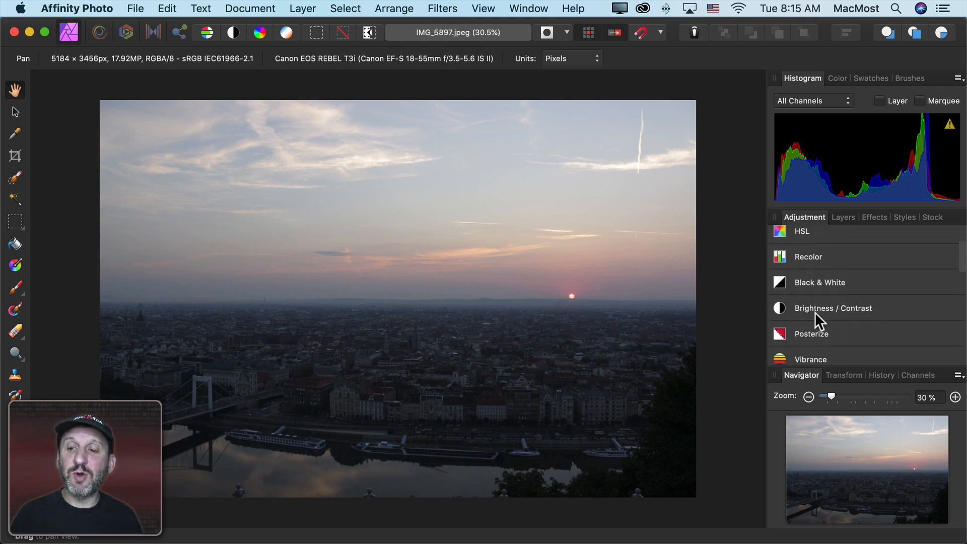
scroll("down", 3)
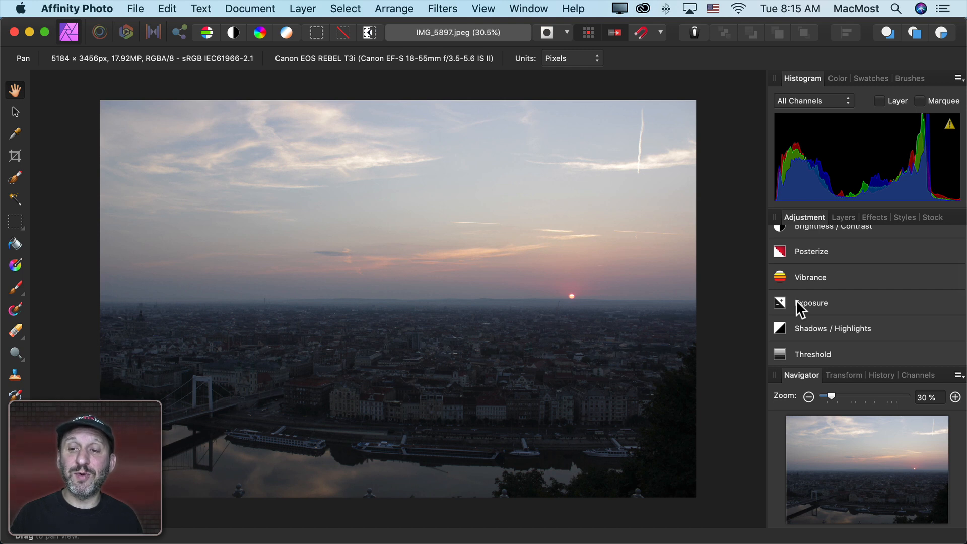
left_click(812, 303)
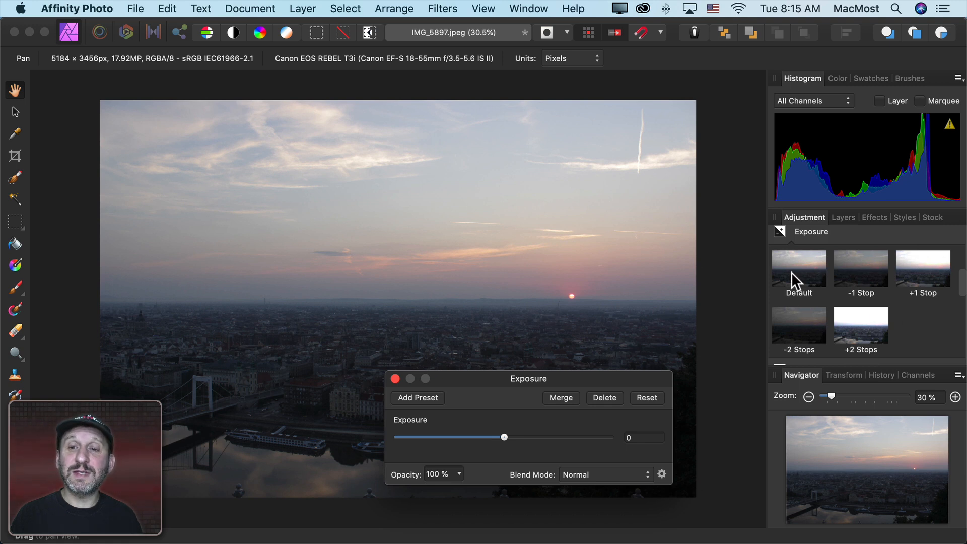
mouse_move(866, 279)
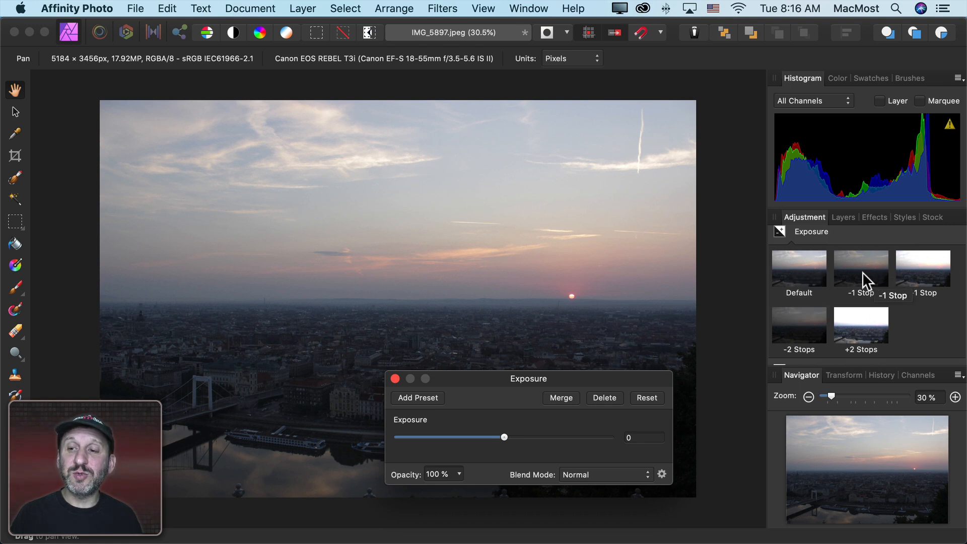
- Try the minus-one-stop preset in the Exposure adjustment dialog
left_click(923, 270)
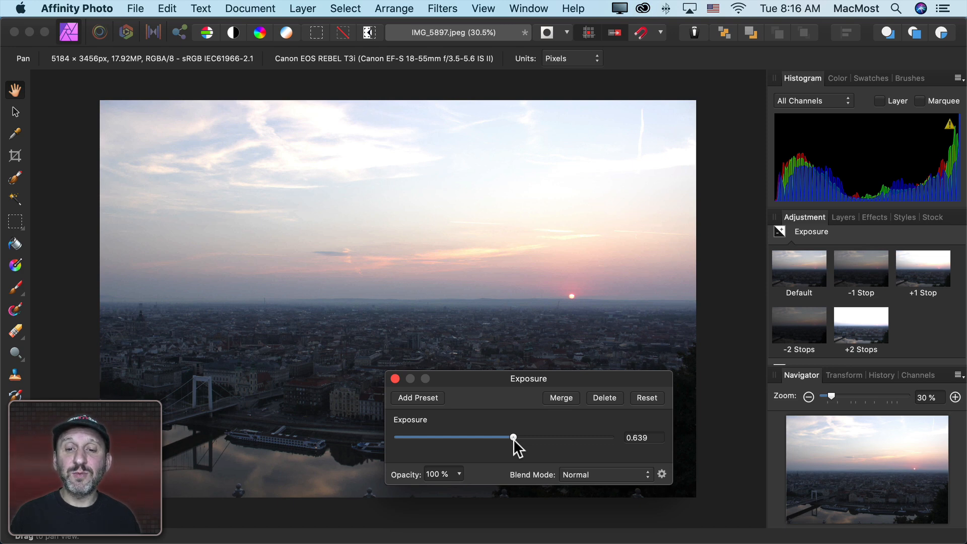
mouse_move(565, 408)
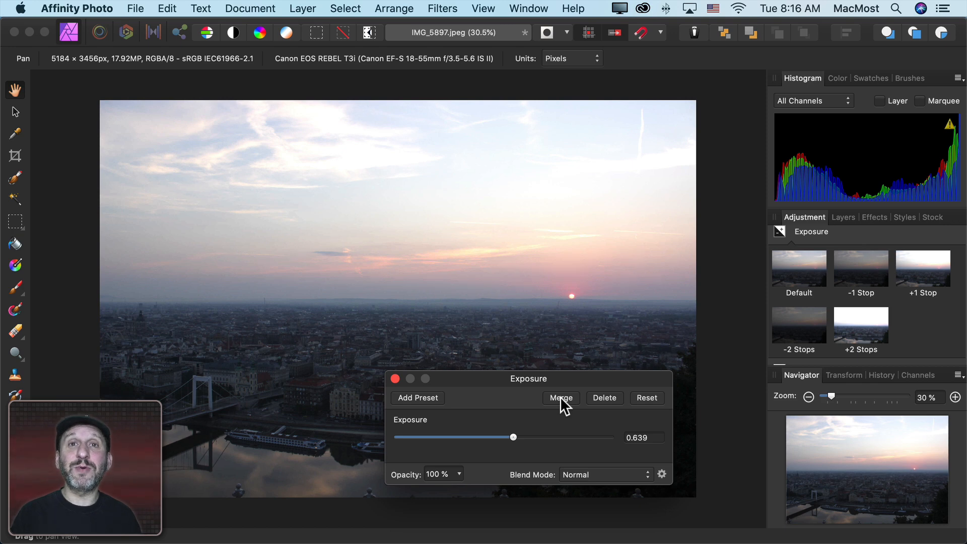
mouse_move(496, 256)
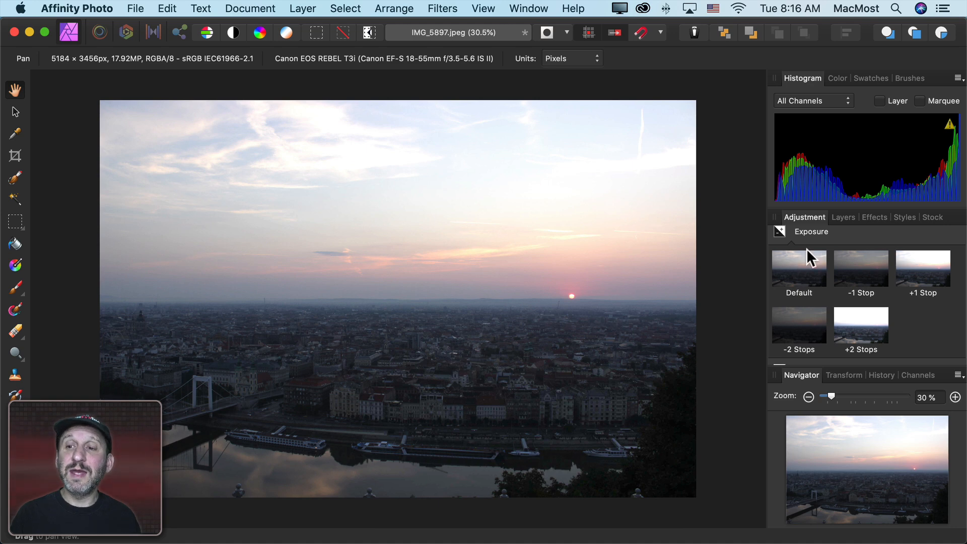
- Toggle the Exposure adjustment layer's visibility off and on to compare, leaving it enabled
left_click(844, 217)
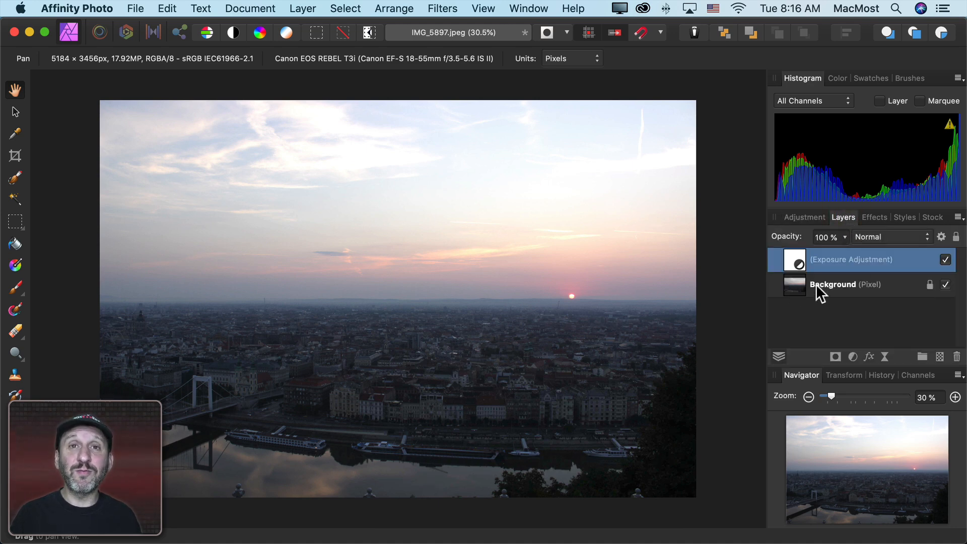
left_click(852, 285)
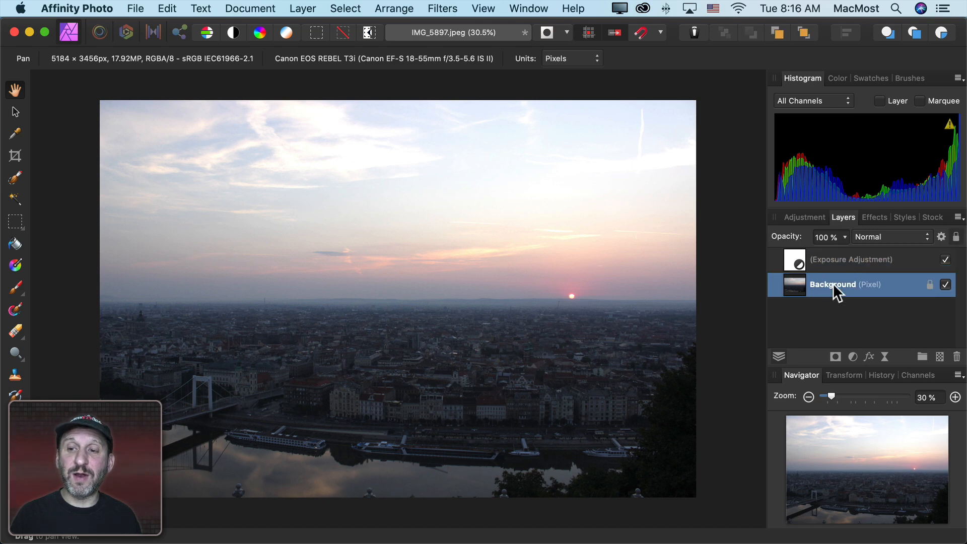
left_click(851, 259)
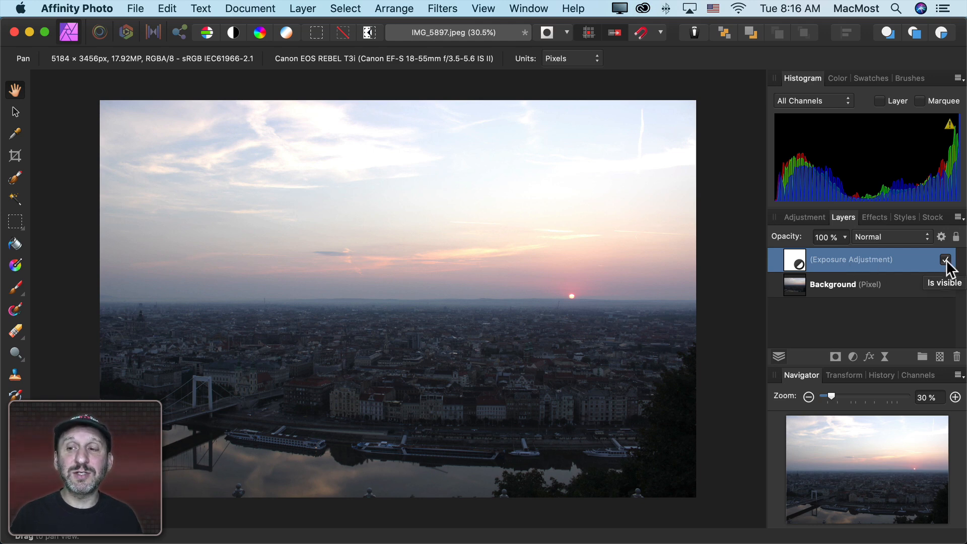
left_click(945, 259)
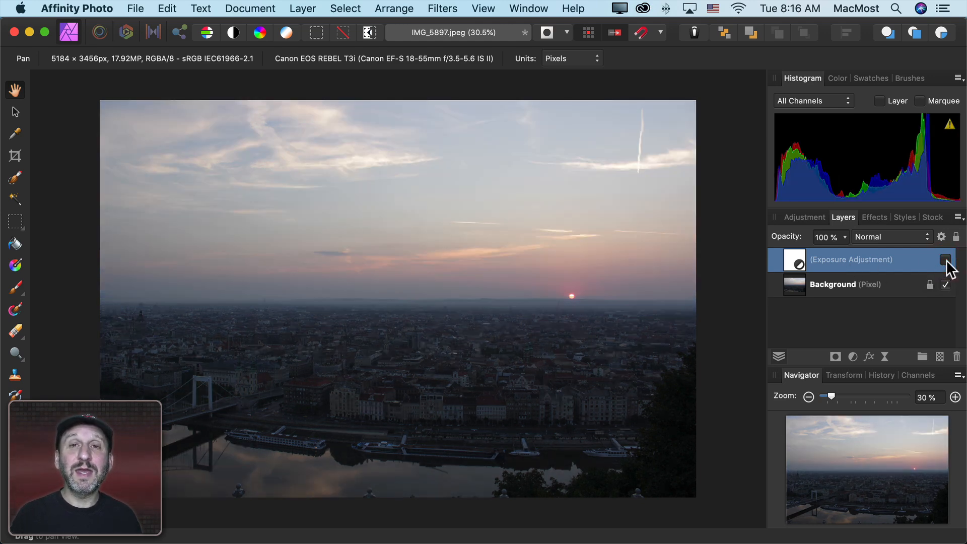
left_click(946, 258)
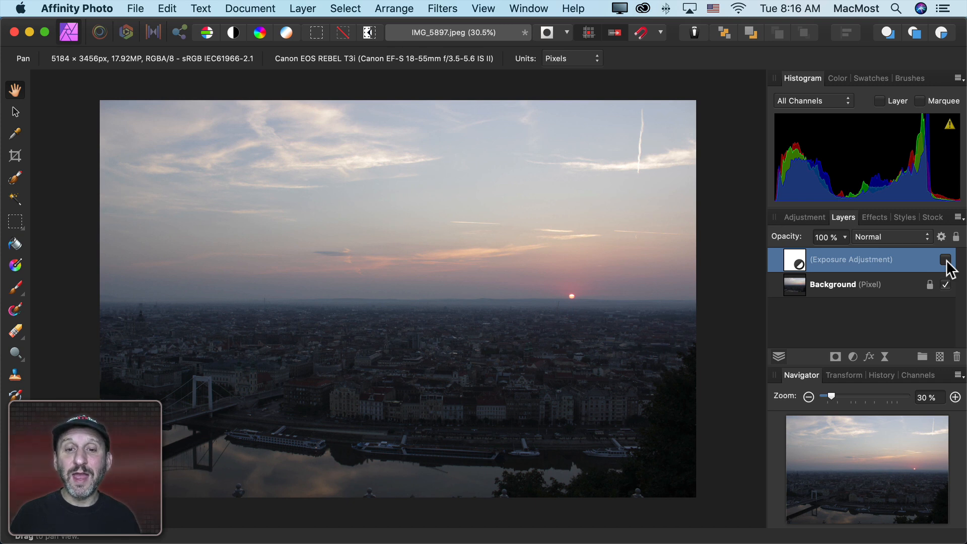
mouse_move(856, 293)
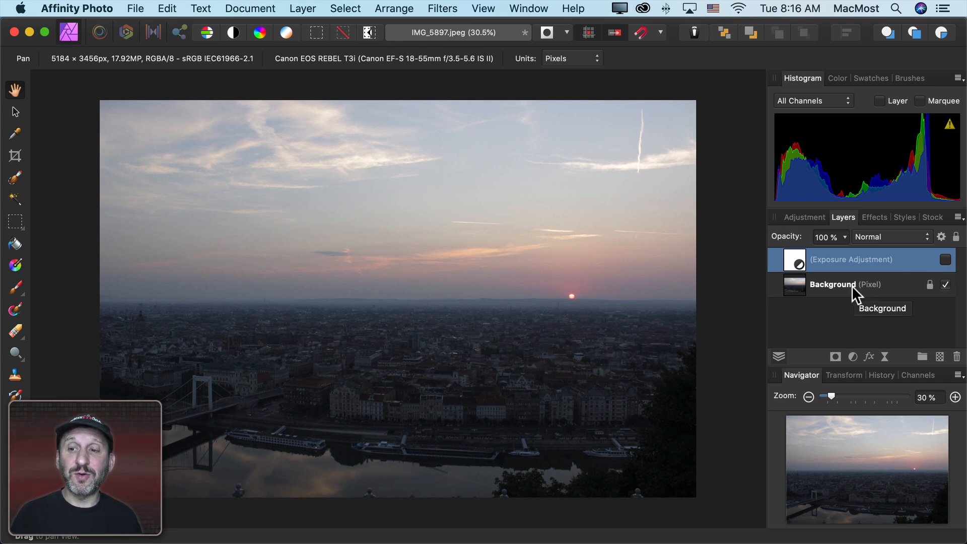
left_click(946, 259)
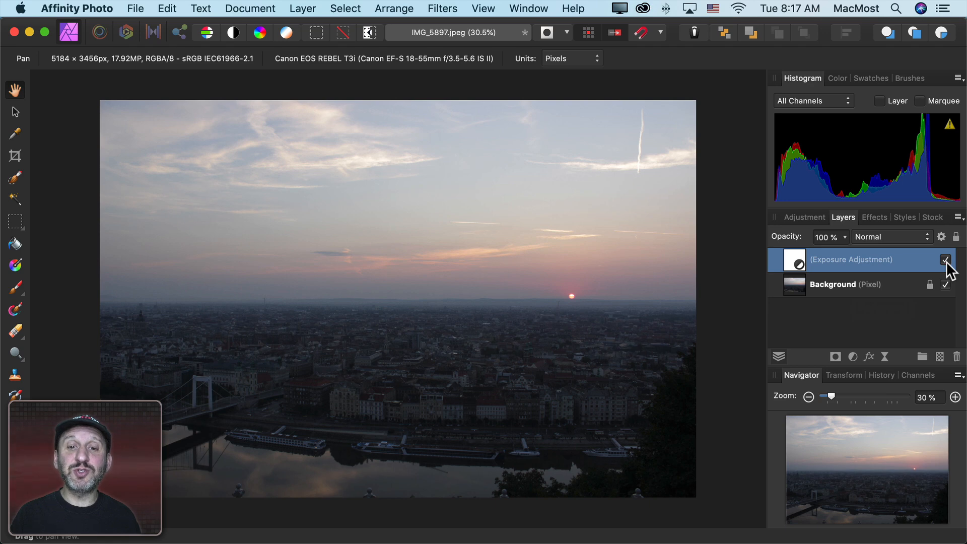
left_click(947, 259)
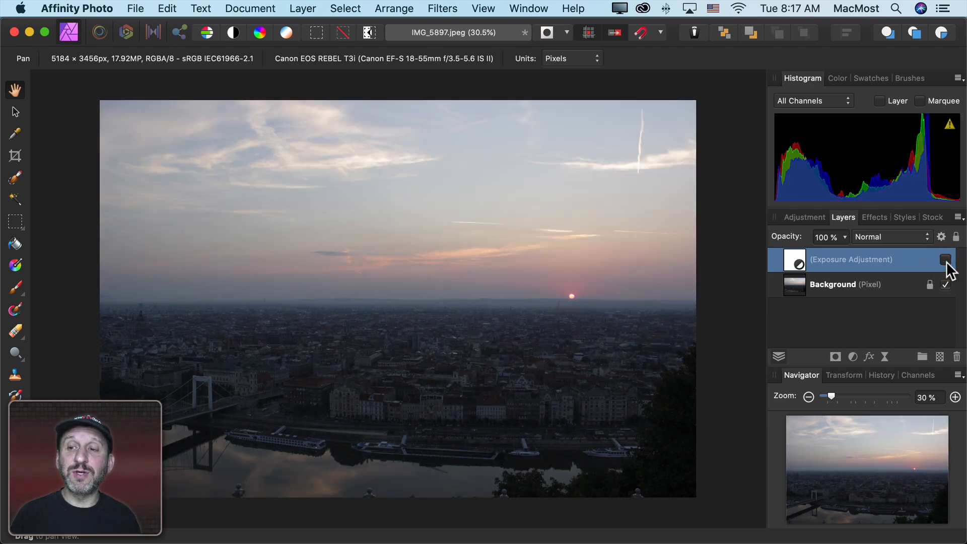
left_click(945, 259)
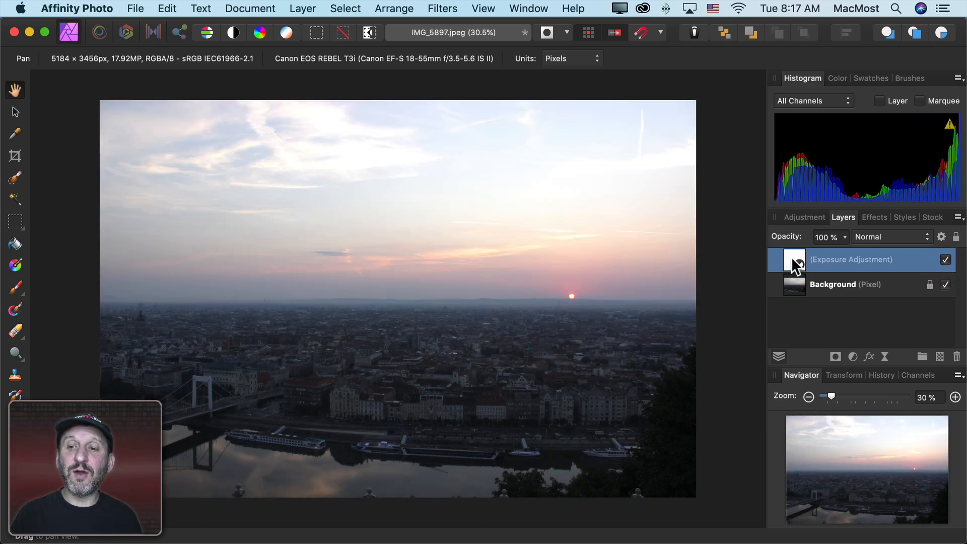
- Reopen the Exposure adjustment's settings from its layer thumbnail, showing 0.629
double_click(795, 259)
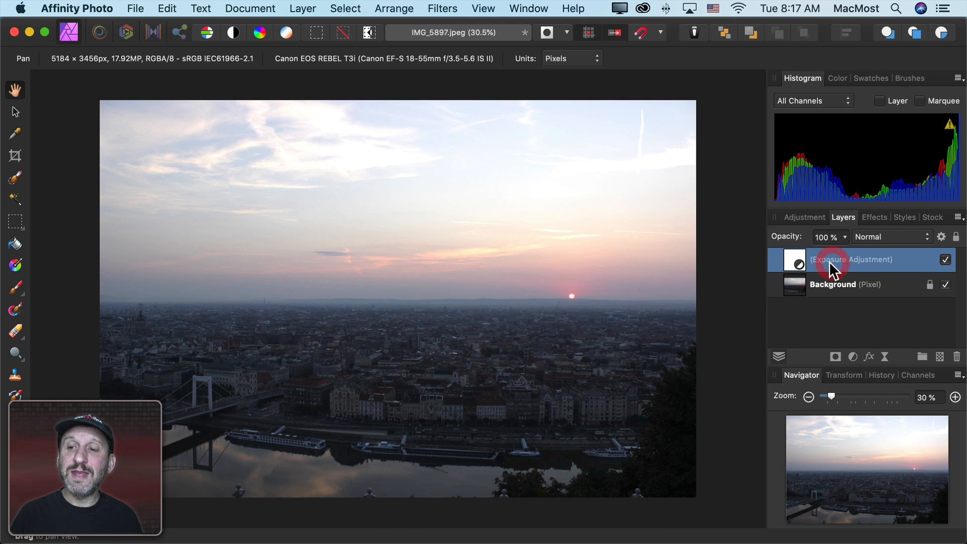
double_click(853, 259)
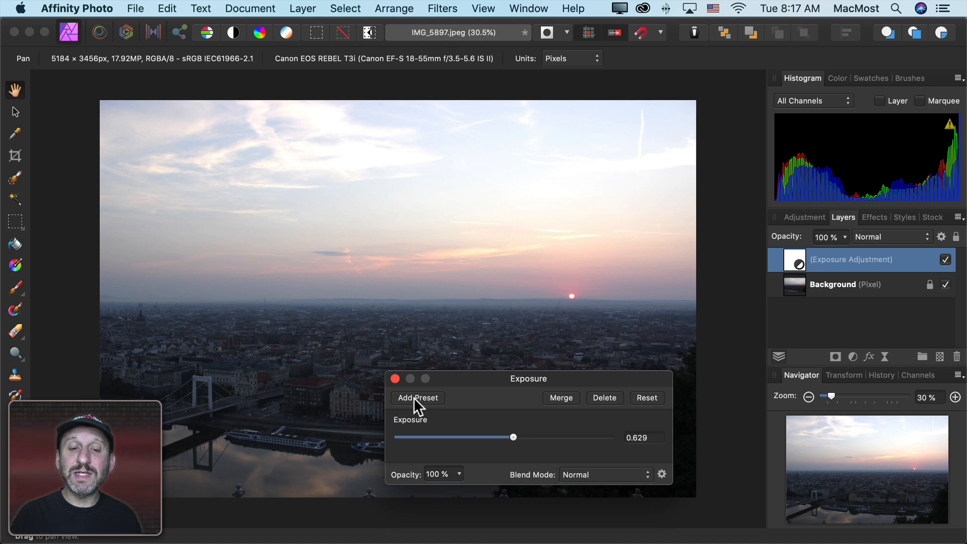
- Save the 0.629 exposure as an adjustment preset named 'Test'
left_click(417, 398)
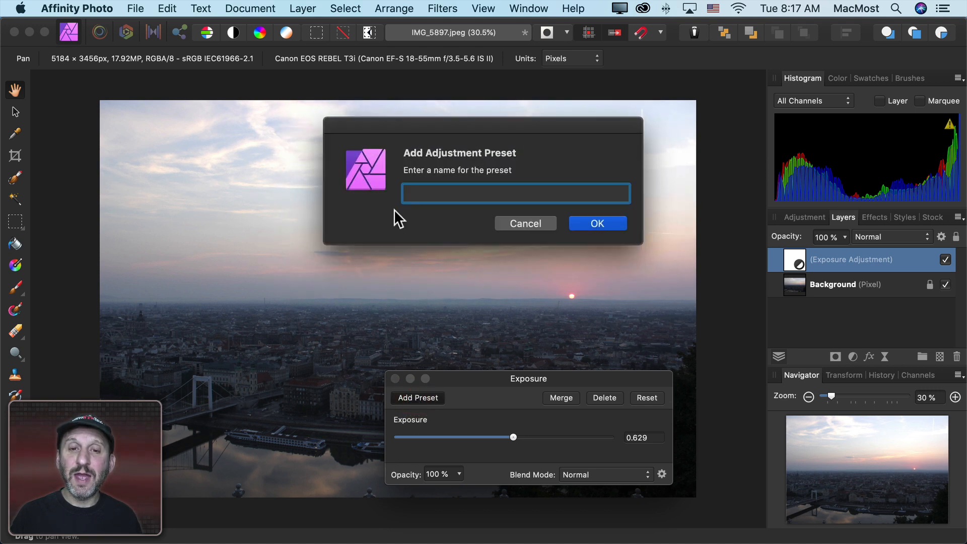
type("Test")
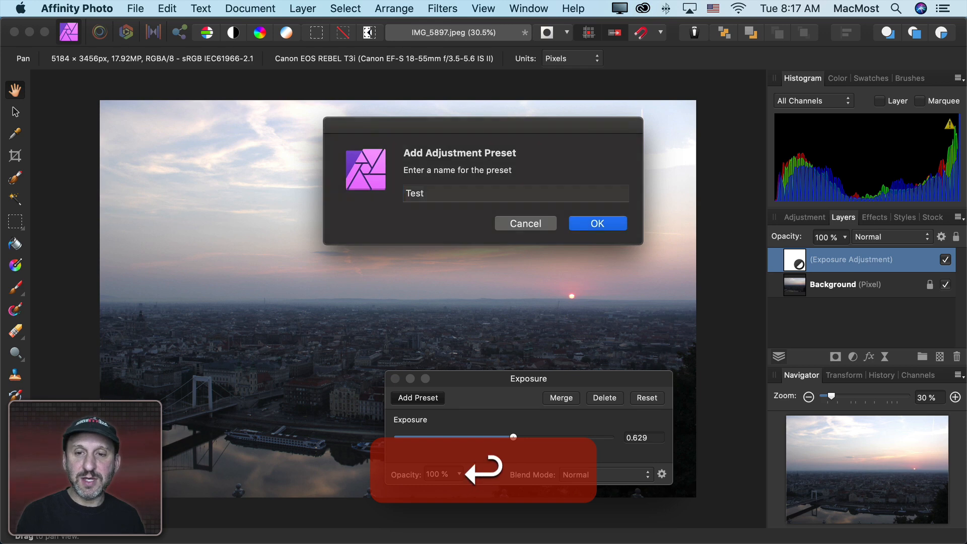
left_click(596, 224)
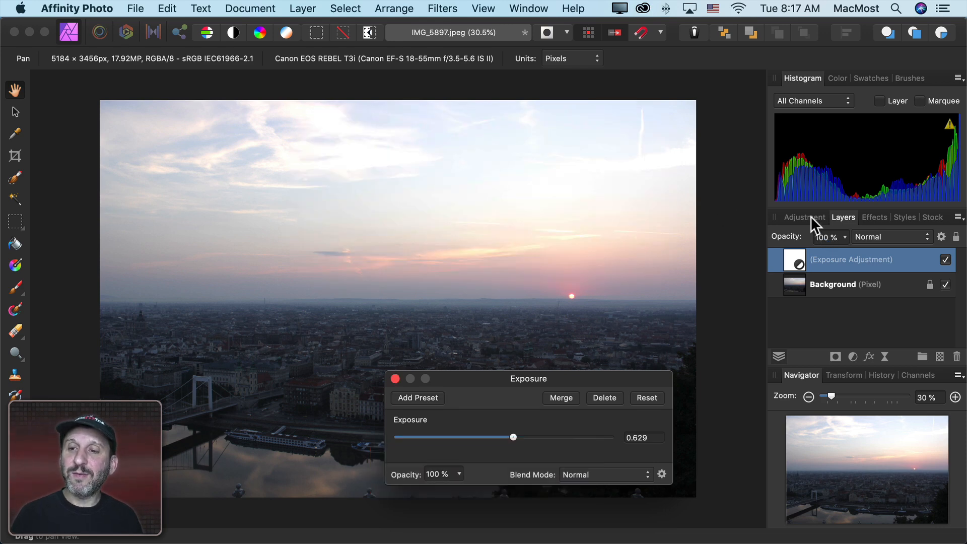
- Delete the 'Test' Exposure preset from the adjustments list and confirm
left_click(804, 217)
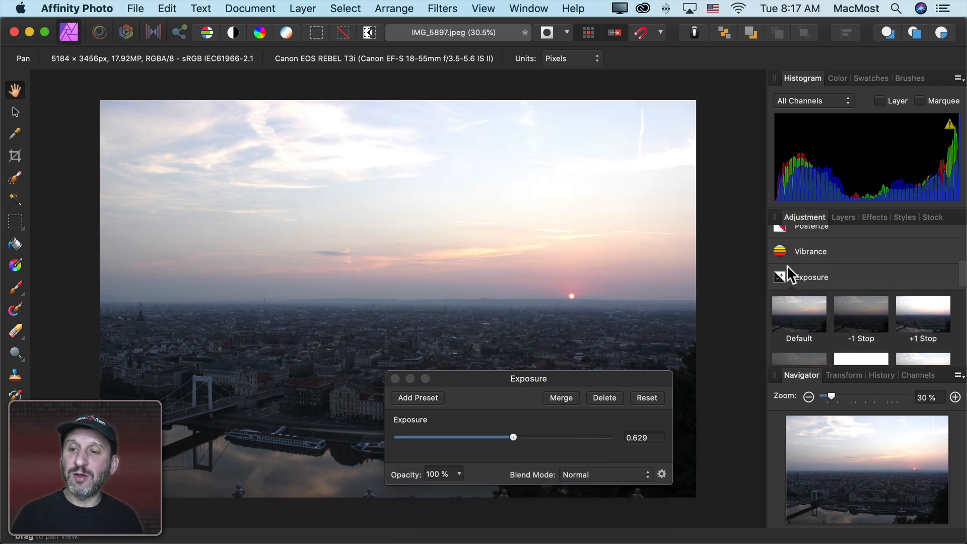
scroll("down", 3)
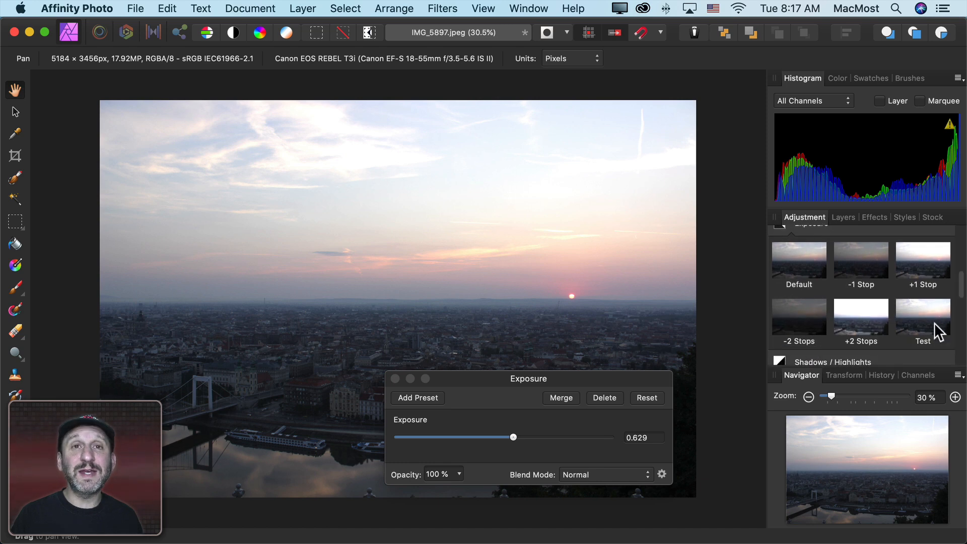
mouse_move(938, 331)
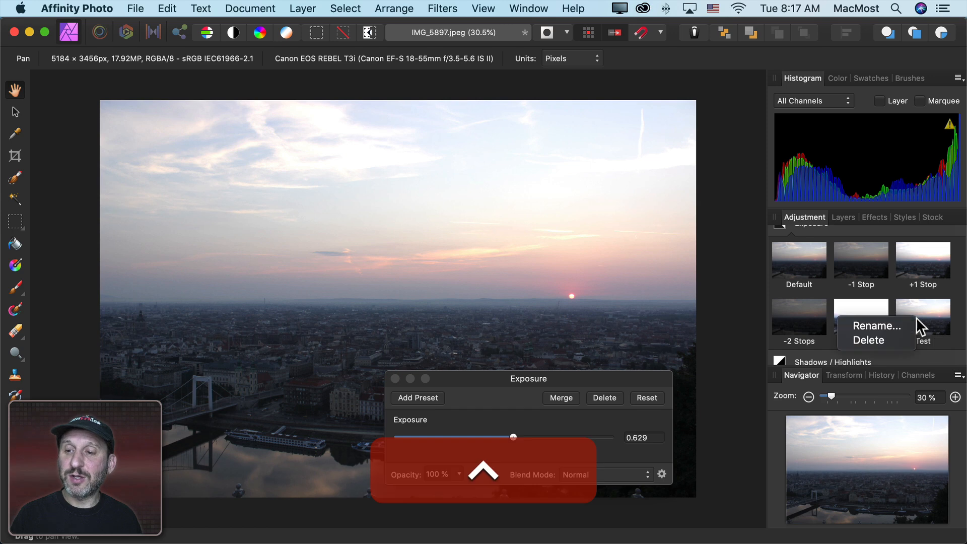
left_click(869, 341)
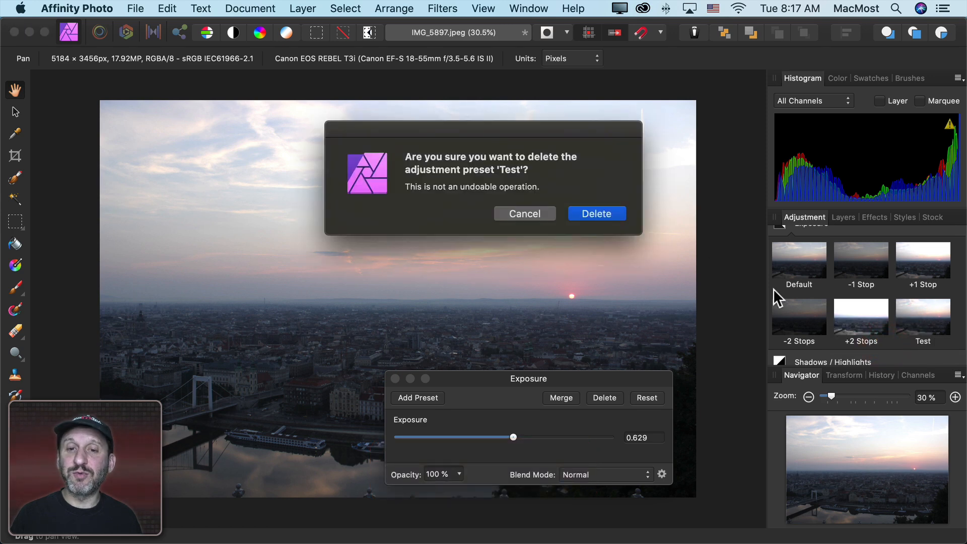
left_click(595, 214)
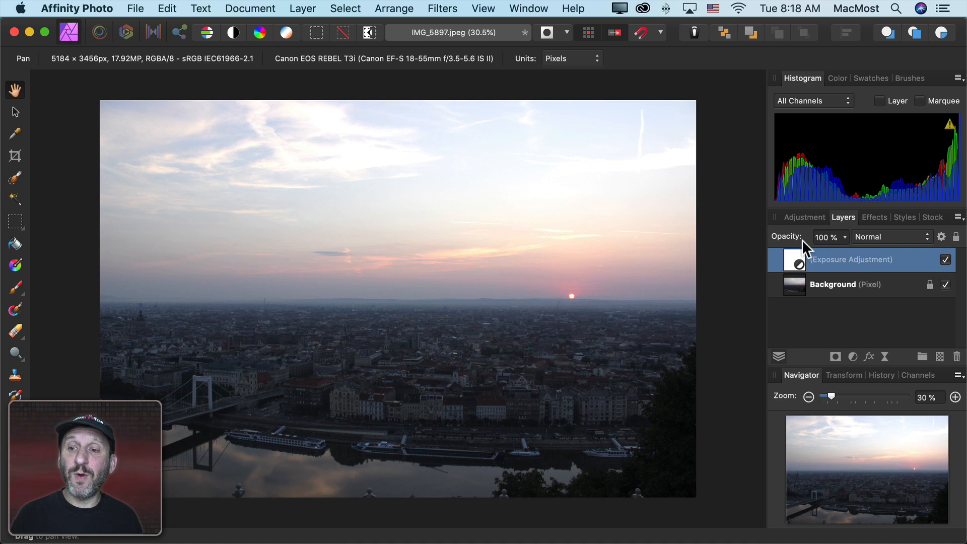
mouse_move(848, 246)
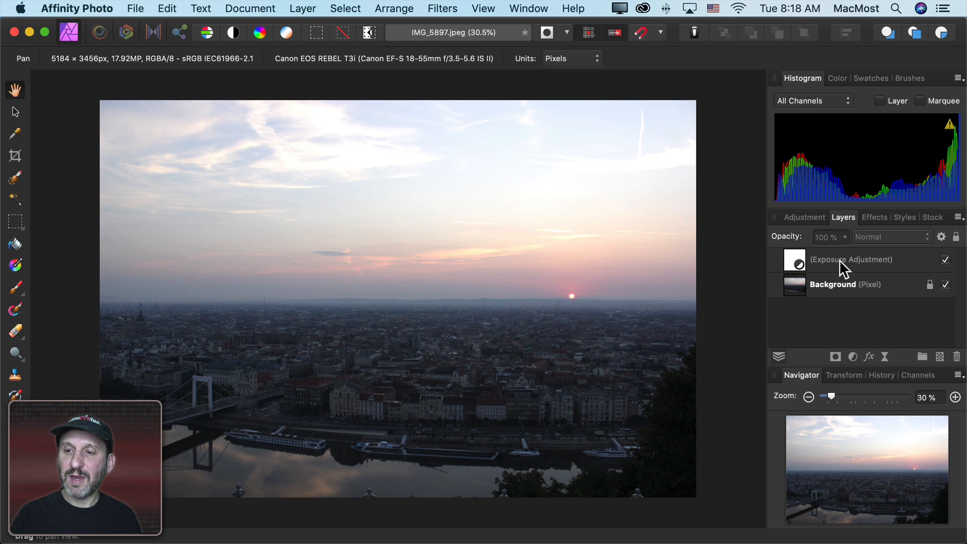
left_click(851, 259)
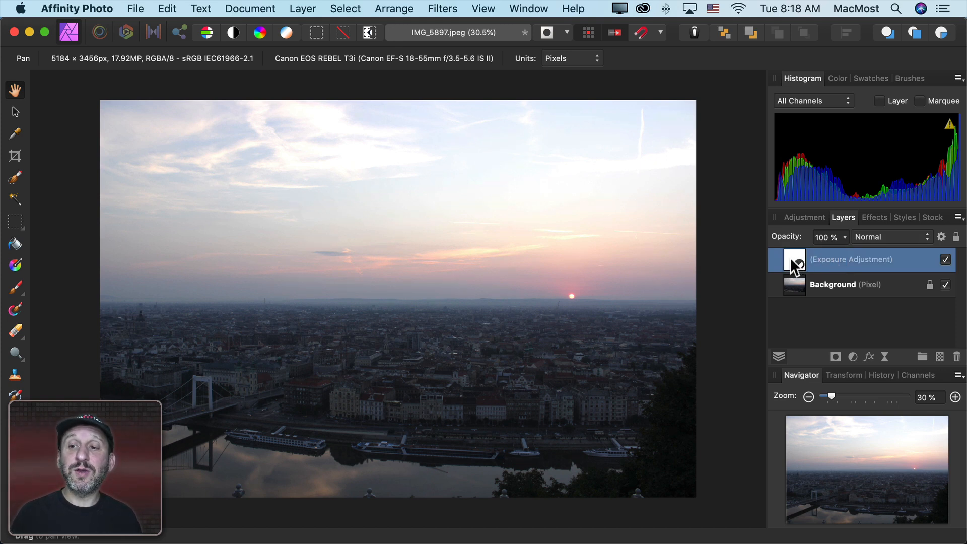
right_click(795, 259)
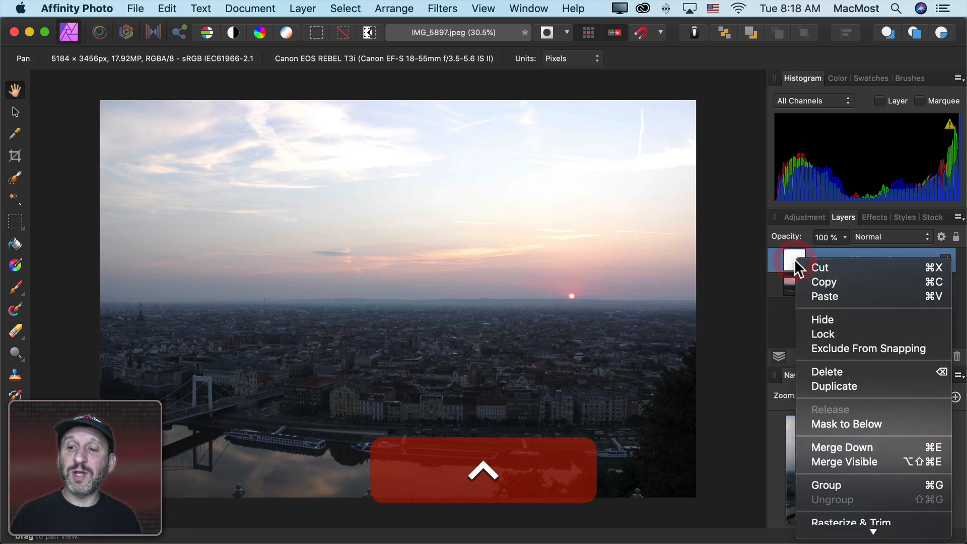
mouse_move(844, 461)
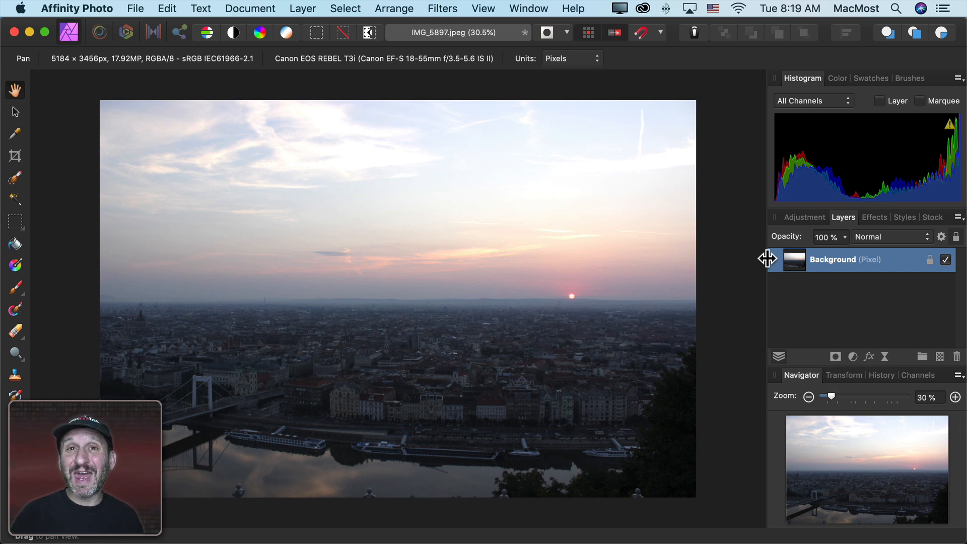
key("cmd+z")
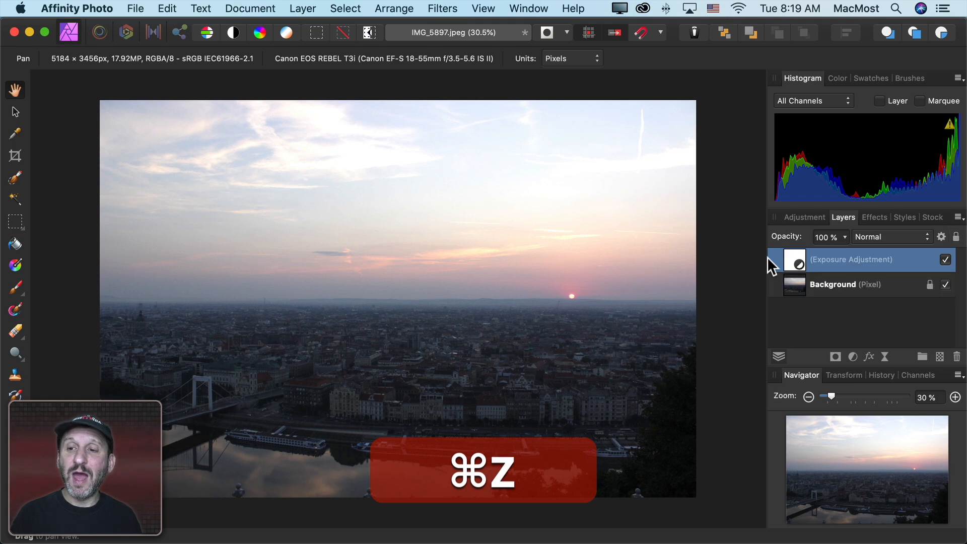
left_click(135, 9)
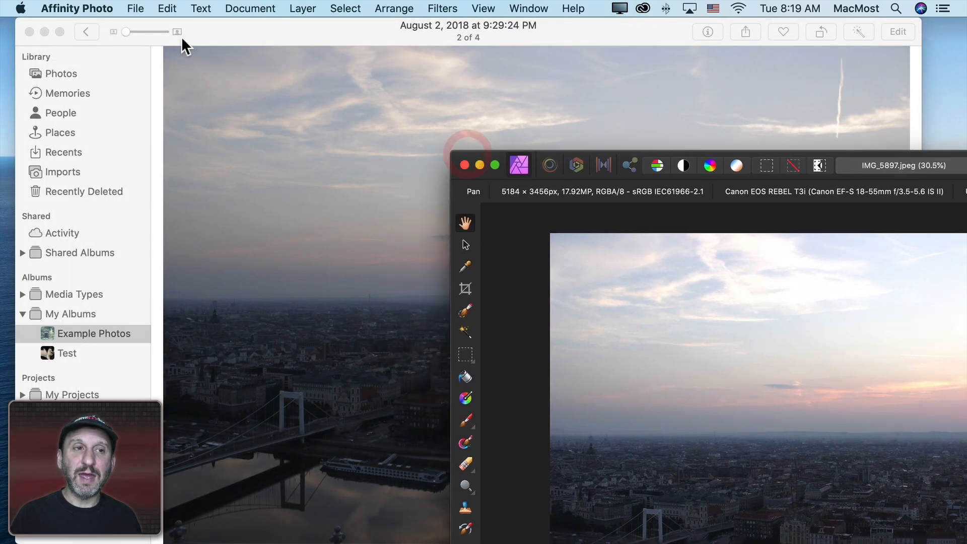
- Save the sunset photo flattened back into Photos and advance to the dog photo
left_click(134, 9)
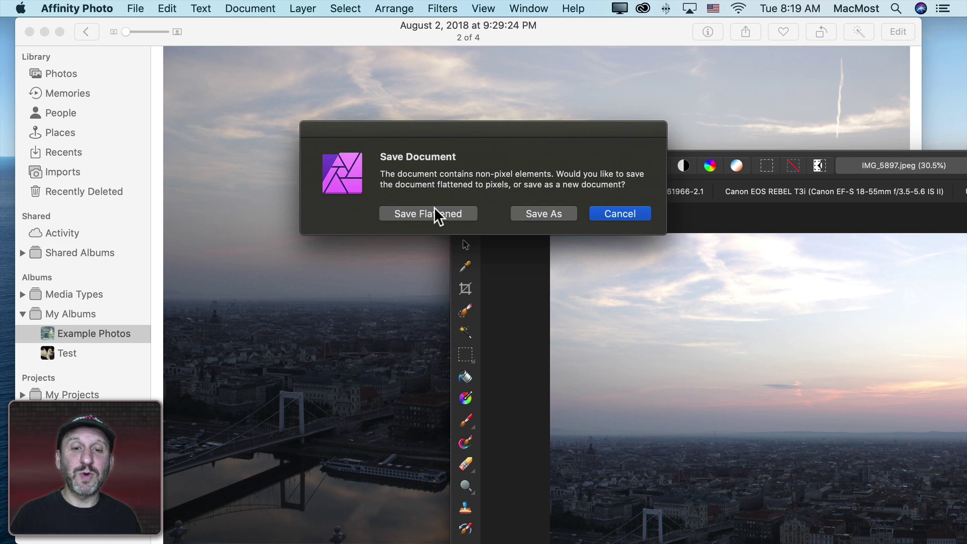
left_click(427, 214)
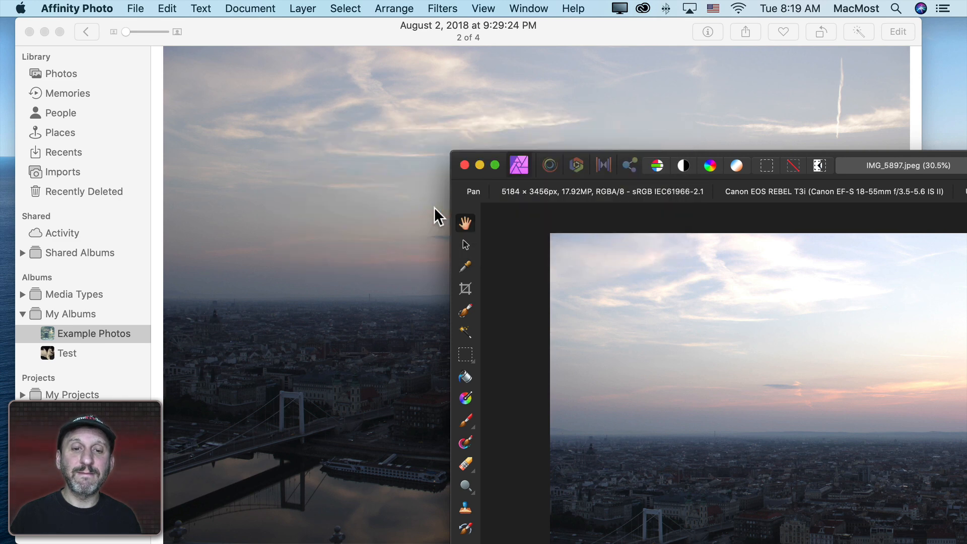
left_click(466, 164)
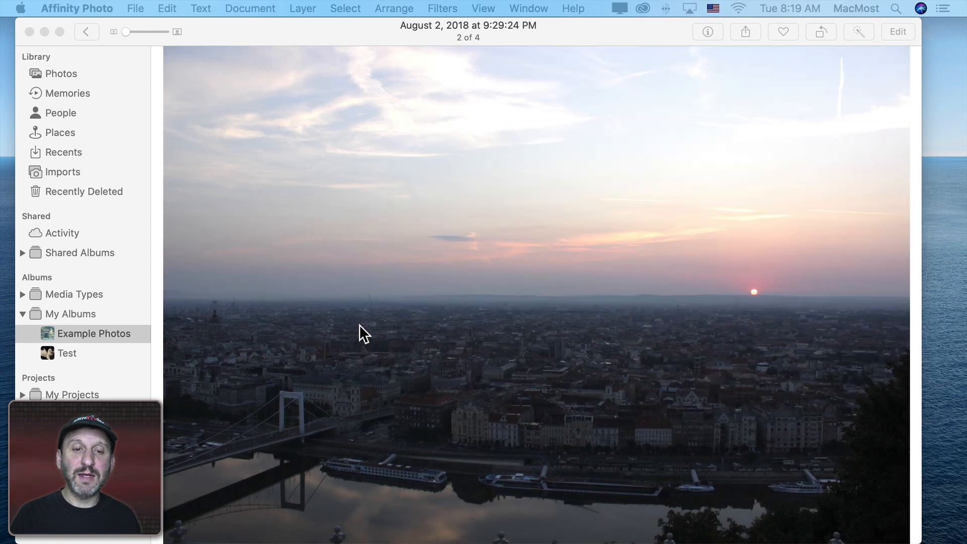
mouse_move(349, 363)
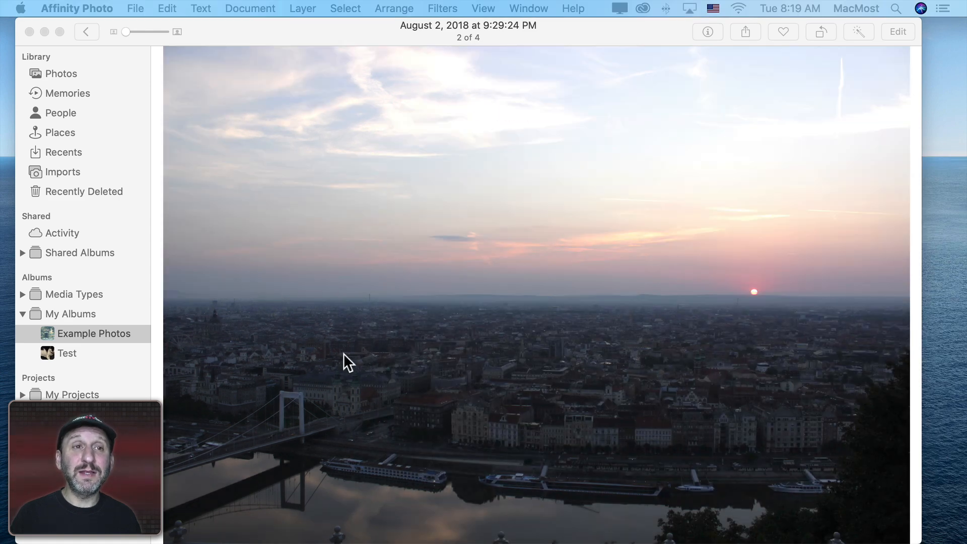
left_click(86, 31)
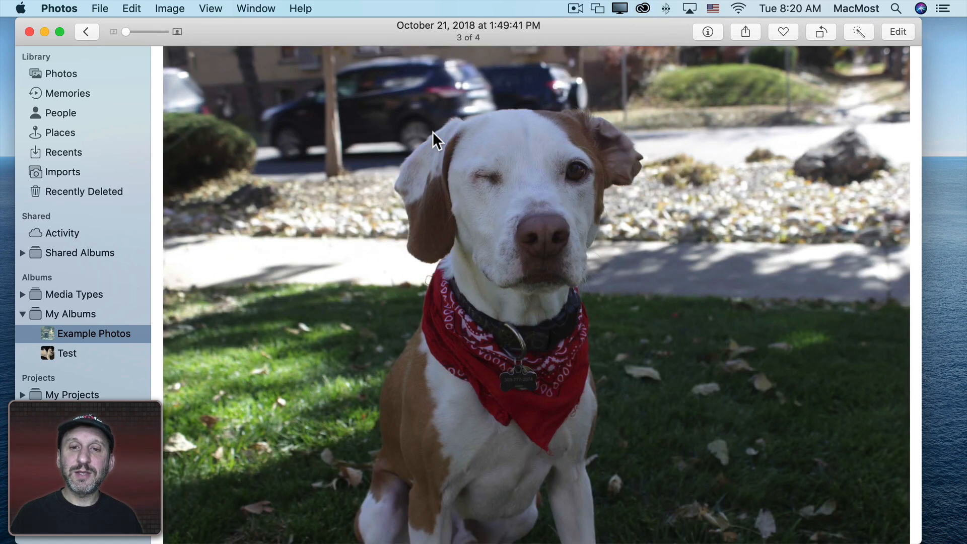
mouse_move(237, 67)
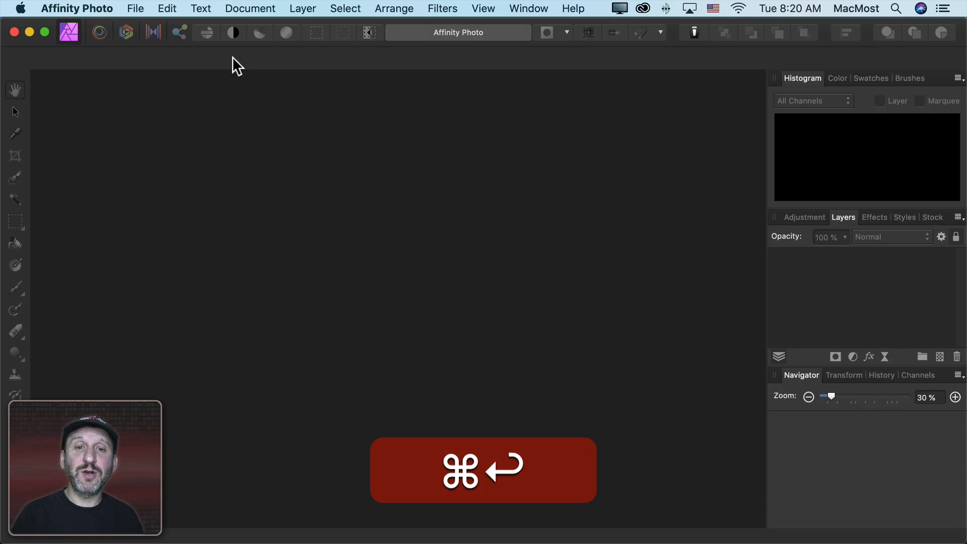
- Send the dog photo to Affinity Photo and show the Adjustment list from the top
key("cmd+return")
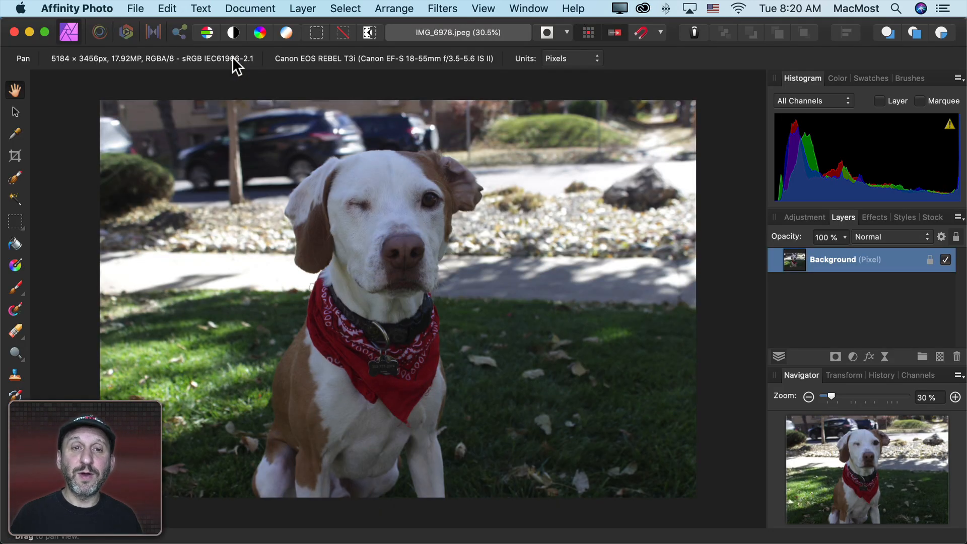
left_click(804, 217)
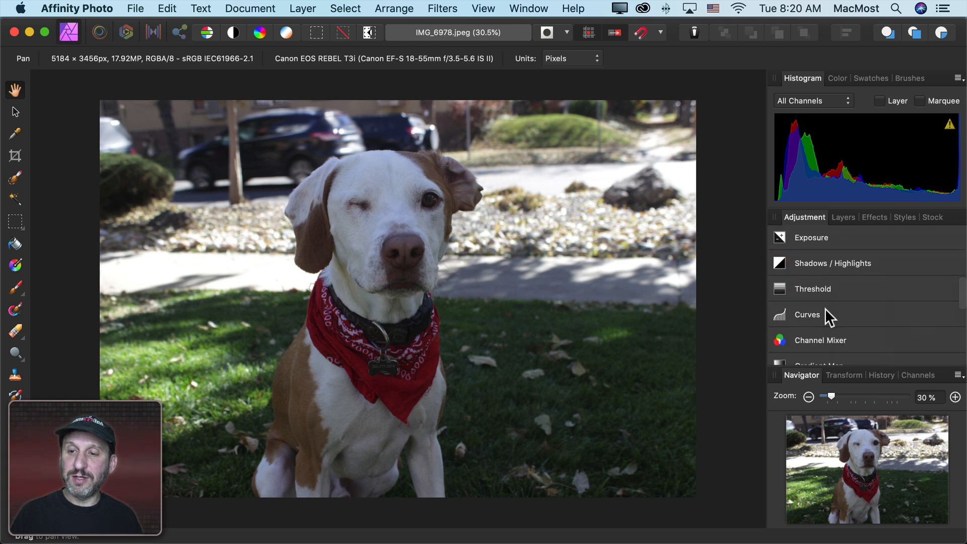
scroll("up", 3)
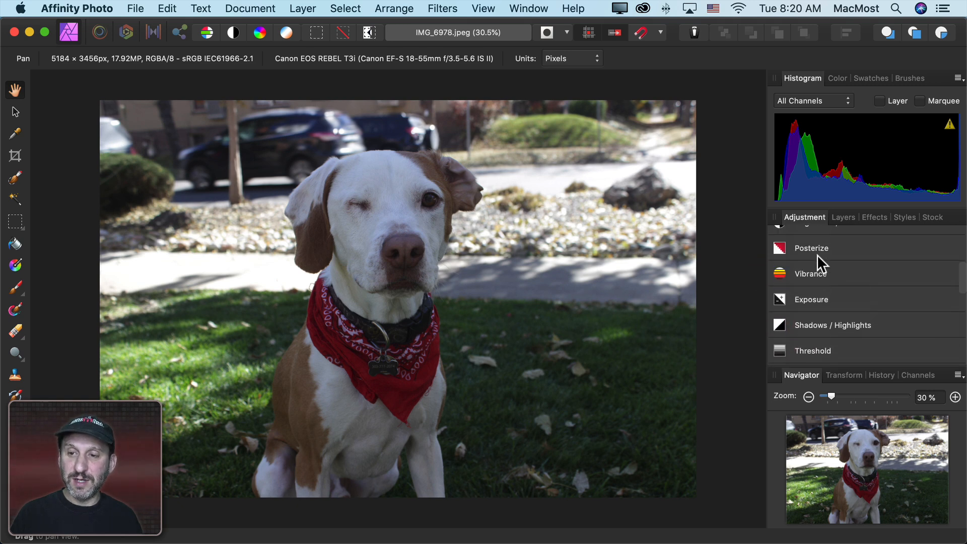
scroll("up", 3)
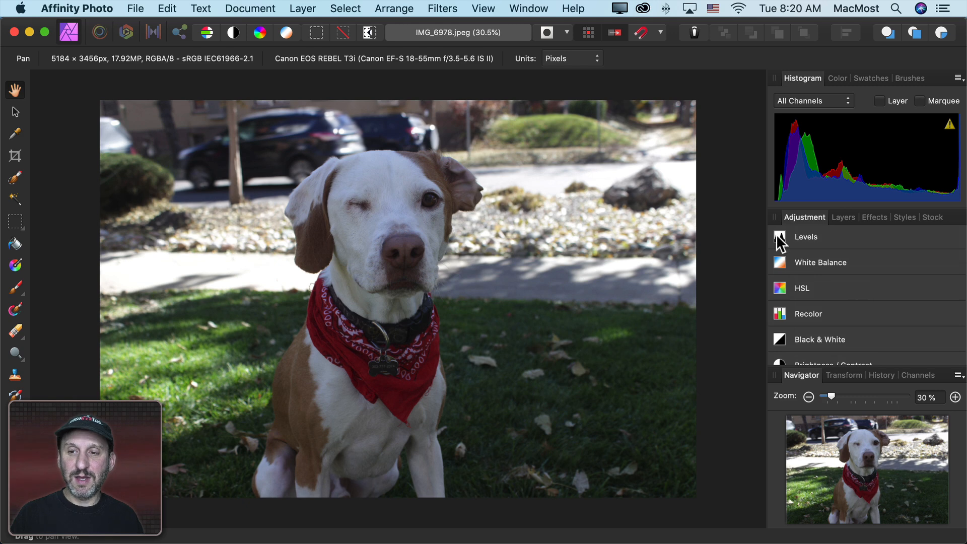
- Add a Levels adjustment with White Level 76% and Gamma 0.715 to brighten the dog
left_click(806, 236)
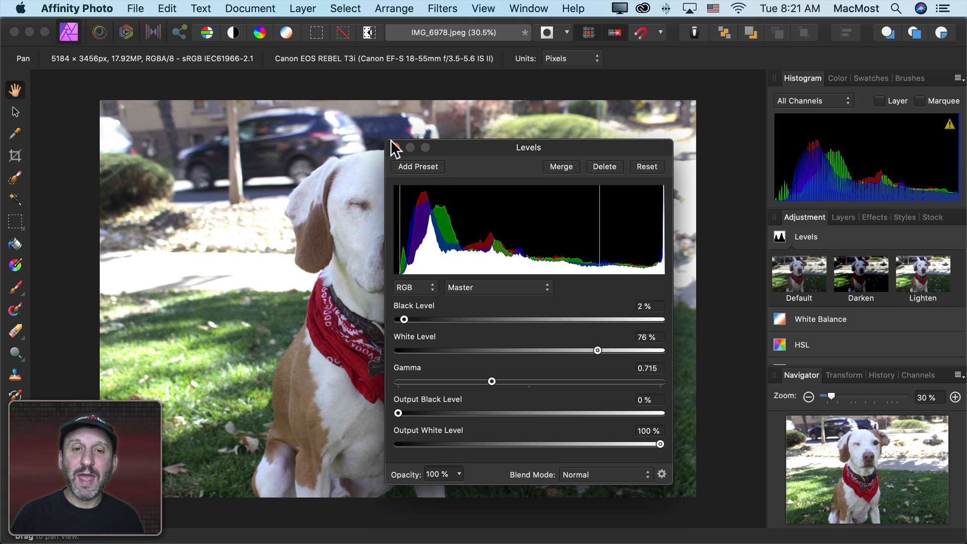
left_click(396, 147)
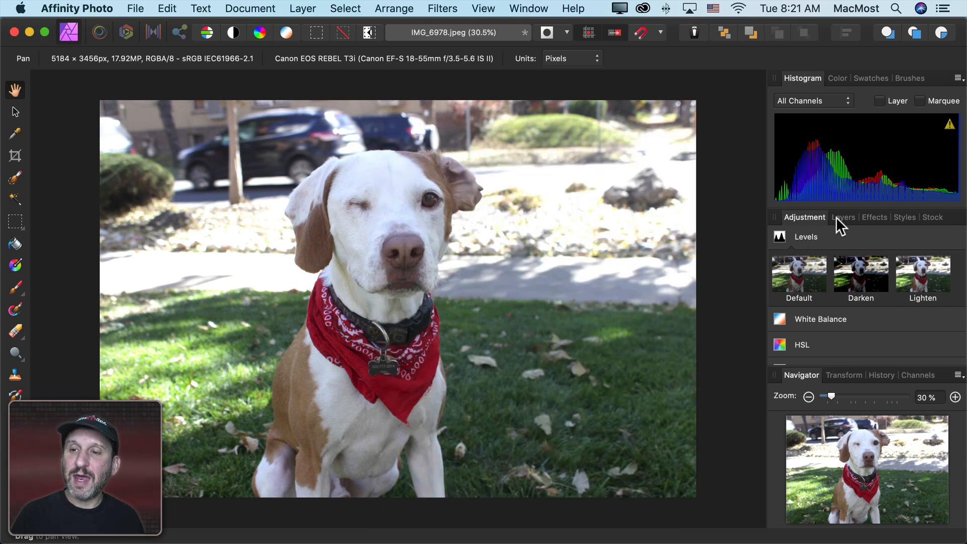
left_click(843, 218)
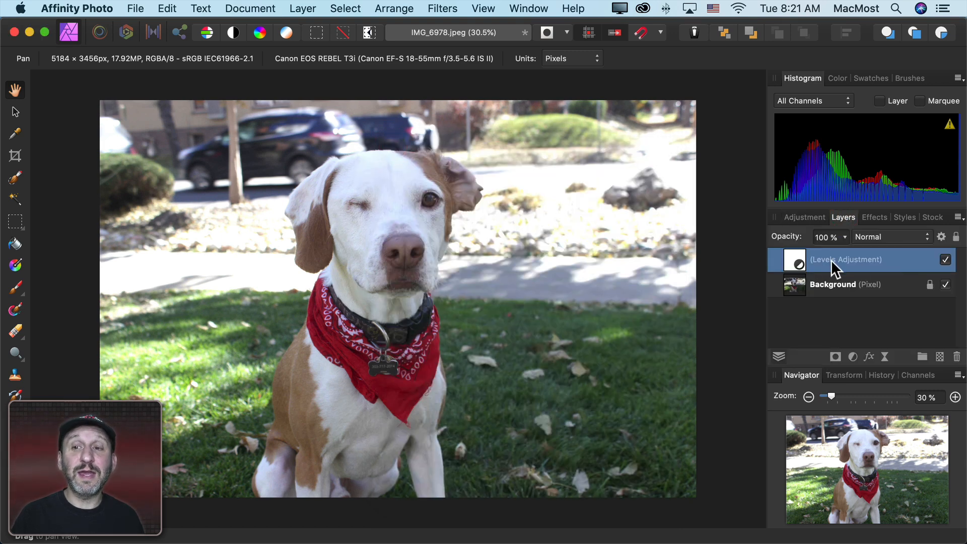
left_click(806, 218)
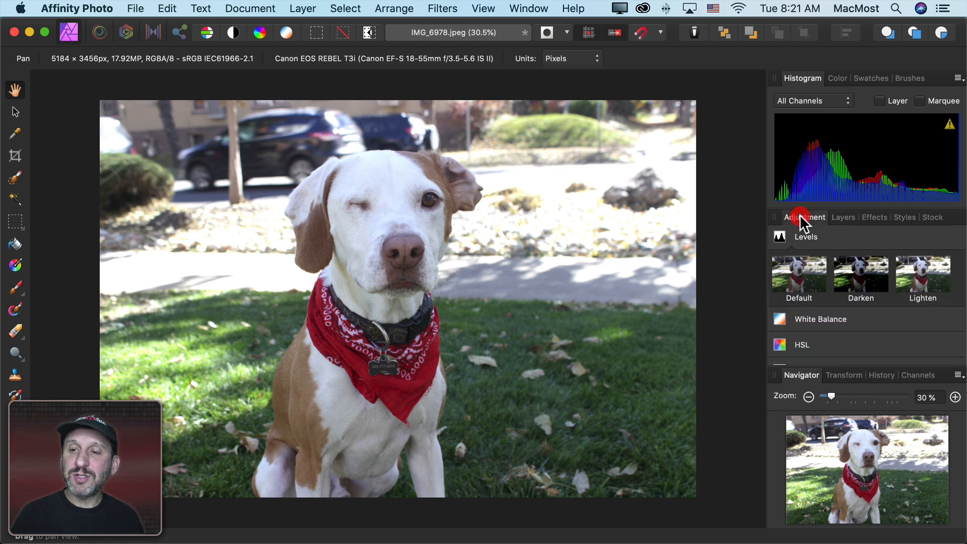
mouse_move(811, 247)
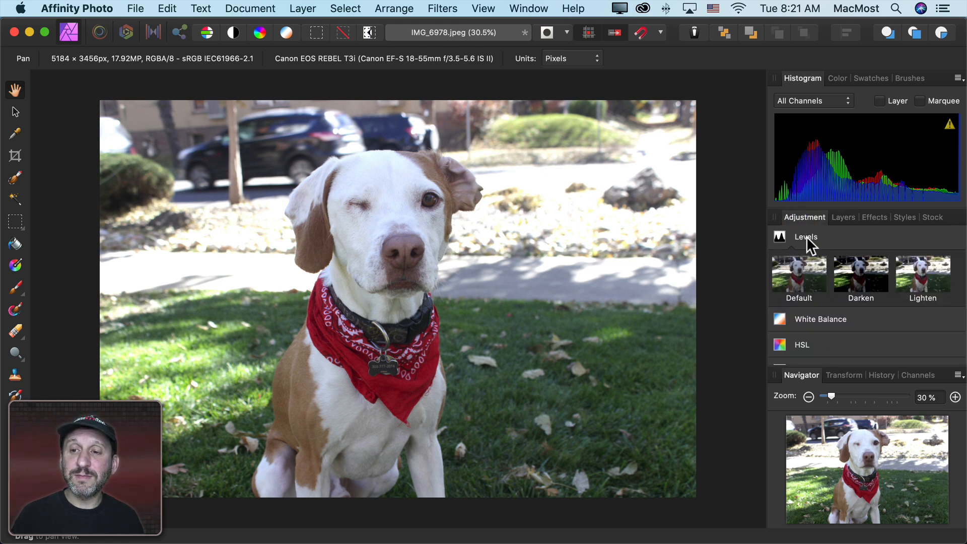
- Add a Selective Color adjustment on Reds: Cyan 66%, Magenta -64%, Yellow 38%
scroll("down", 3)
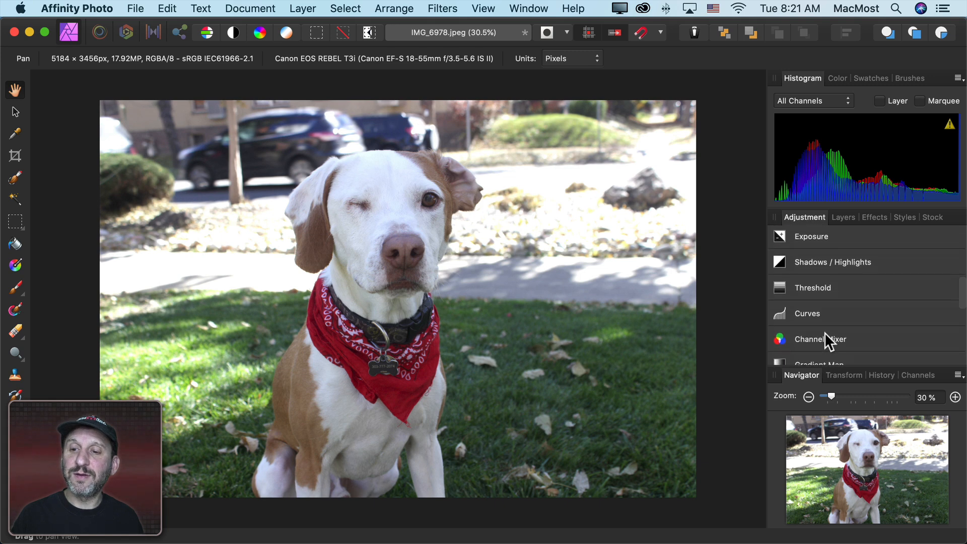
scroll("down", 3)
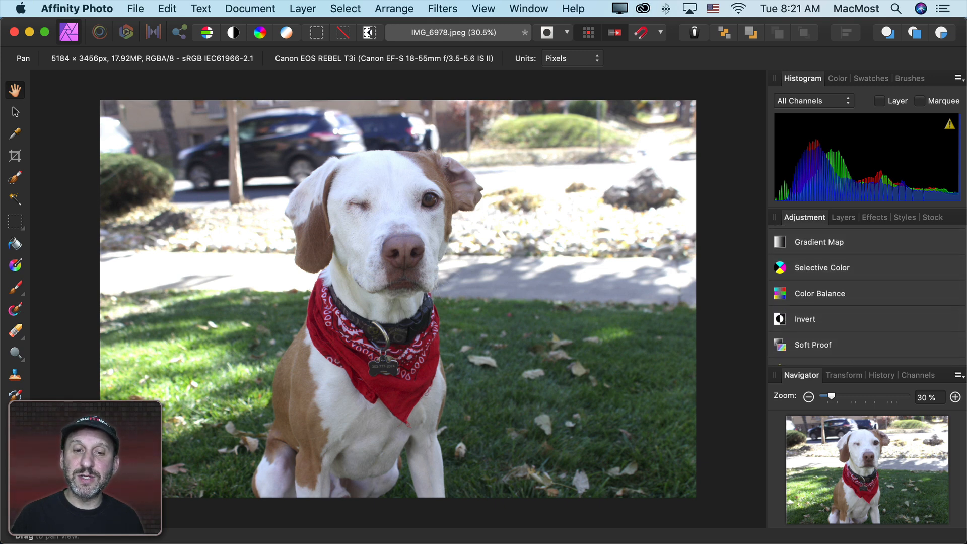
mouse_move(829, 296)
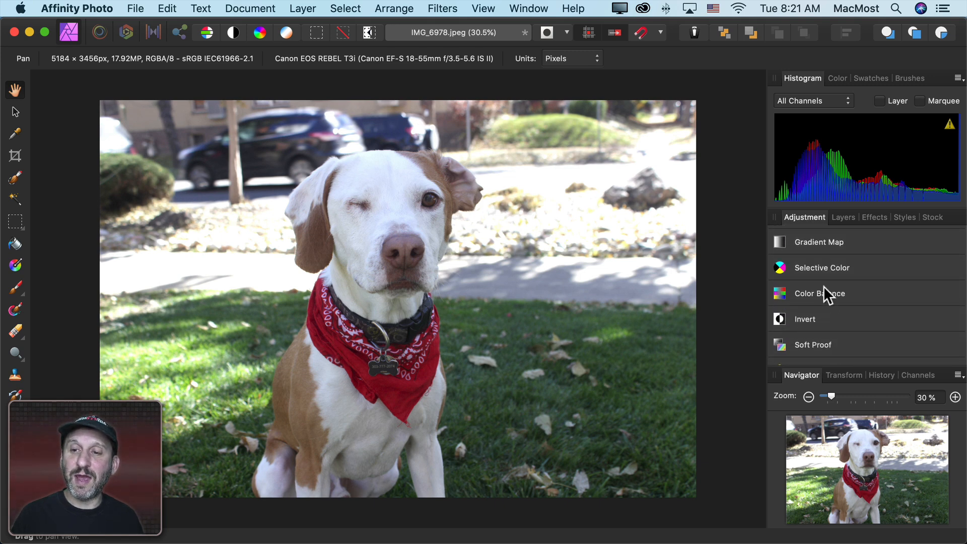
left_click(822, 267)
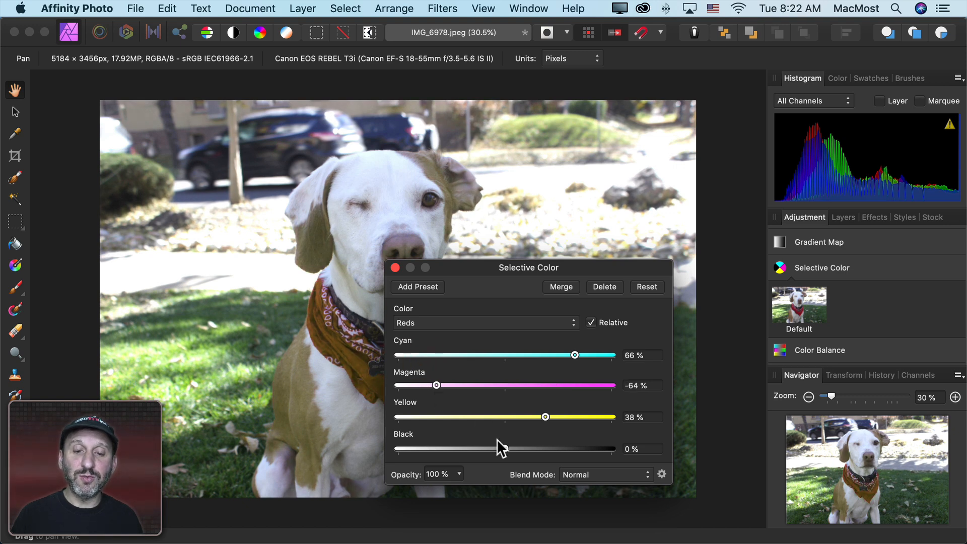
left_click(395, 267)
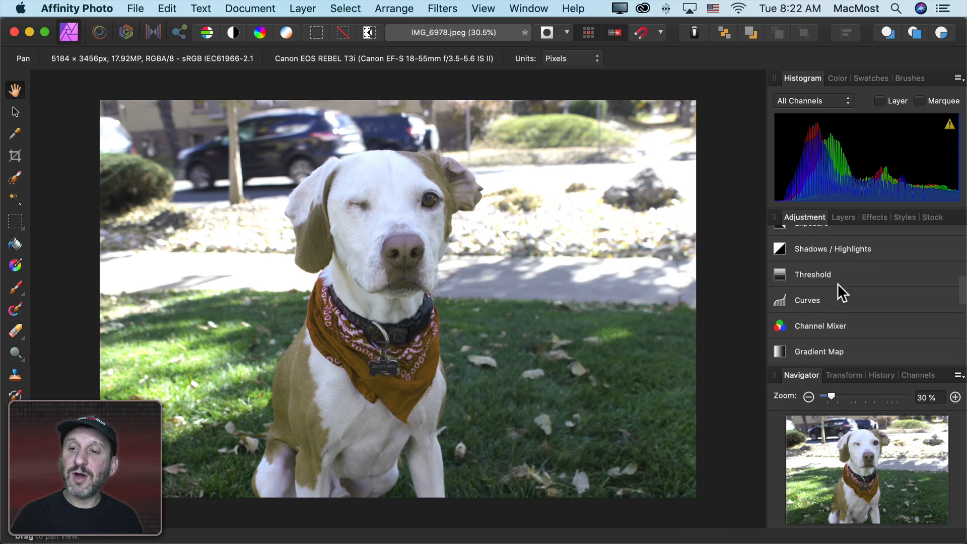
- Add a Vibrance adjustment at 49% vibrance and 52% saturation, then view the layers
left_click(811, 286)
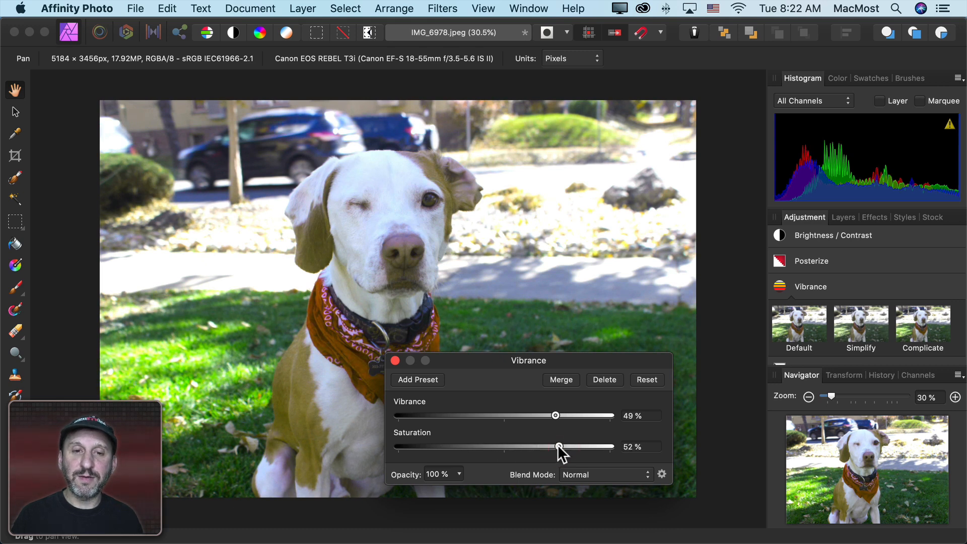
left_click(395, 361)
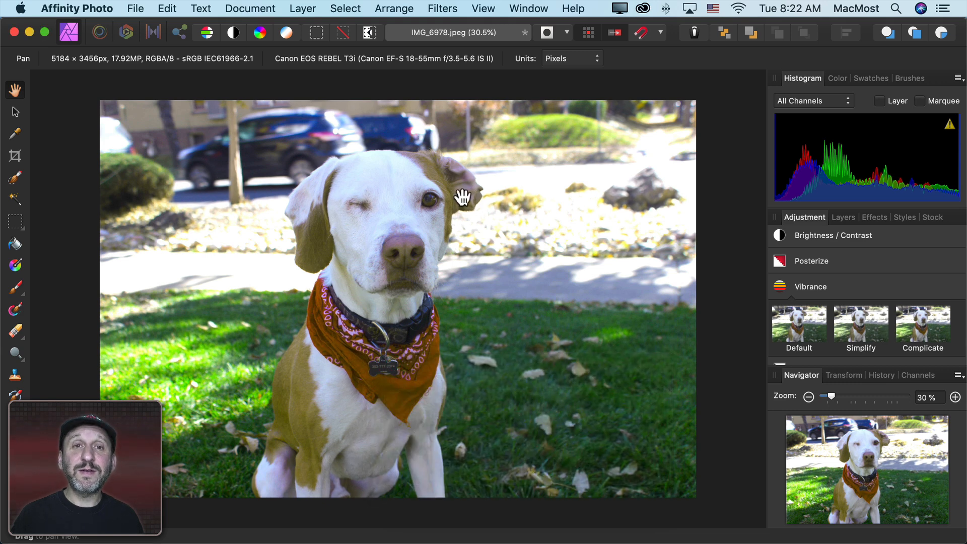
left_click(843, 218)
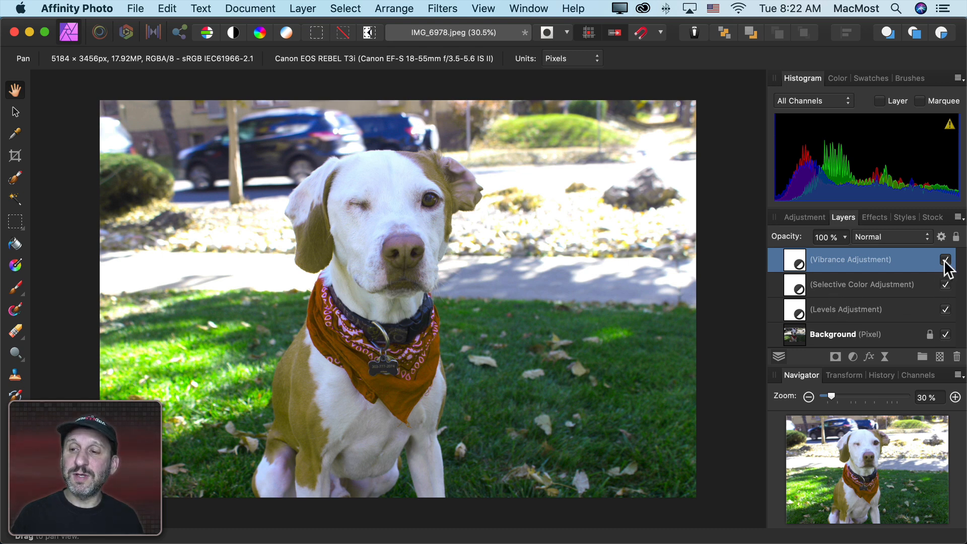
- Toggle the Vibrance, Levels and Selective Color layers to compare, then move to the temple photo
left_click(946, 259)
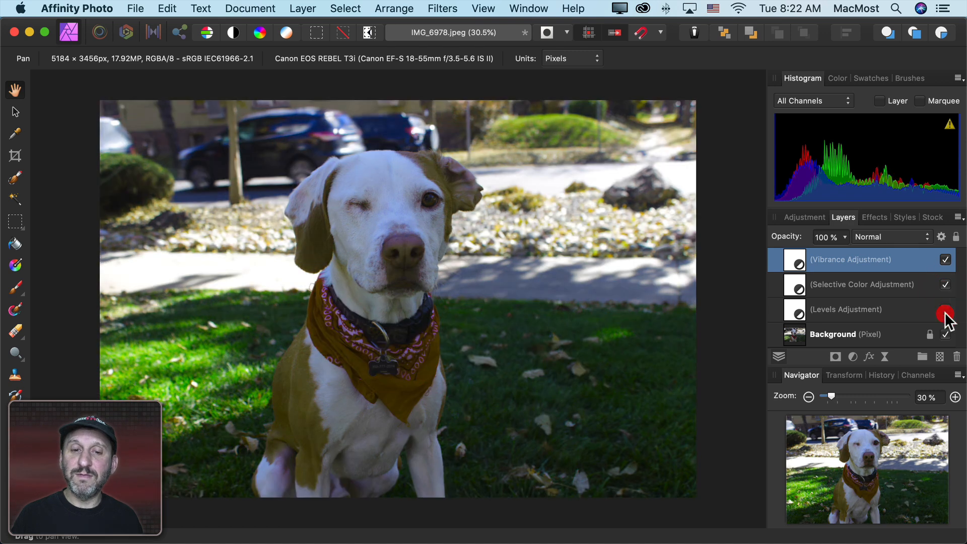
left_click(945, 309)
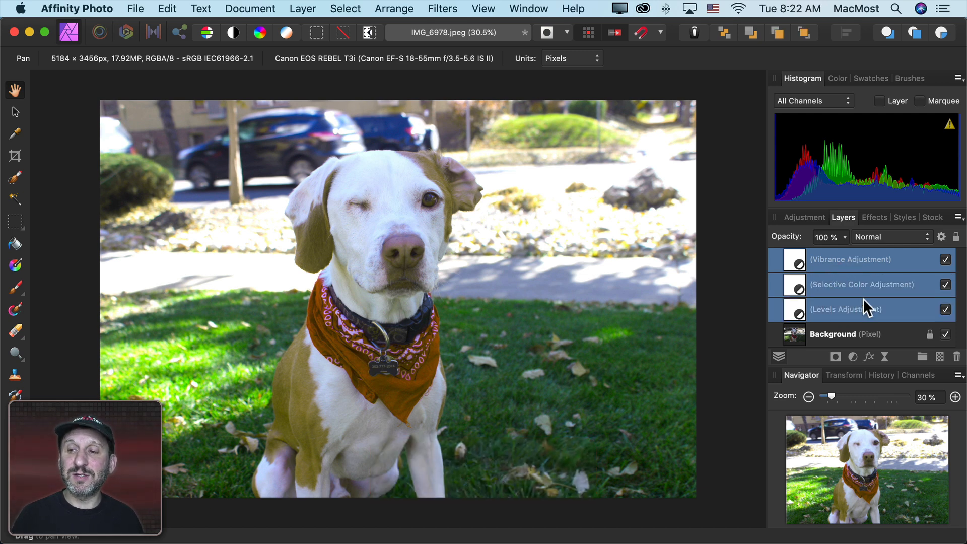
left_click(946, 259)
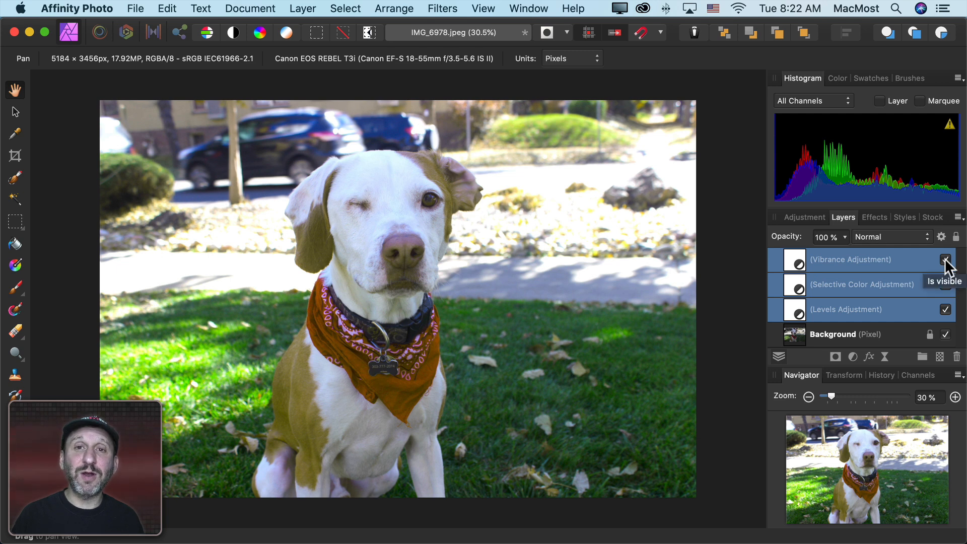
left_click(946, 259)
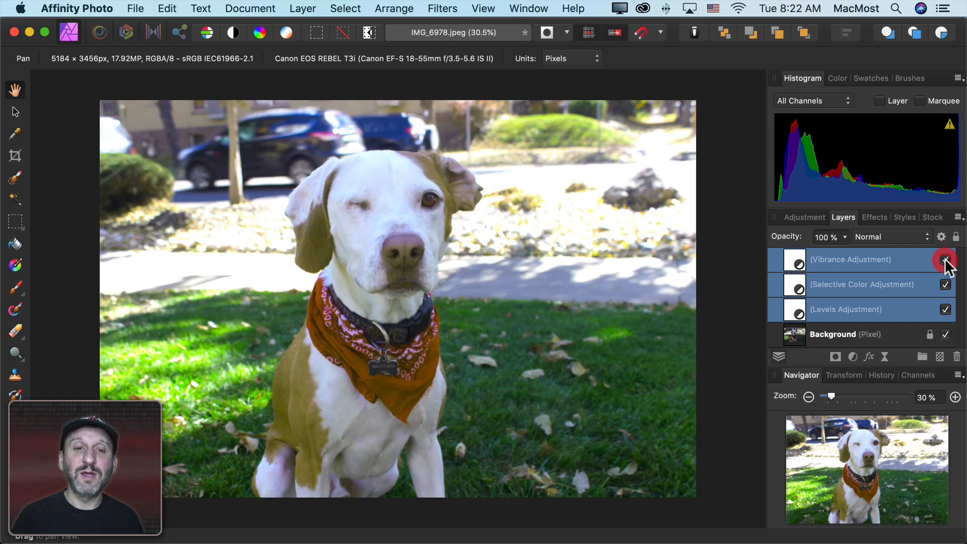
left_click(946, 259)
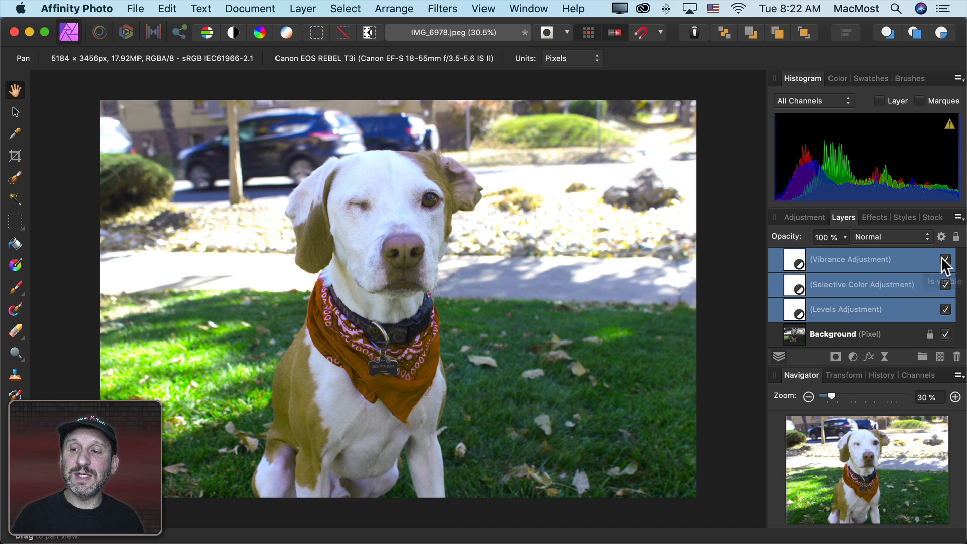
left_click(945, 259)
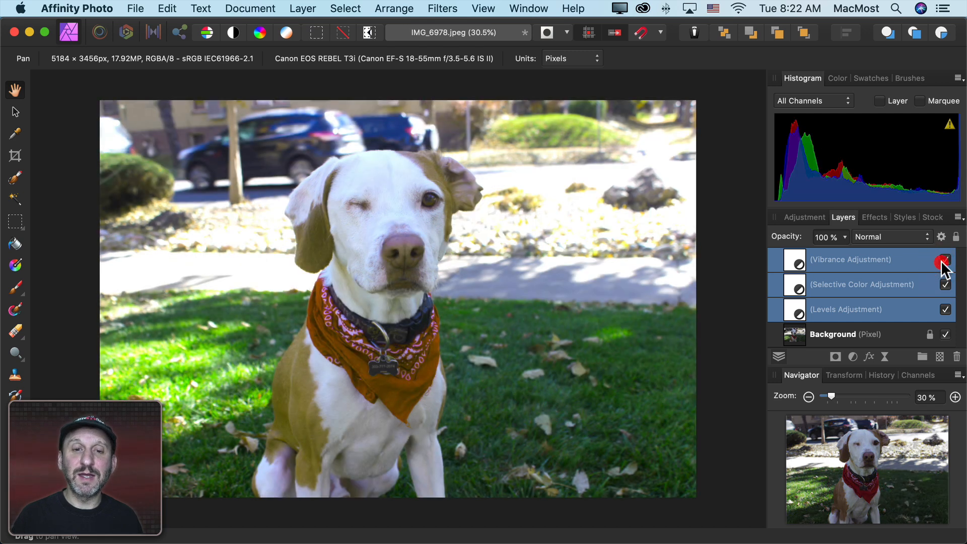
left_click(945, 259)
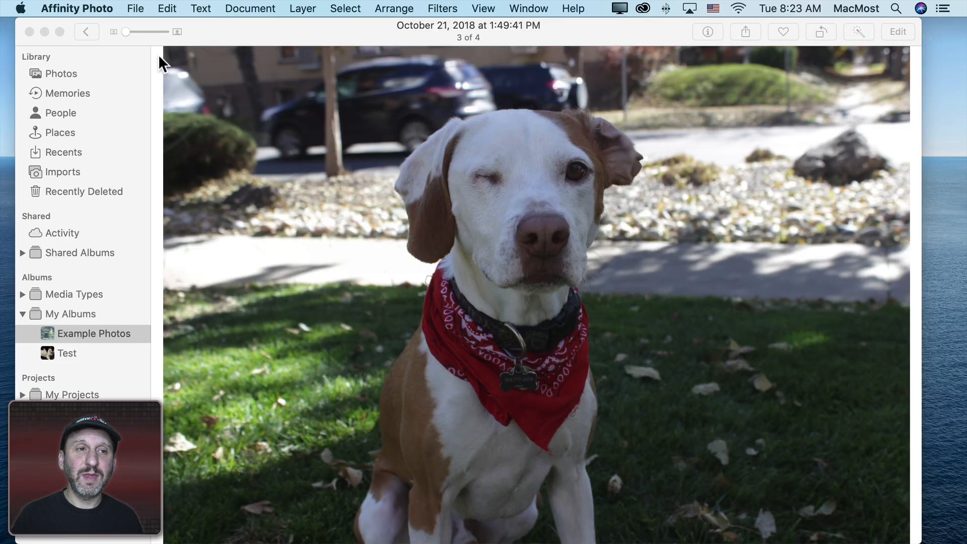
left_click(87, 32)
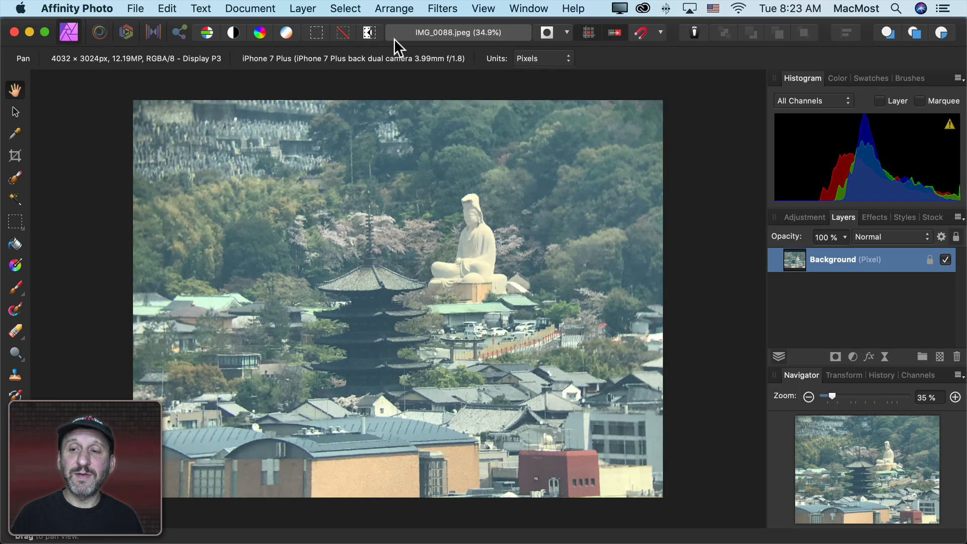
- Add a Vibrance adjustment at 57% vibrance and 57% saturation to the temple photo
left_click(805, 217)
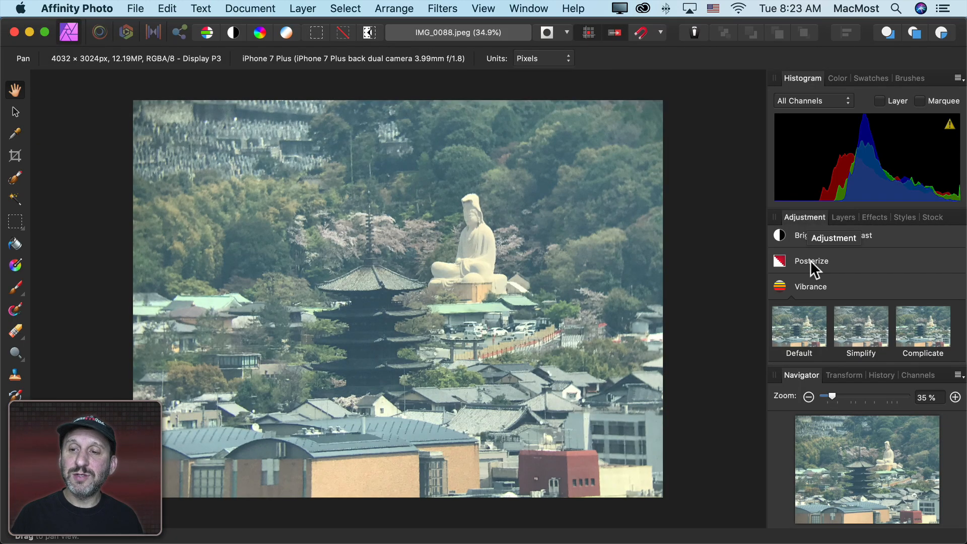
left_click(810, 286)
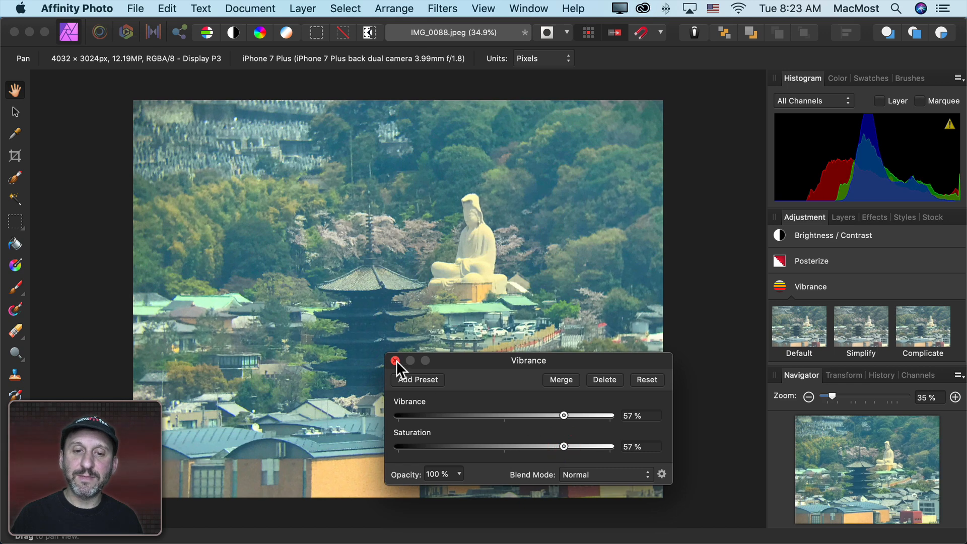
left_click(395, 361)
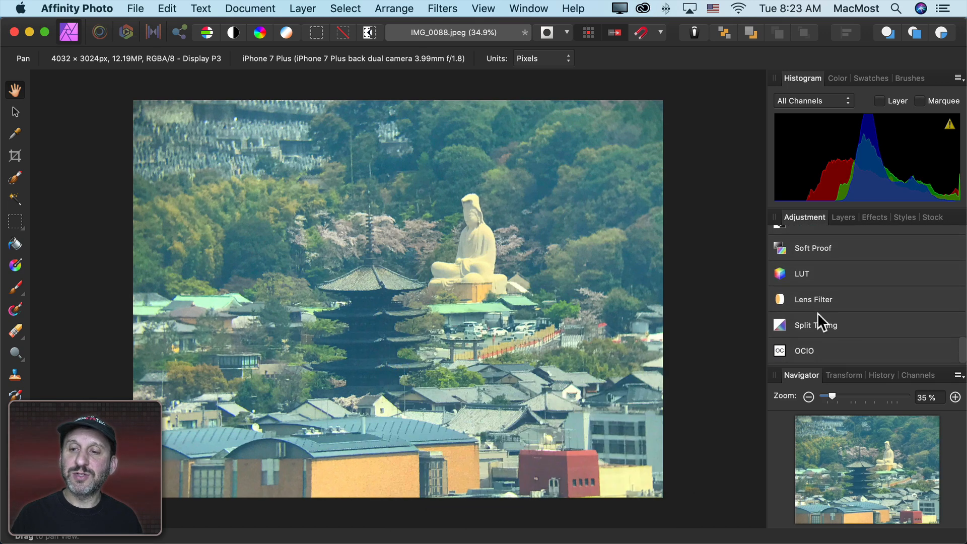
- Try an orange Lens Filter with raised optical density, then discard it
left_click(813, 299)
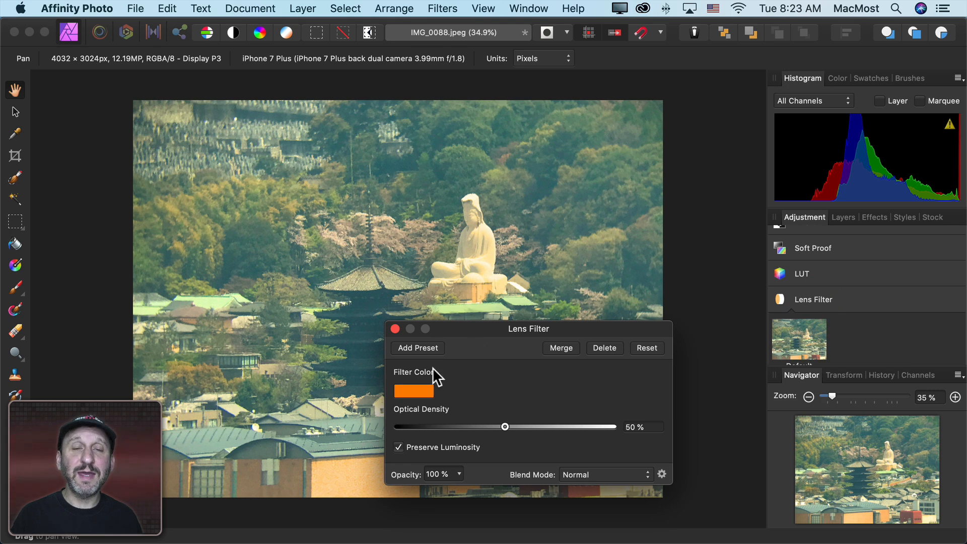
mouse_move(474, 416)
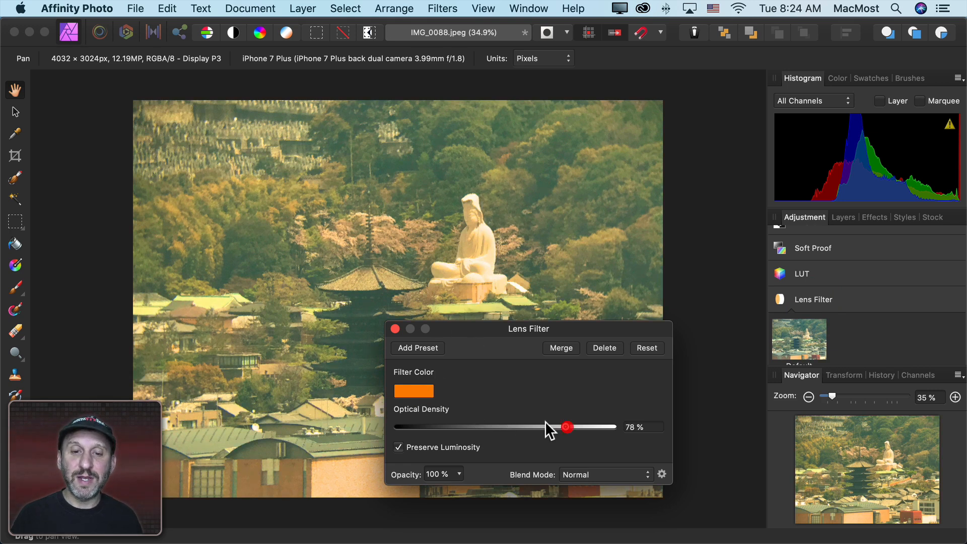
left_click(413, 391)
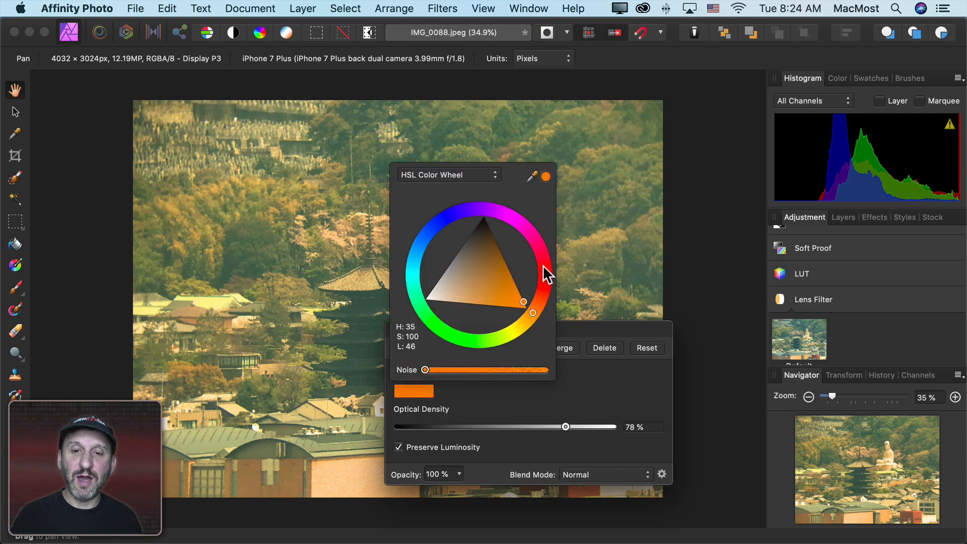
left_click(446, 221)
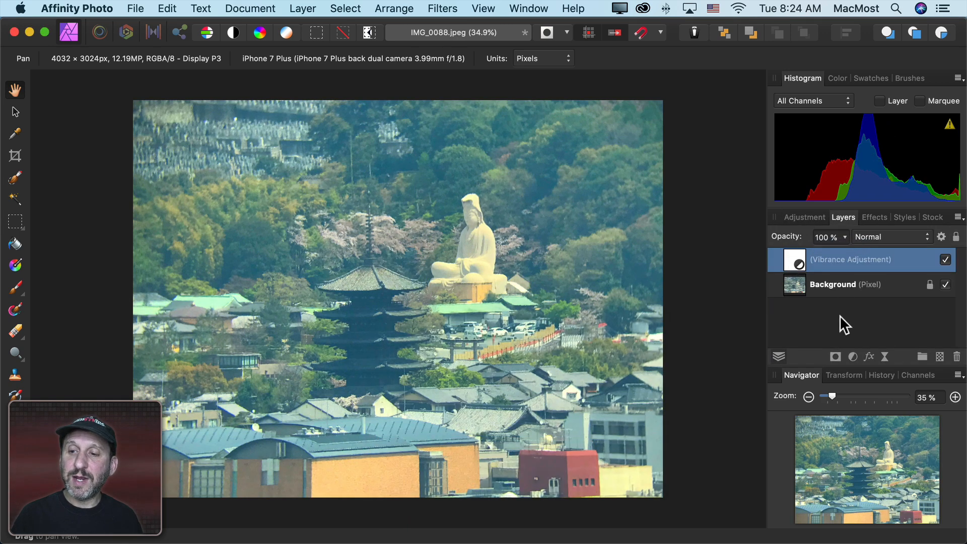
- Add a Recolor adjustment from the Layers panel that tints the temple photo red
left_click(804, 217)
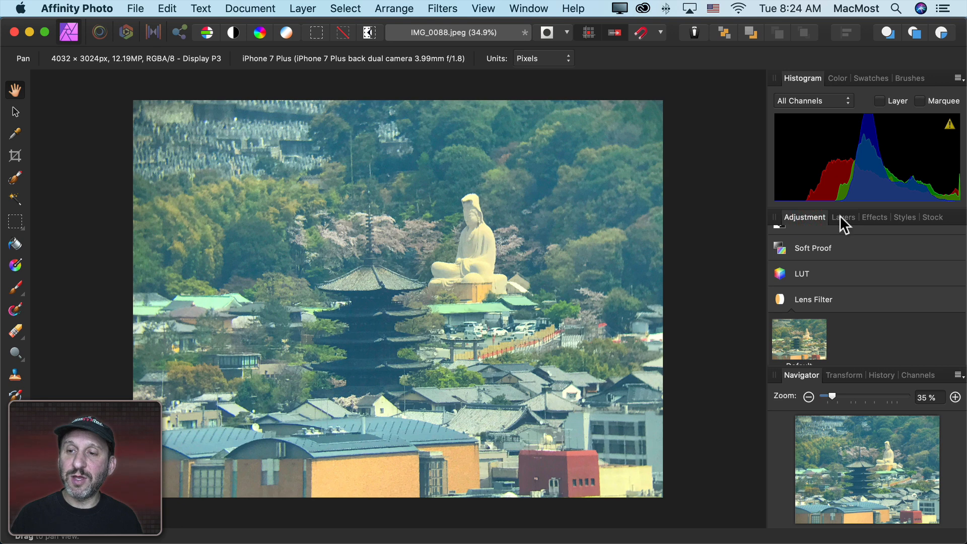
left_click(844, 217)
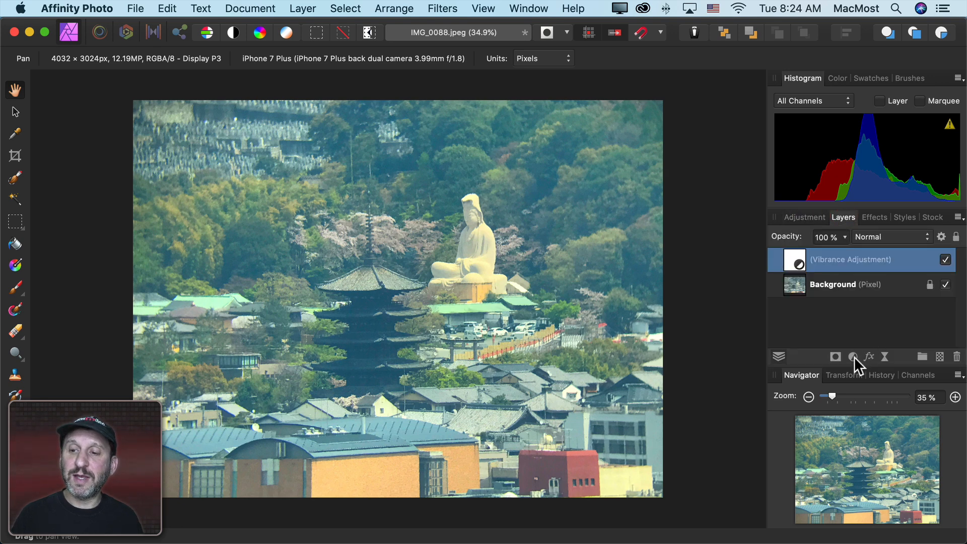
left_click(853, 356)
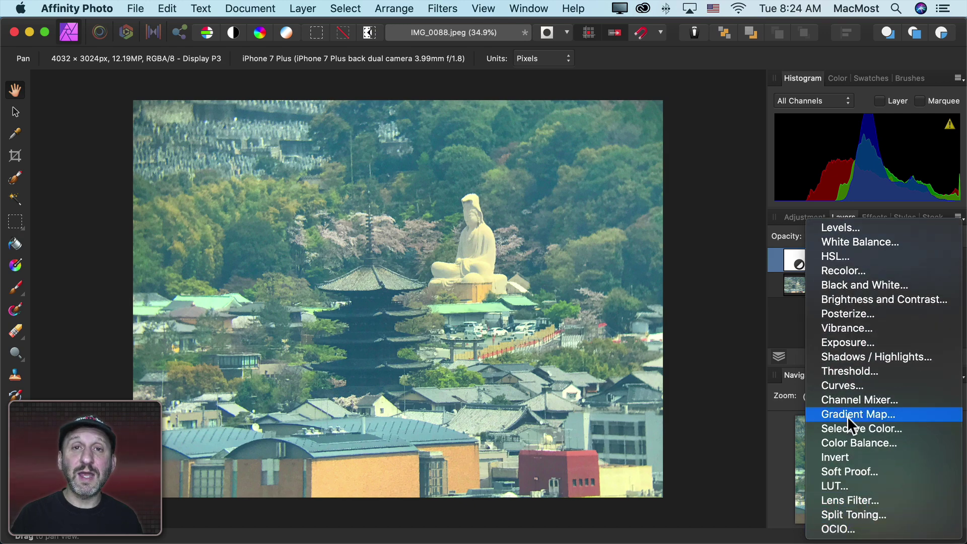
mouse_move(851, 270)
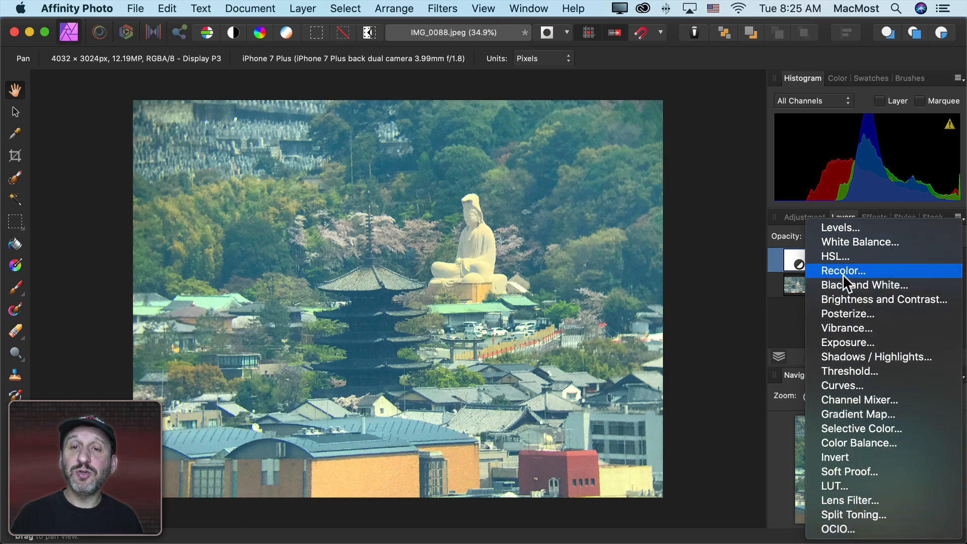
left_click(842, 270)
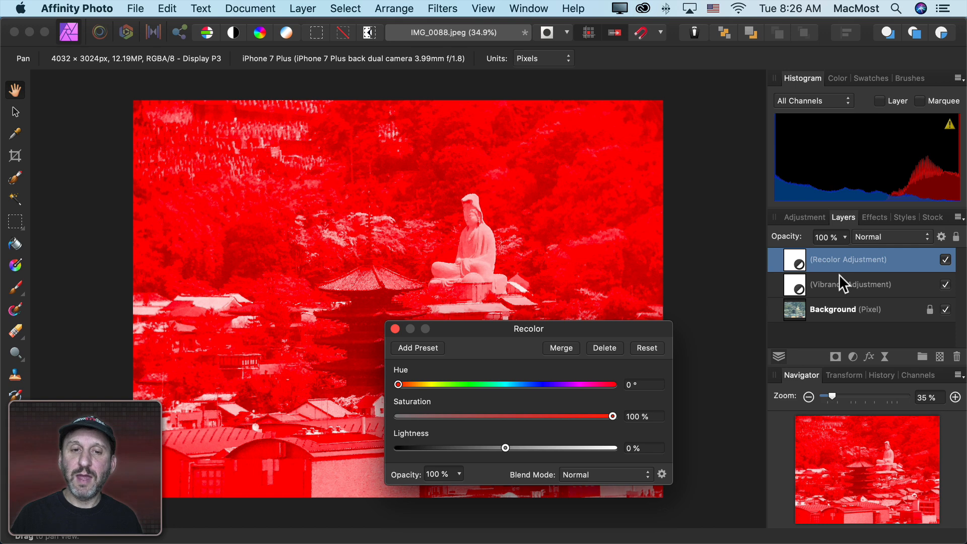
mouse_move(497, 320)
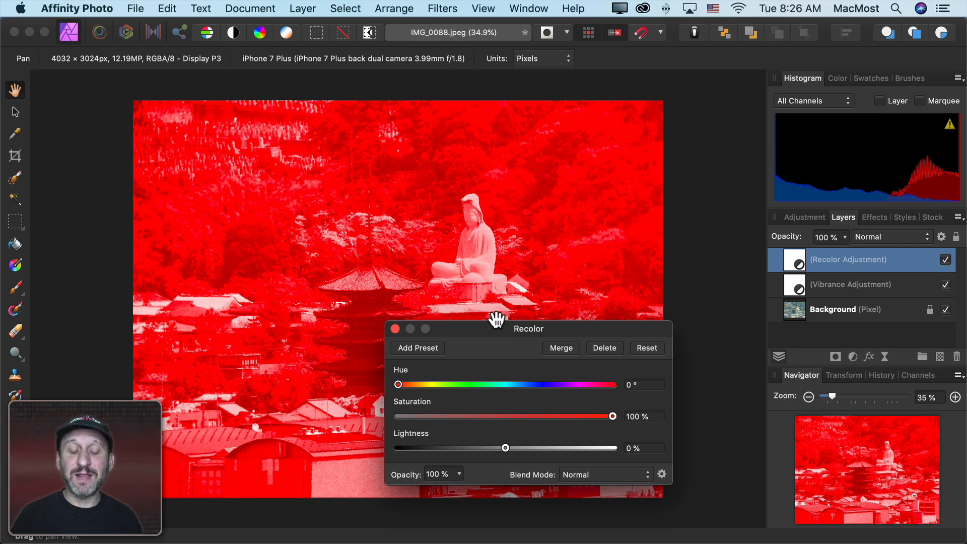
mouse_move(610, 422)
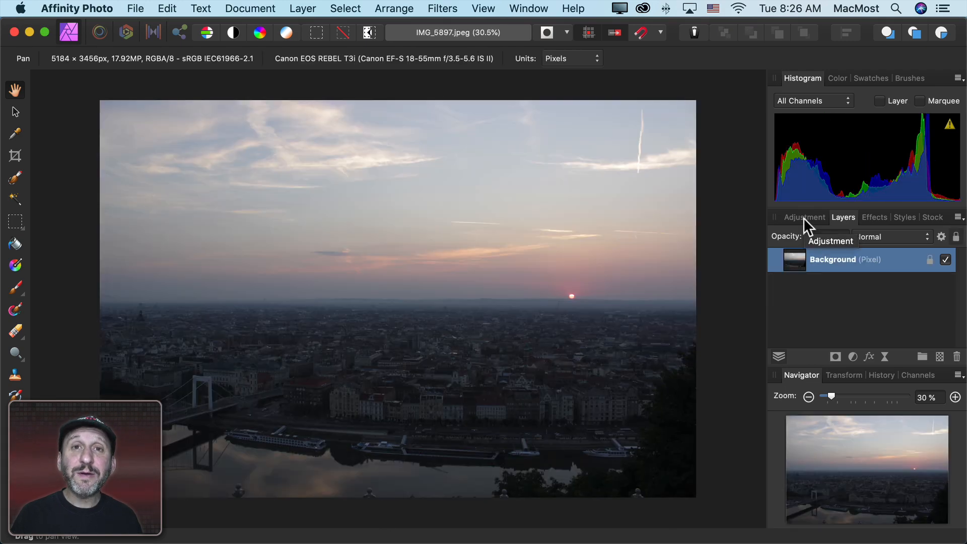
mouse_move(584, 181)
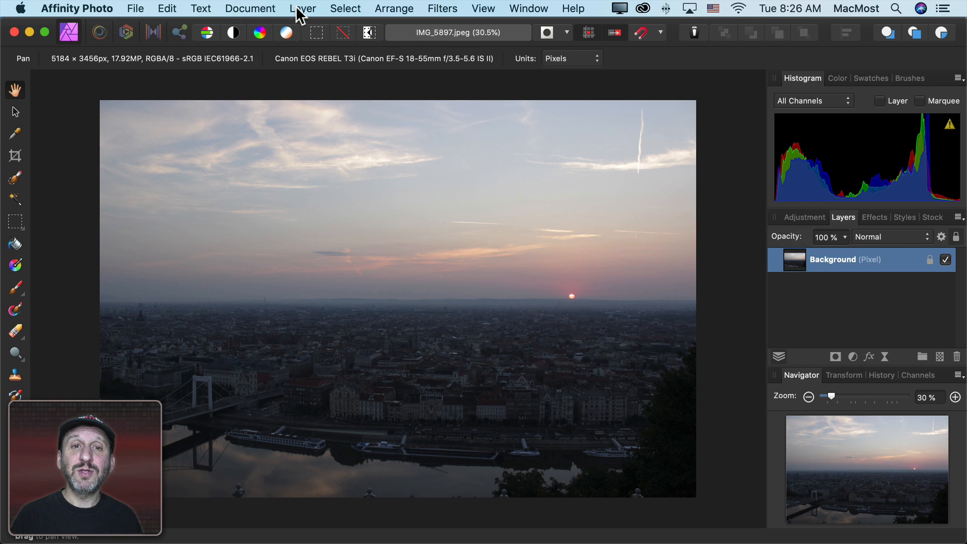
- Run the Haze Removal filter on the sunset cityscape with a split before/after preview and apply it
left_click(442, 9)
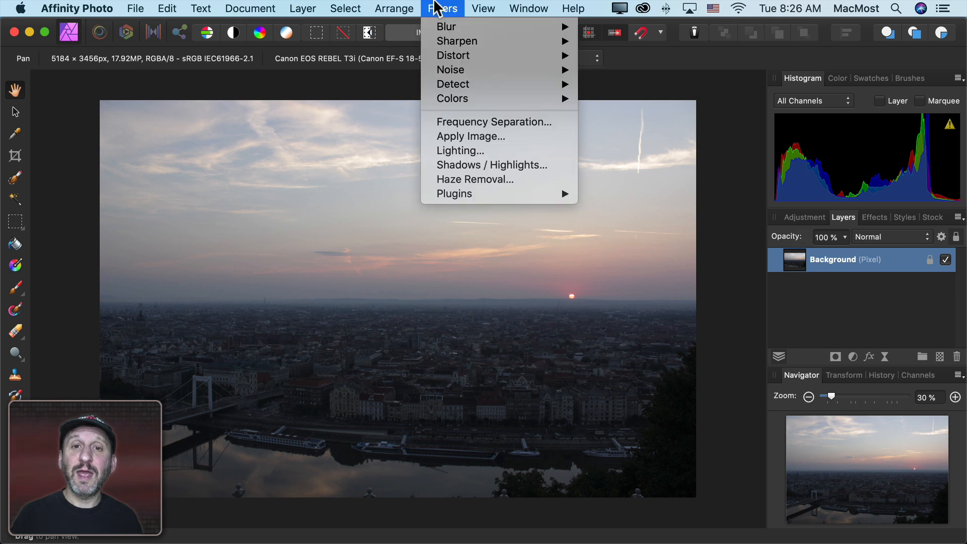
mouse_move(488, 136)
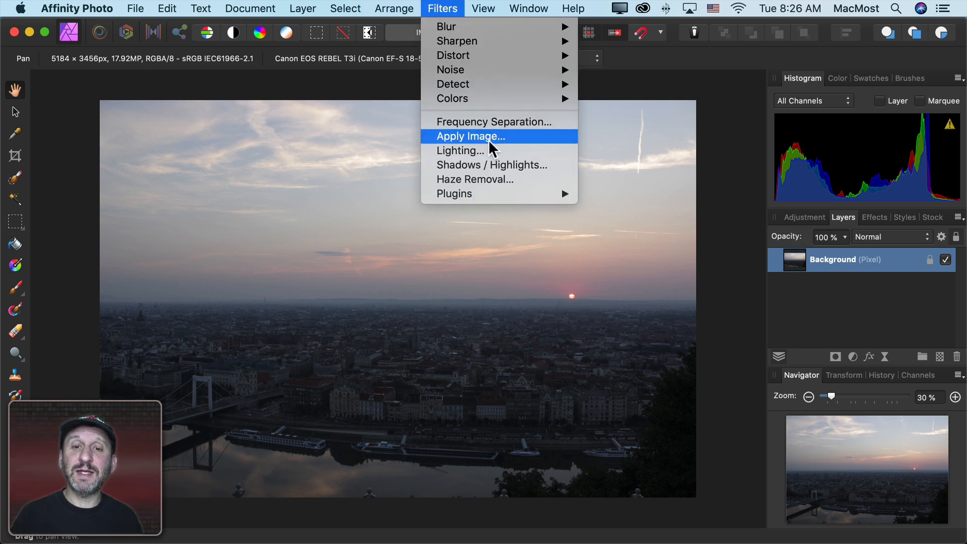
left_click(475, 180)
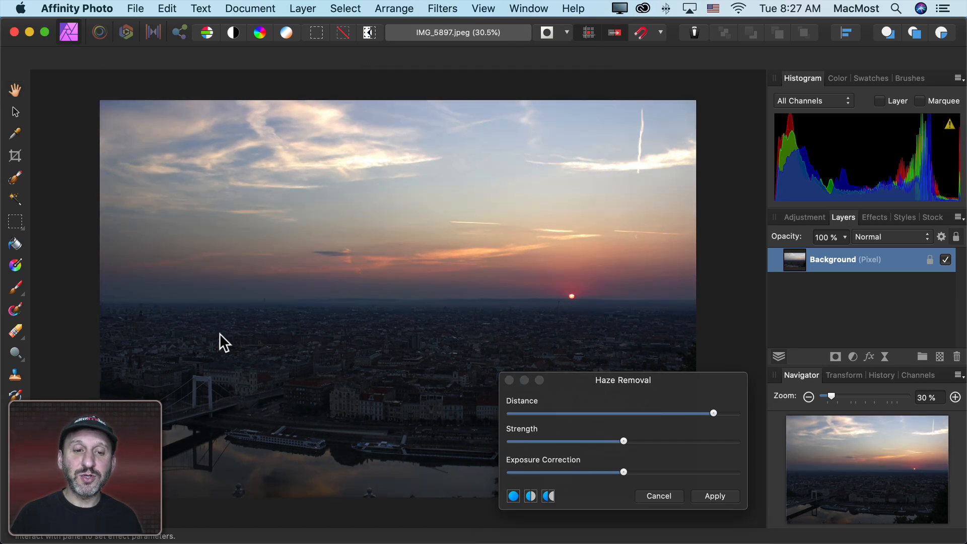
mouse_move(672, 444)
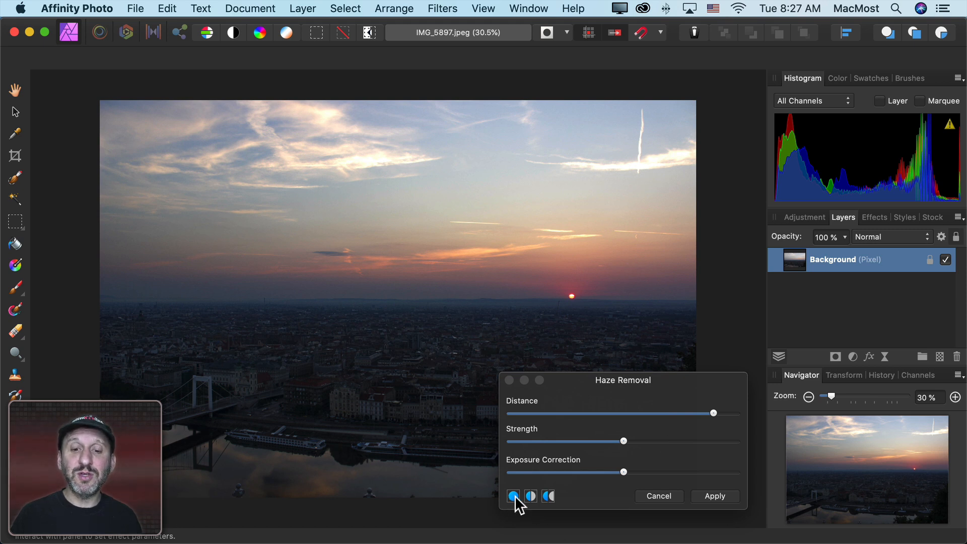
mouse_move(531, 497)
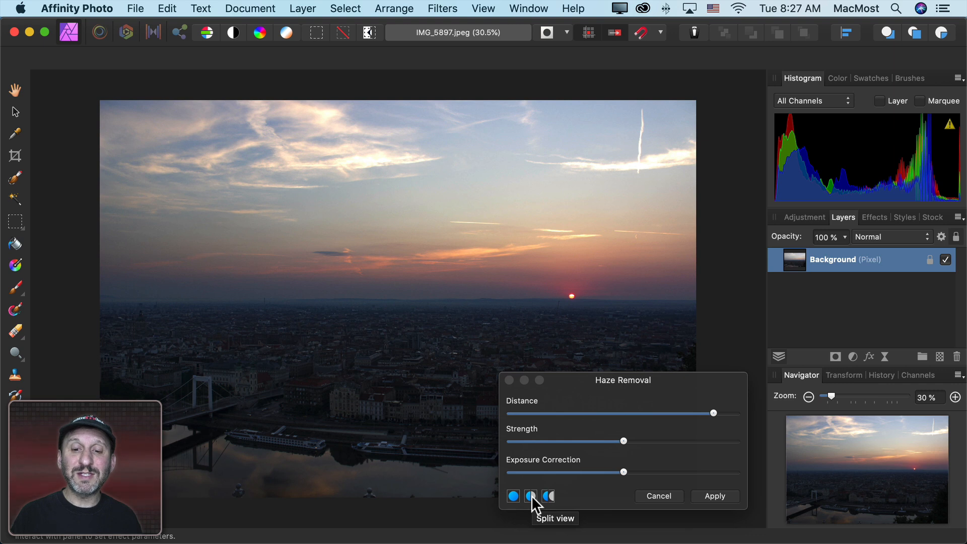
left_click(512, 496)
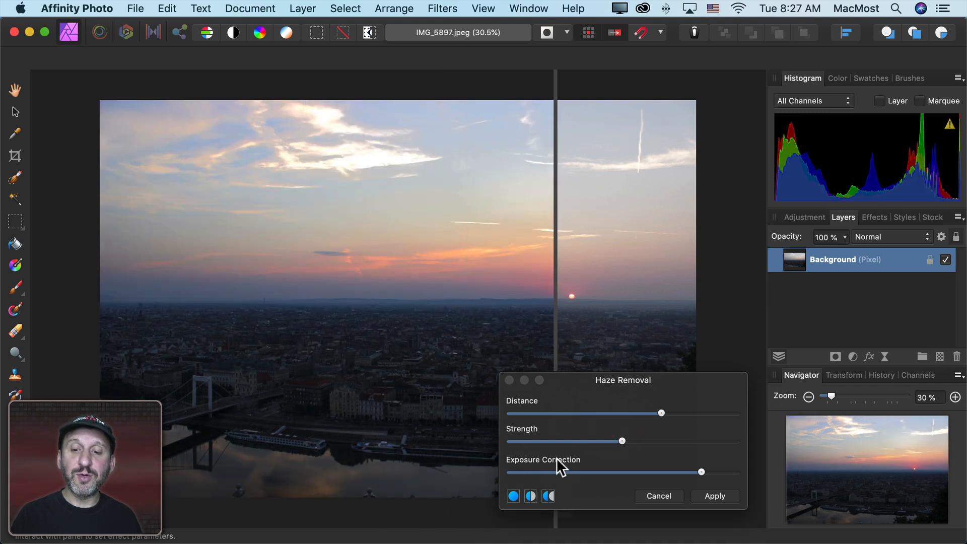
left_click(715, 496)
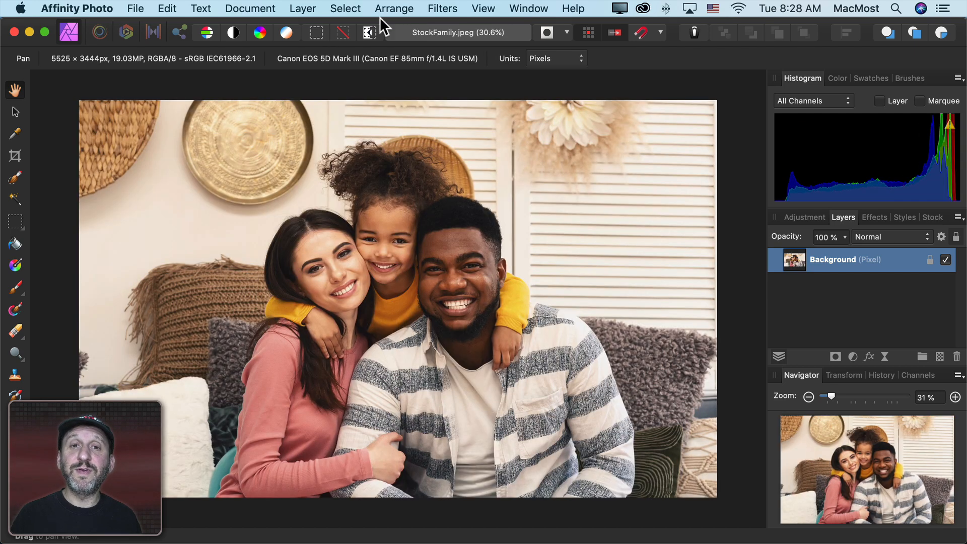
left_click(442, 8)
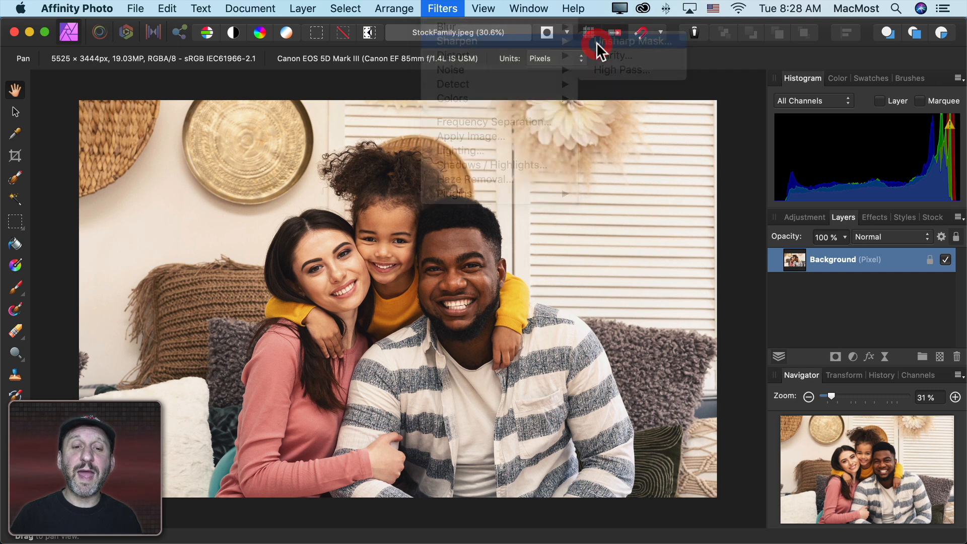
left_click(628, 40)
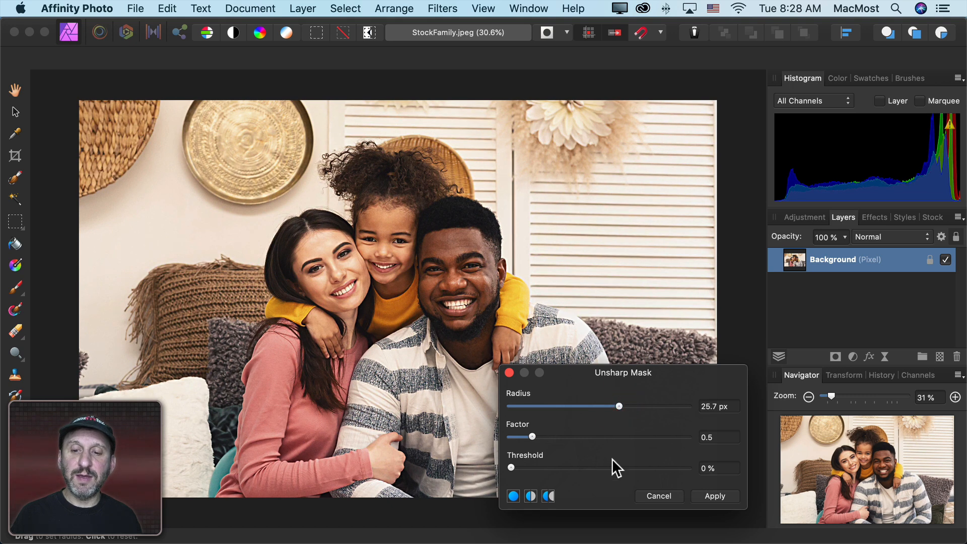
left_click(531, 496)
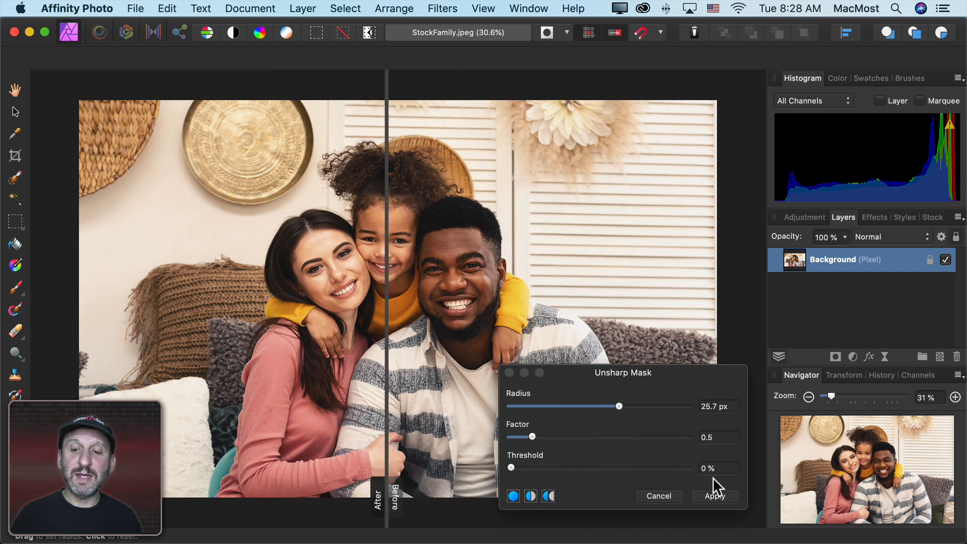
left_click(714, 496)
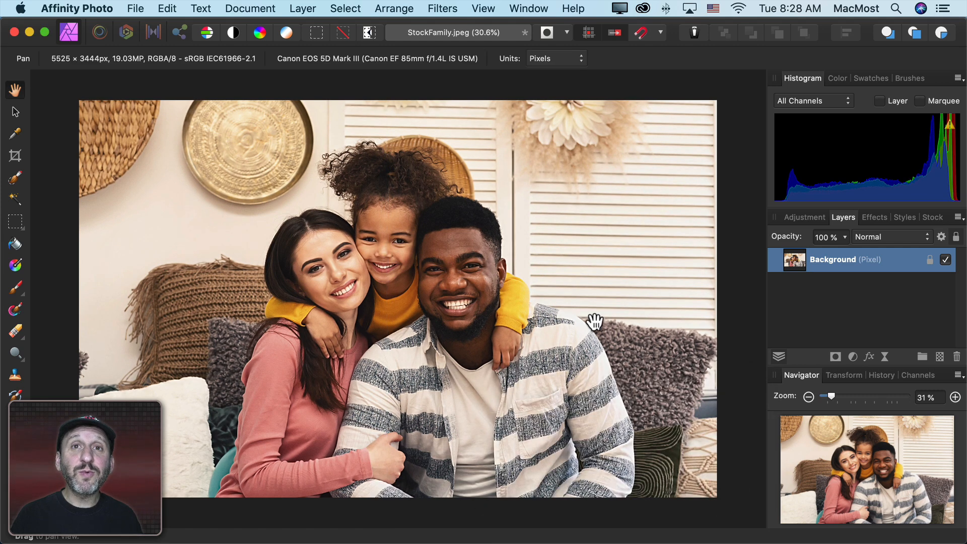
key("cmd+z")
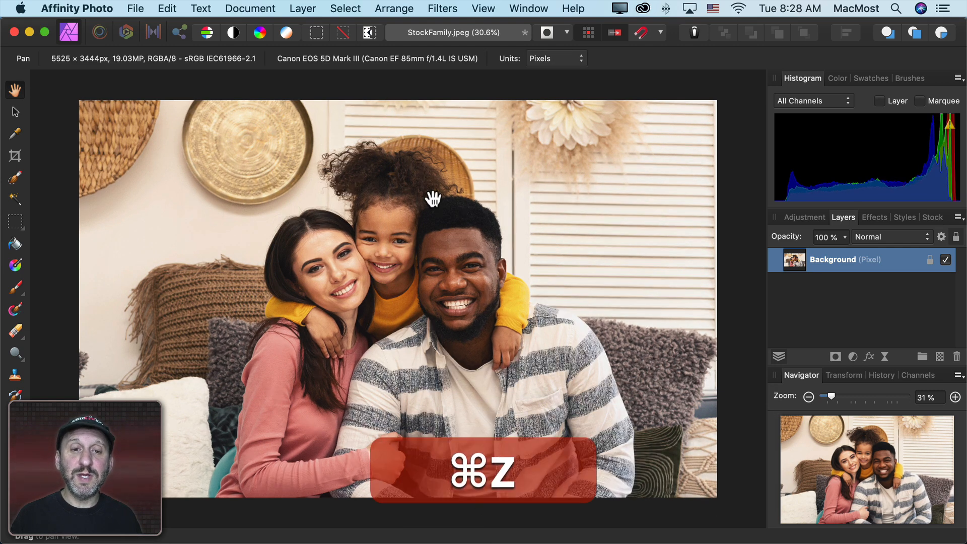
- Add a live Unsharp Mask filter layer with a 21.6 px radius to the Background layer
left_click(302, 9)
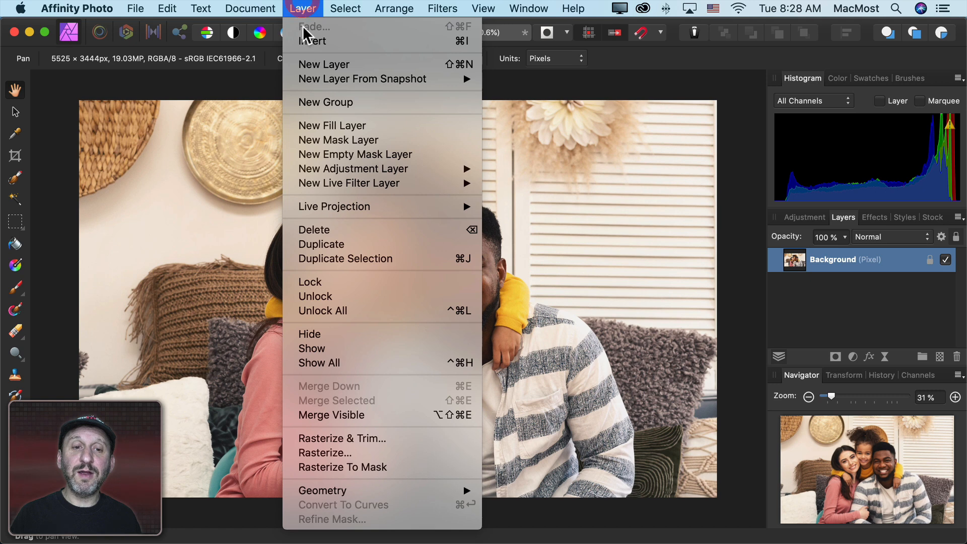
mouse_move(350, 183)
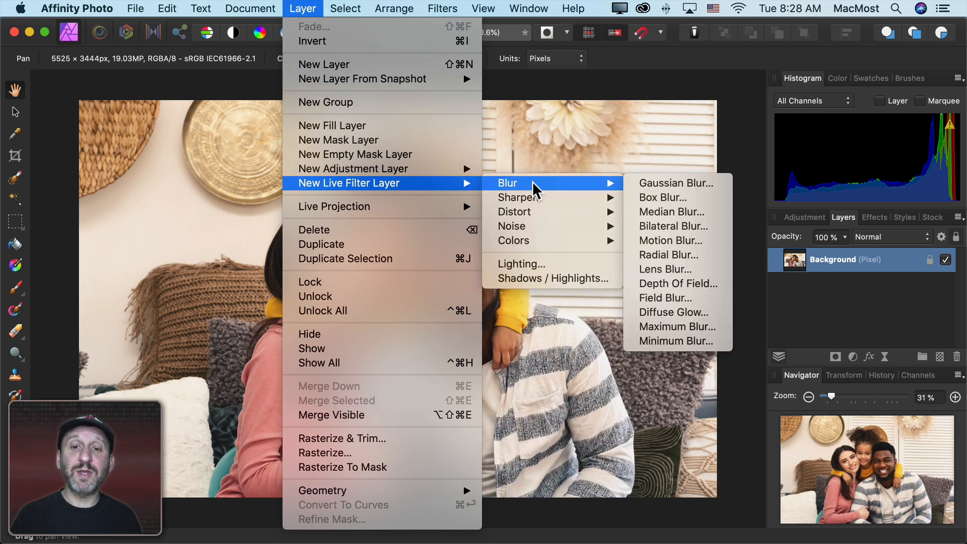
mouse_move(516, 197)
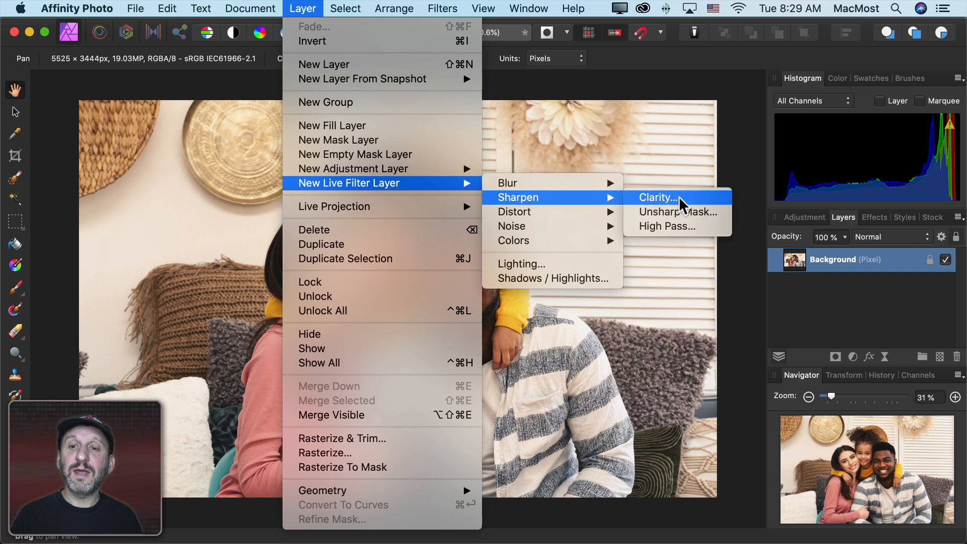
left_click(677, 211)
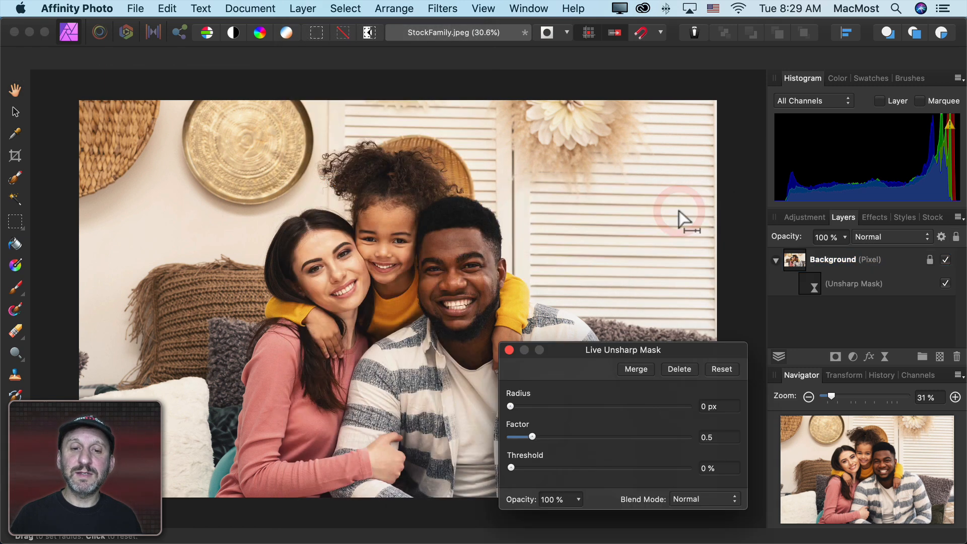
mouse_move(549, 506)
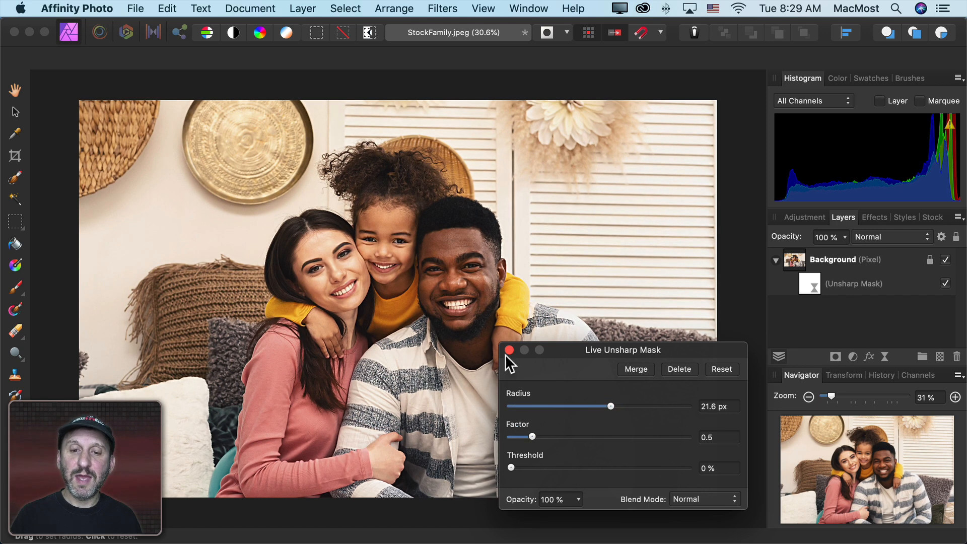
left_click(509, 350)
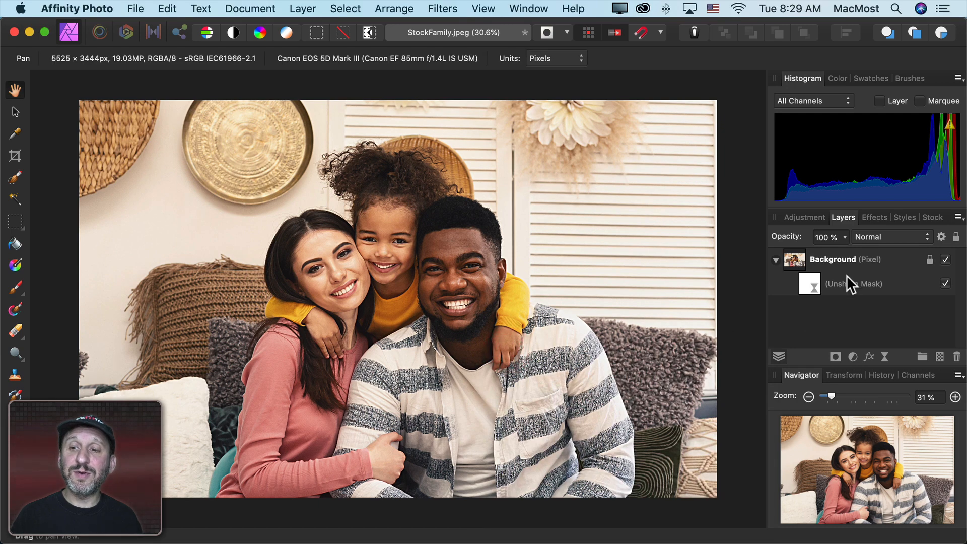
mouse_move(928, 259)
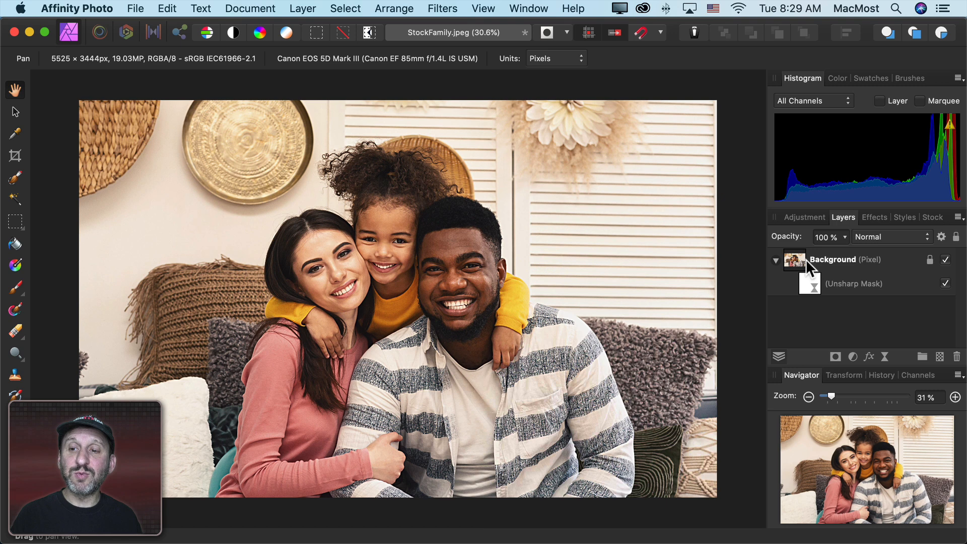
mouse_move(836, 273)
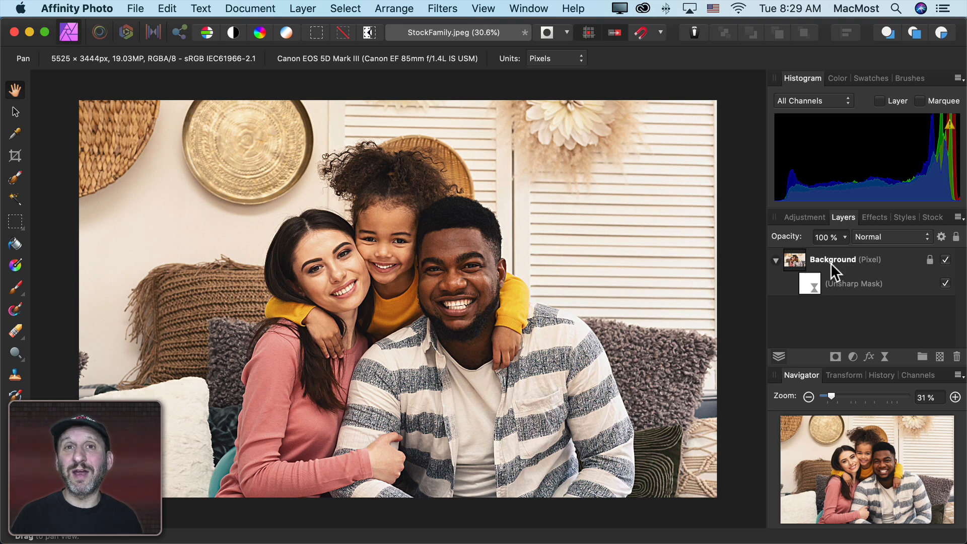
mouse_move(839, 279)
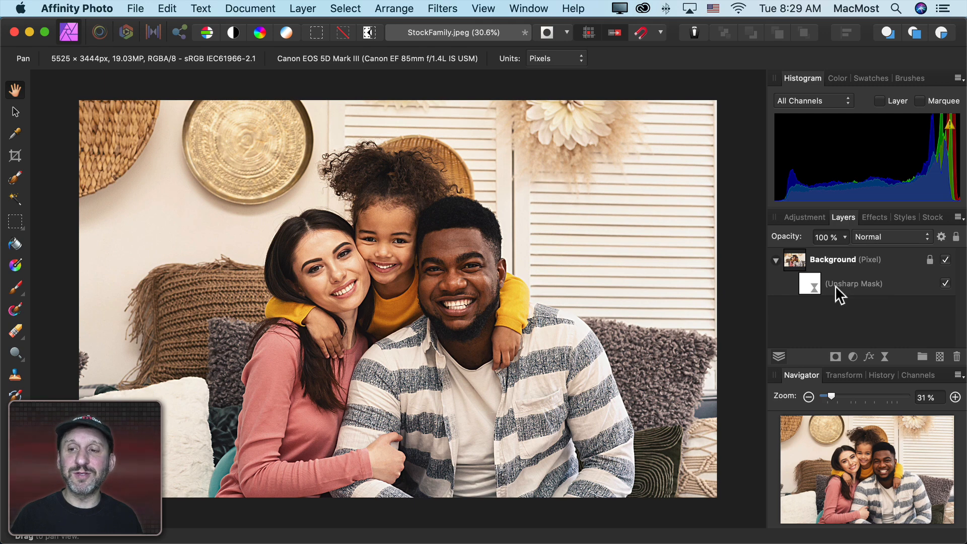
mouse_move(950, 287)
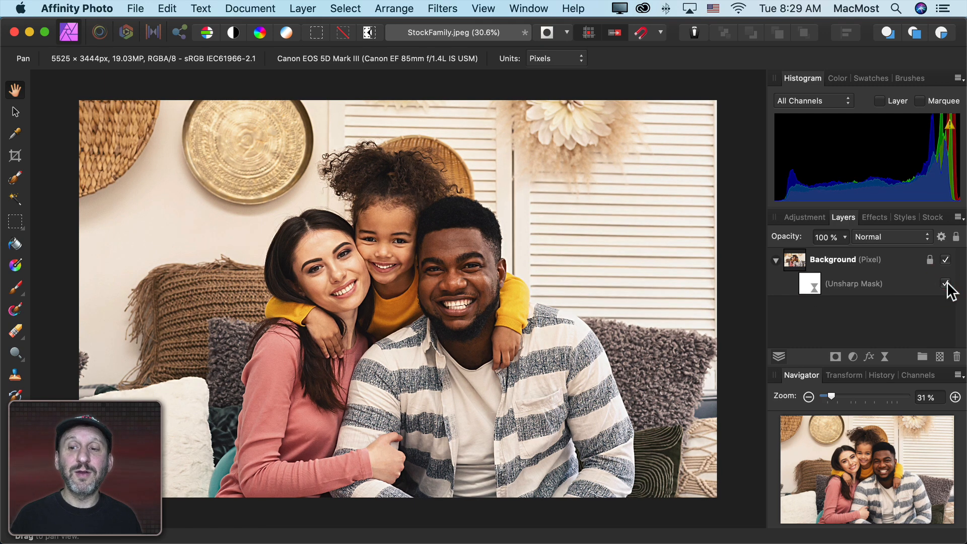
- Toggle the live Unsharp Mask layer off and on in the Layers panel to check it stays editable
left_click(946, 283)
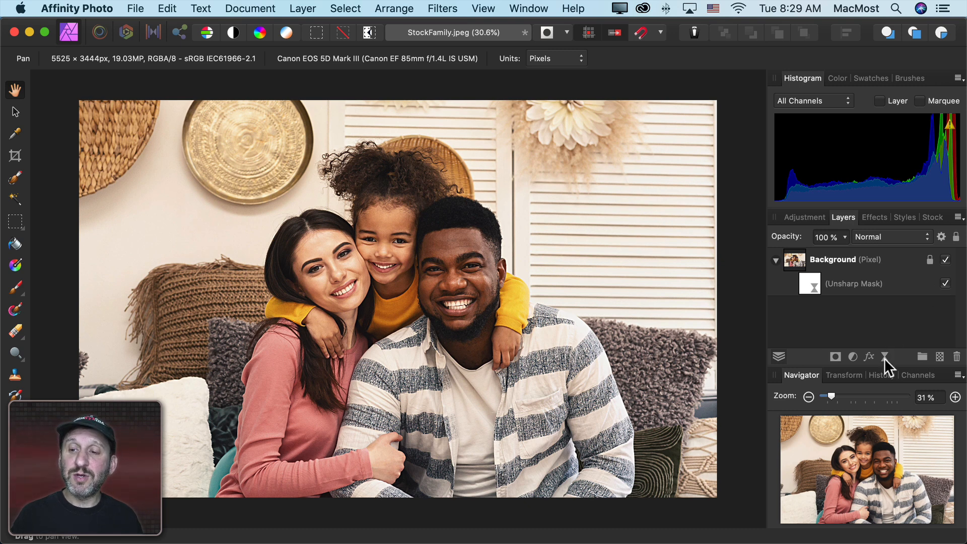
left_click(441, 8)
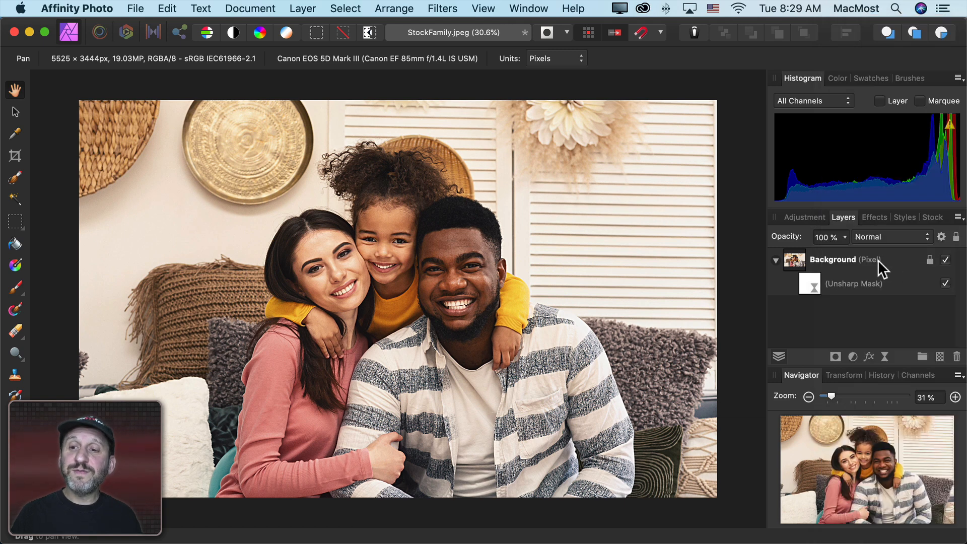
mouse_move(763, 268)
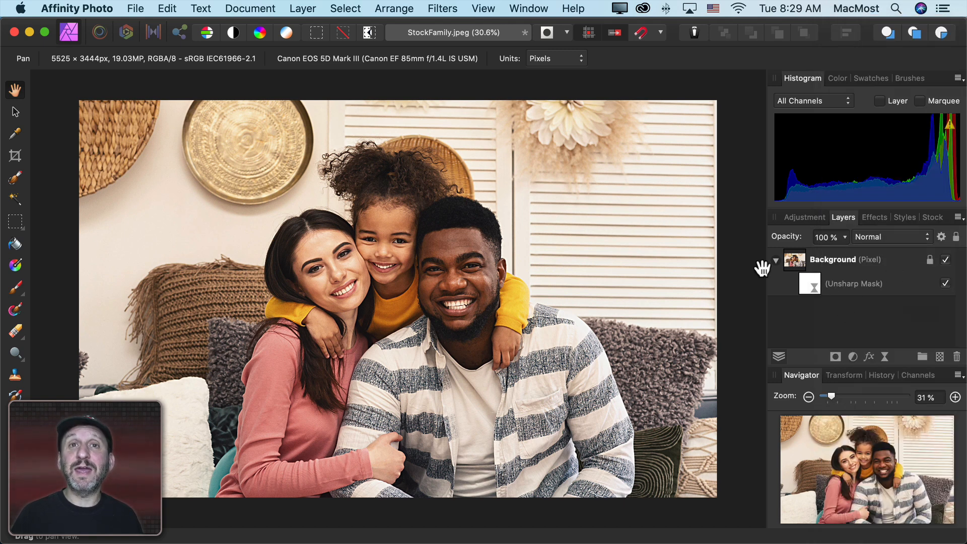
left_click(135, 8)
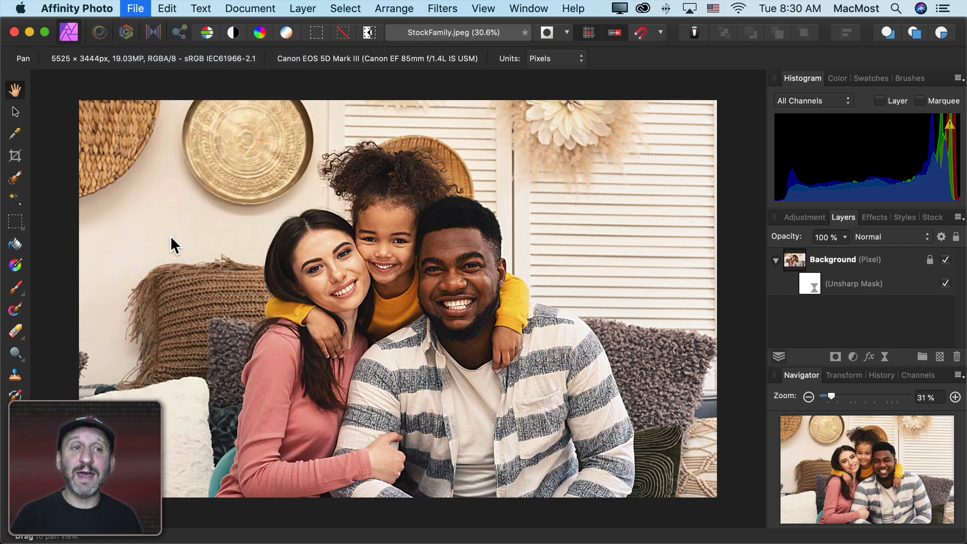
- Save the sharpened portrait flattened over the original instead of as a new document
left_click(135, 9)
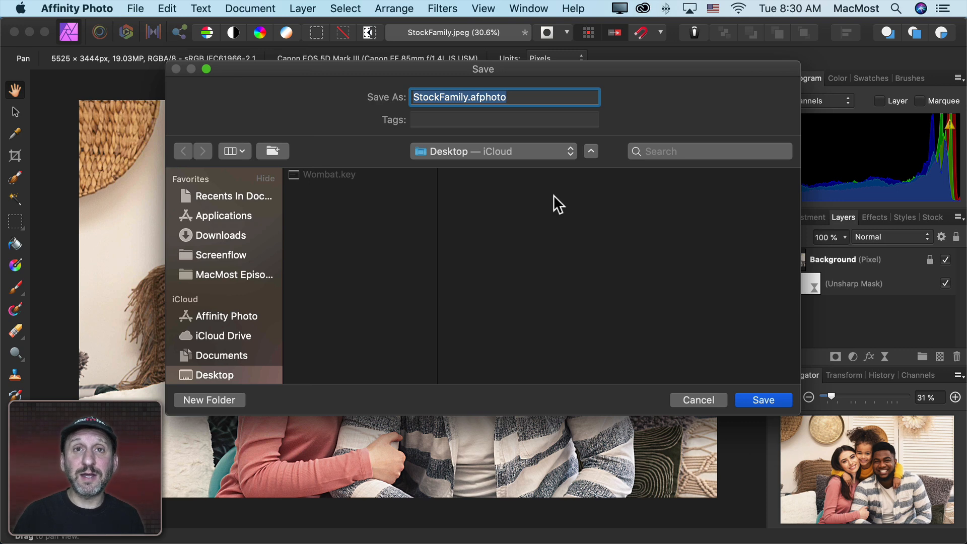
left_click(763, 400)
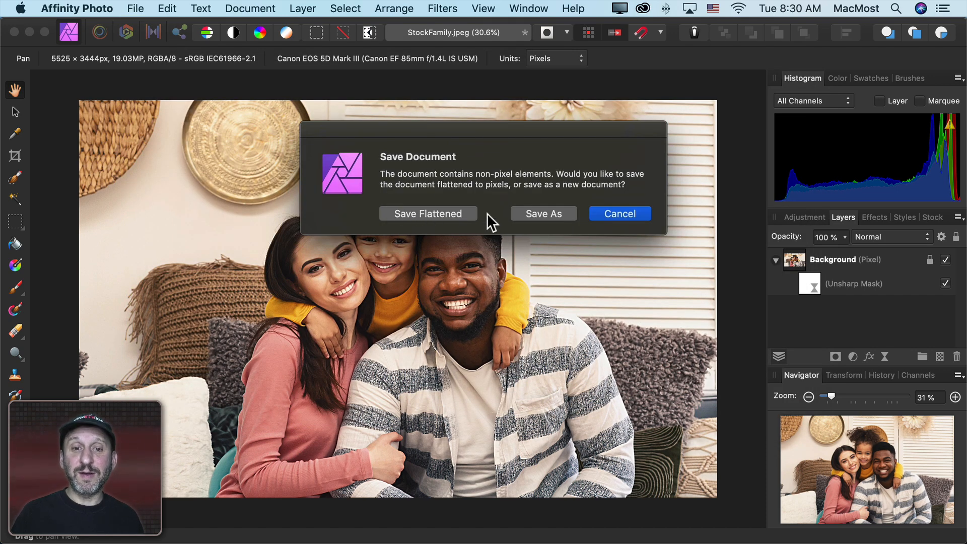
left_click(429, 214)
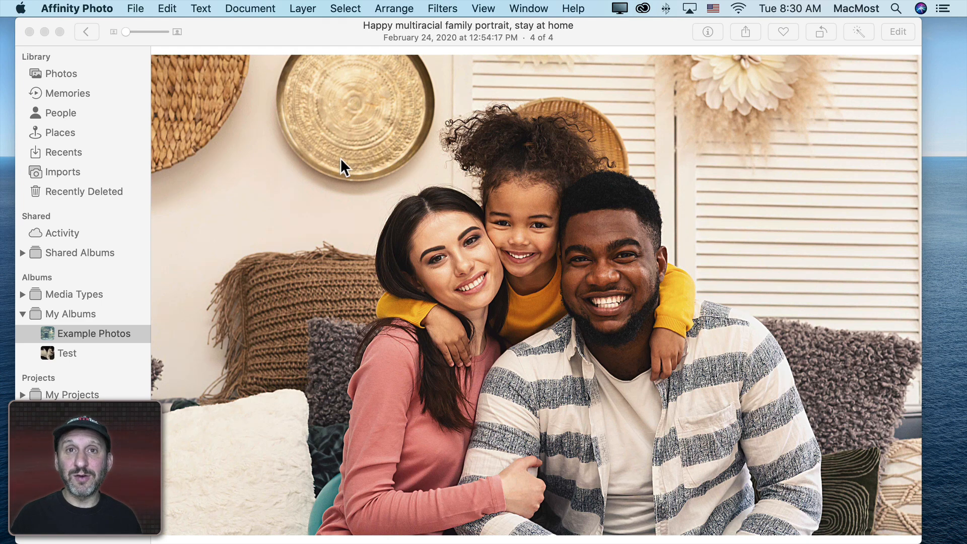
mouse_move(273, 36)
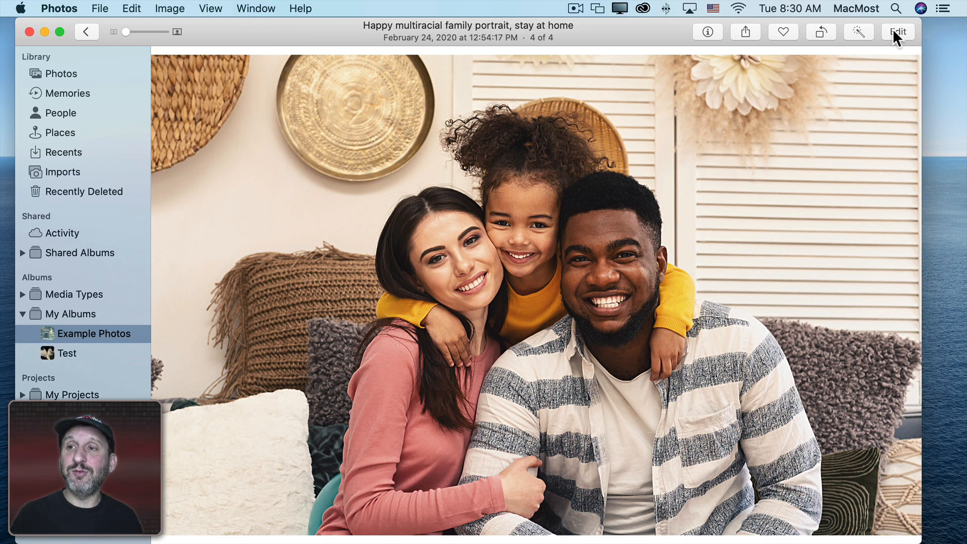
- Enter Photos' Edit view on the portrait, showing Adjust tools and Revert to Original
left_click(896, 31)
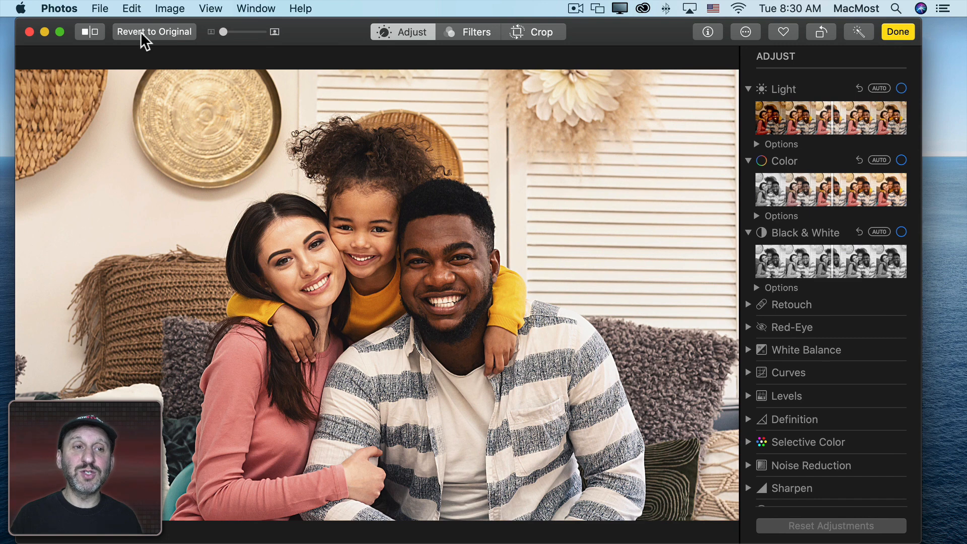
mouse_move(180, 156)
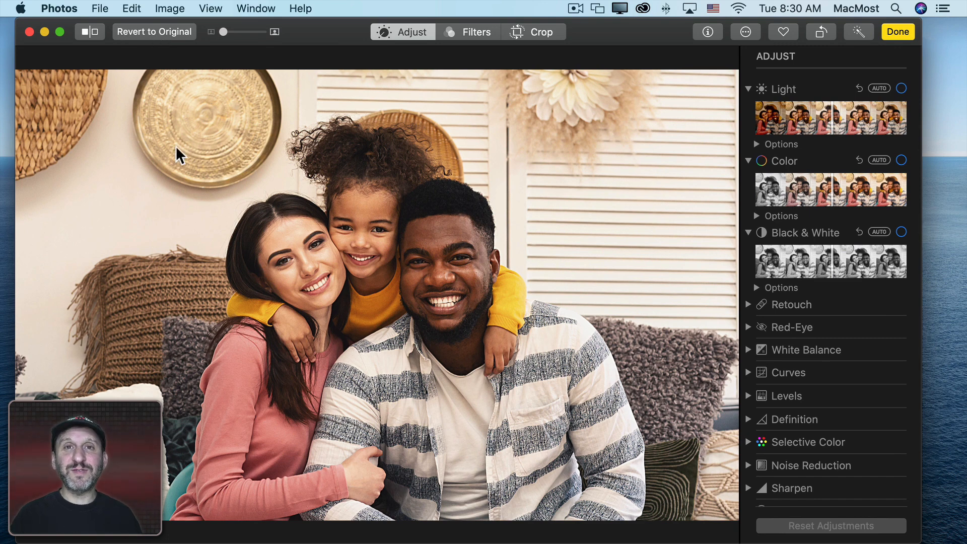